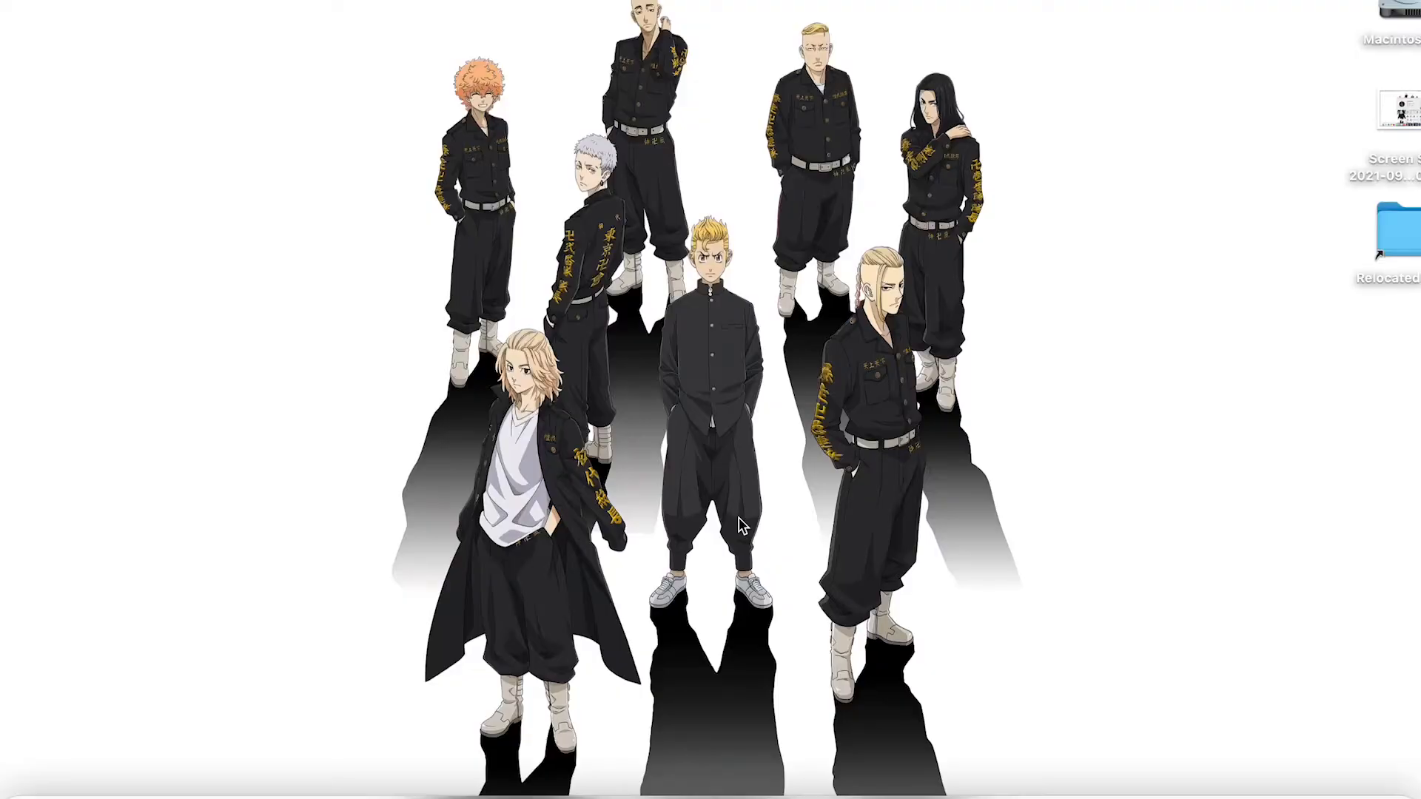
# Bring up the Force Quit Applications window listing running apps
pyautogui.press('brightnessup')
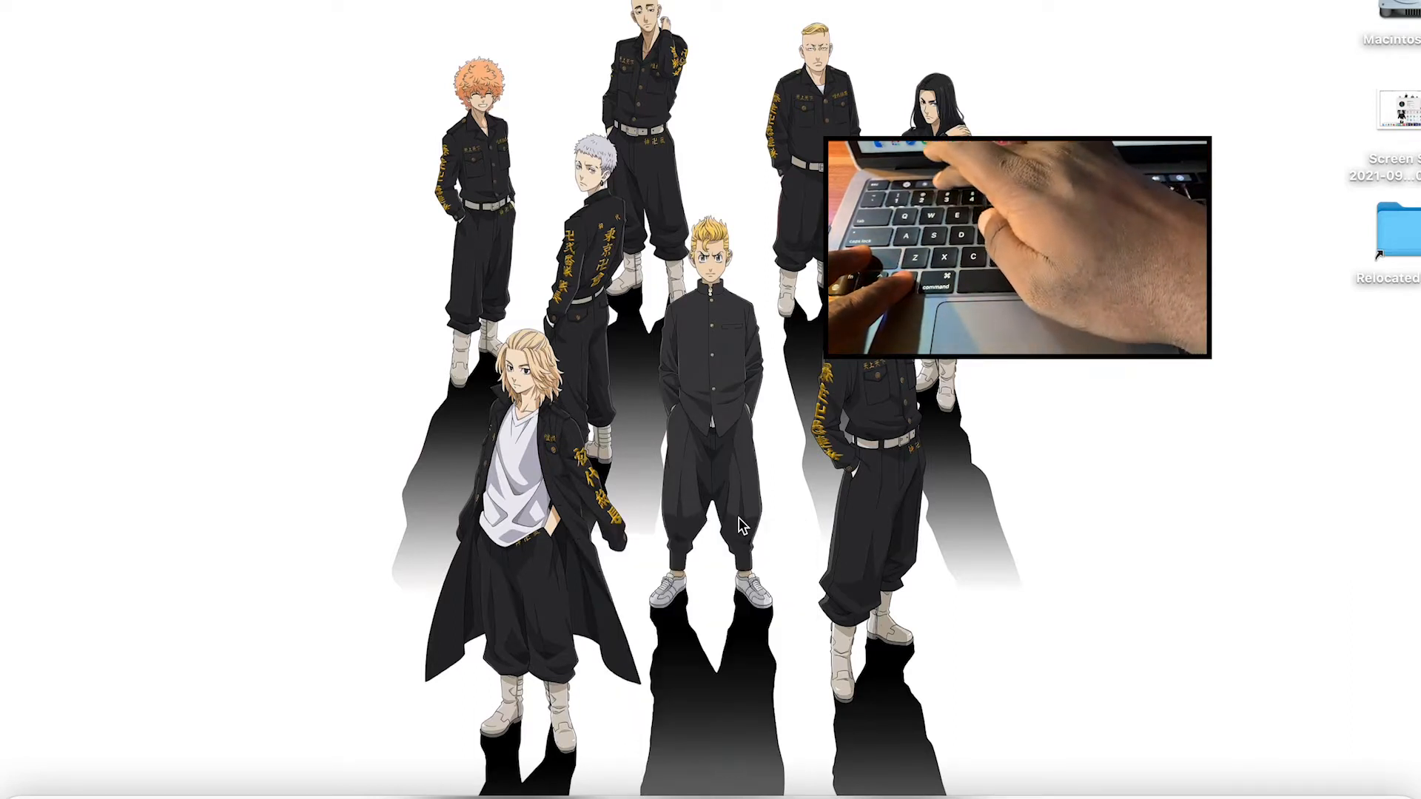
pyautogui.press('brightnessup')
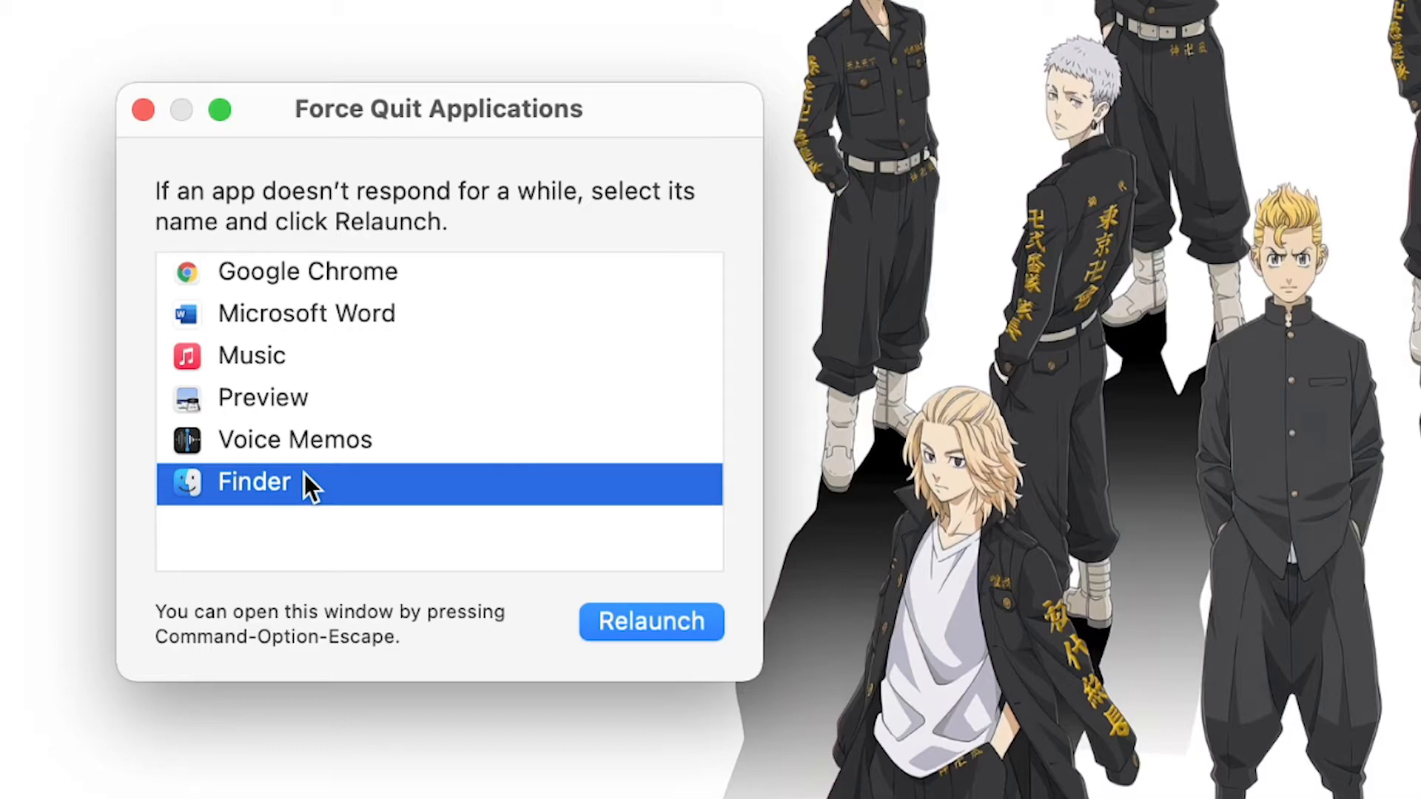
# Select Music in the running apps list and force quit it
pyautogui.click(649, 622)
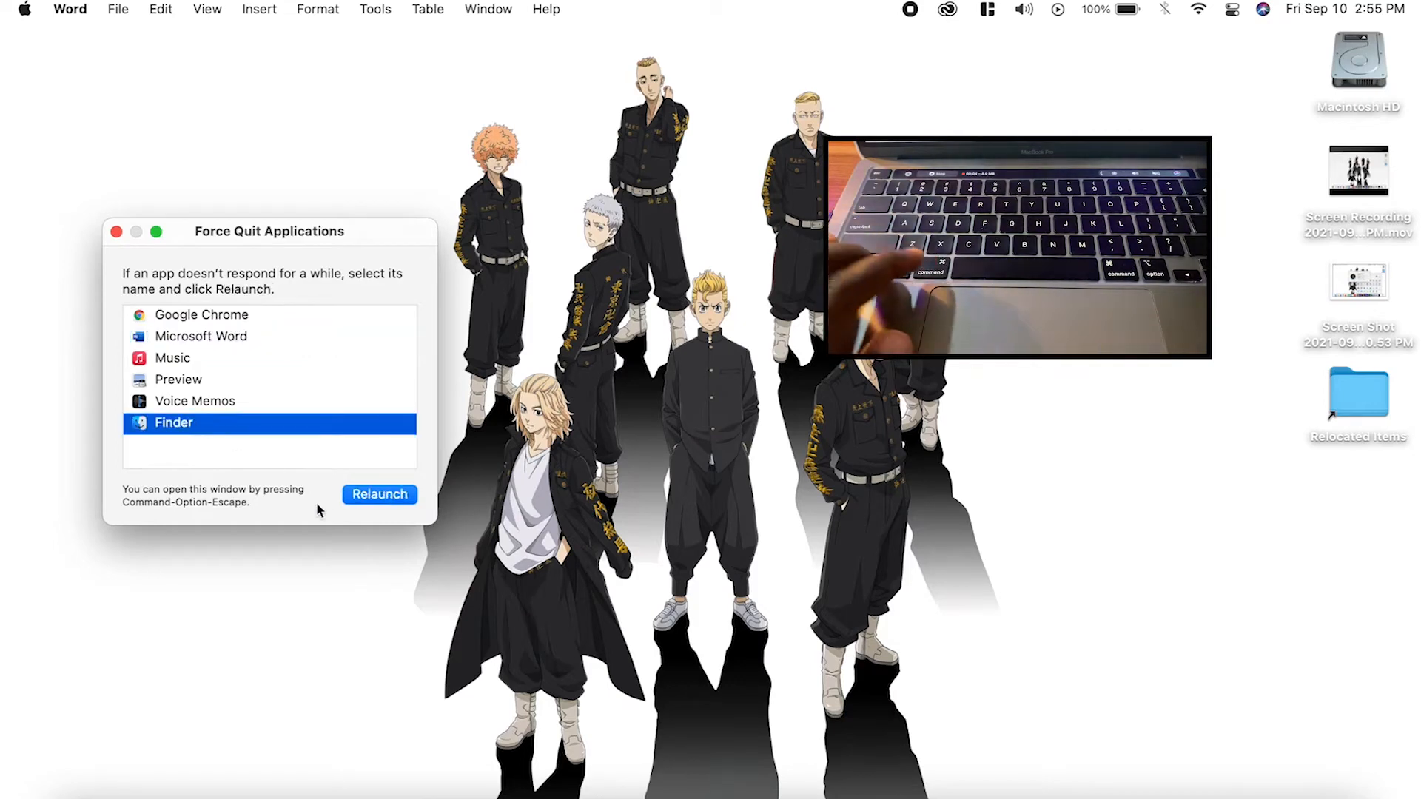
pyautogui.click(194, 401)
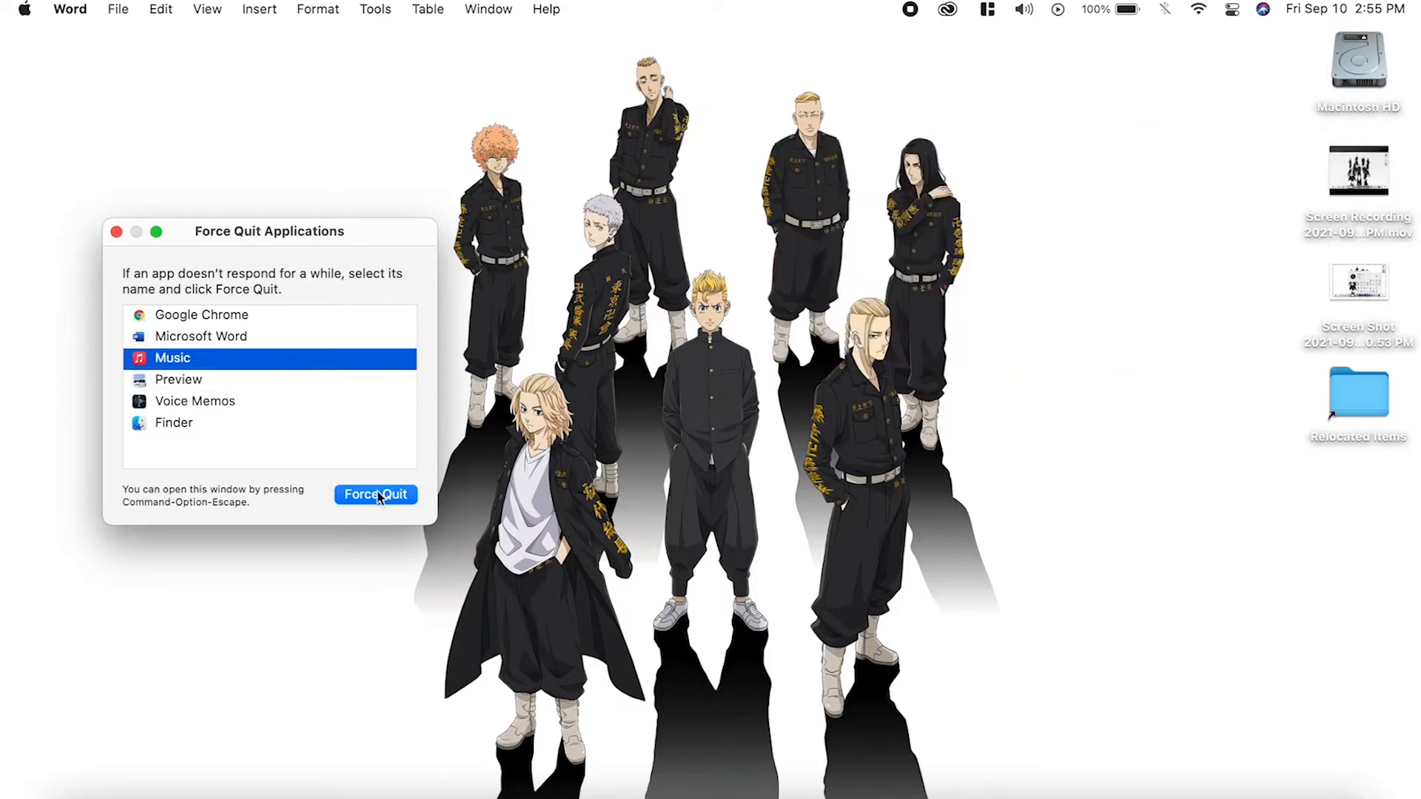
pyautogui.click(375, 495)
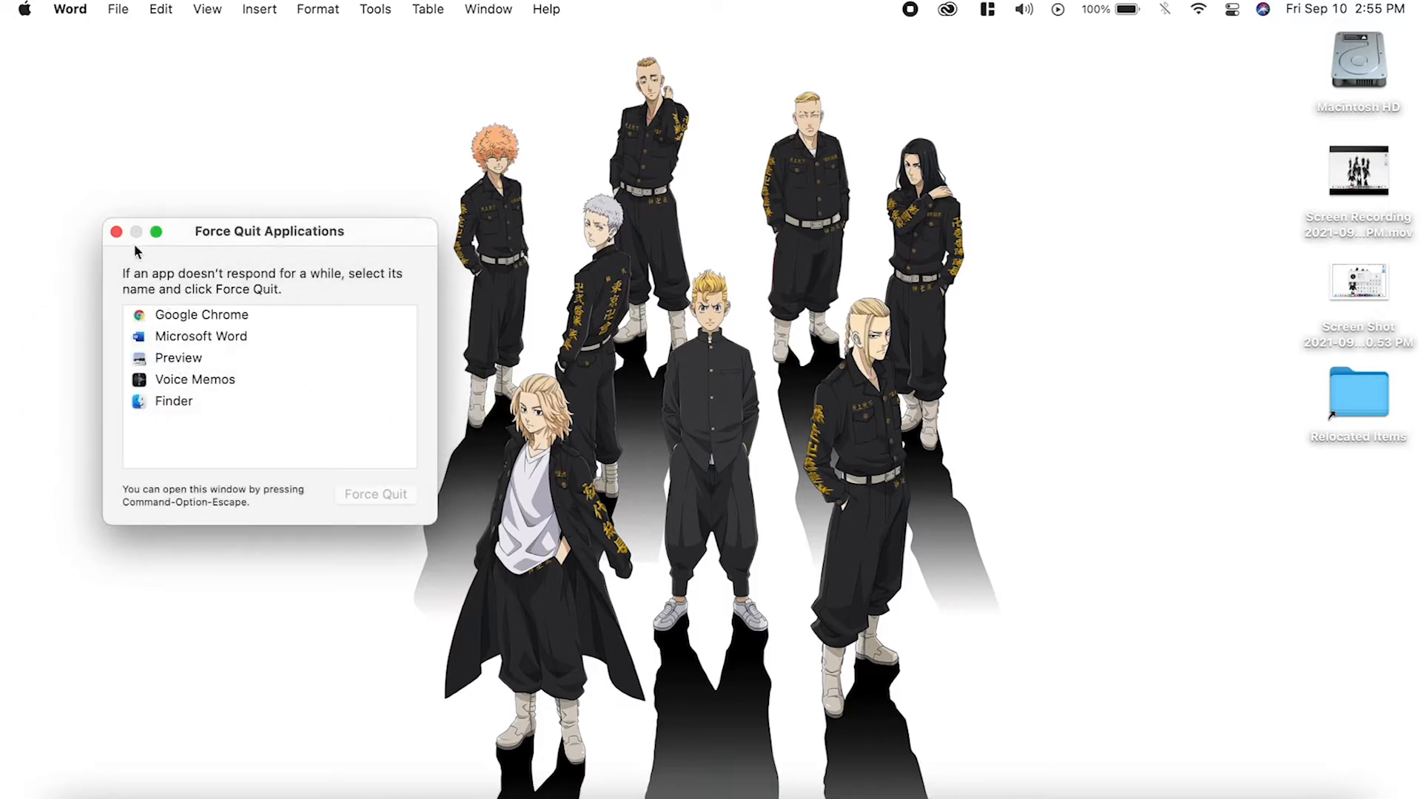
# Browse Google Chrome and Microsoft Word entries, then close the Force Quit window
pyautogui.click(201, 314)
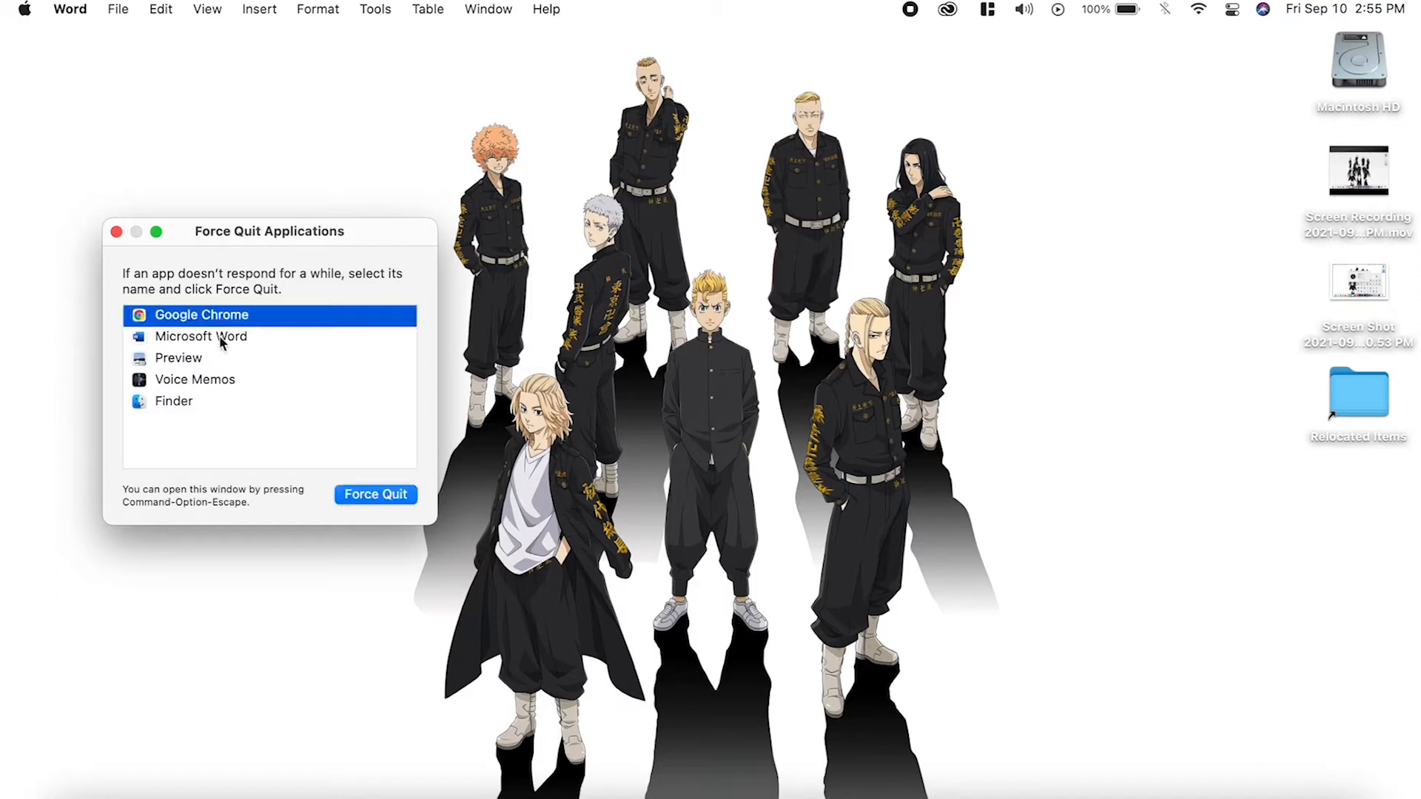
pyautogui.click(201, 336)
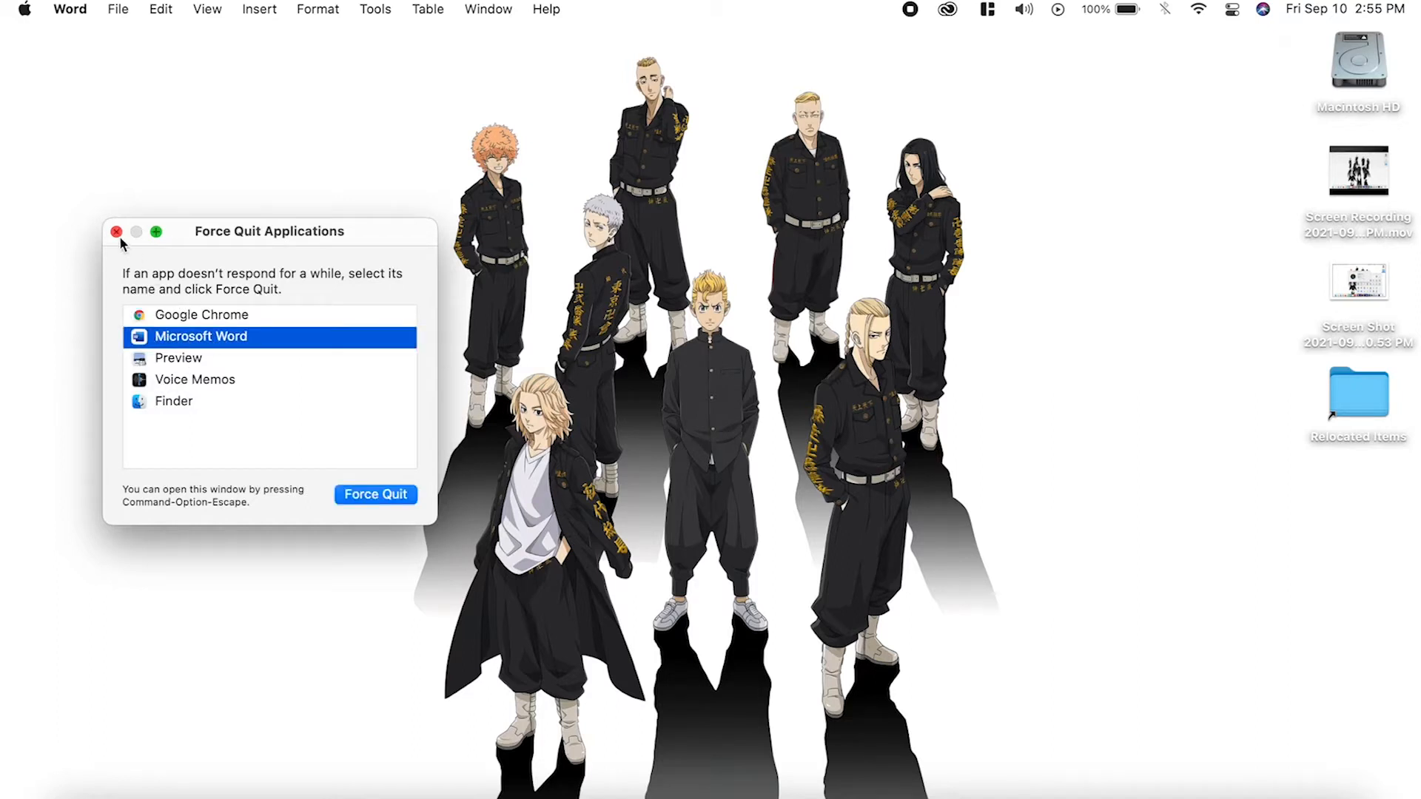
pyautogui.click(115, 232)
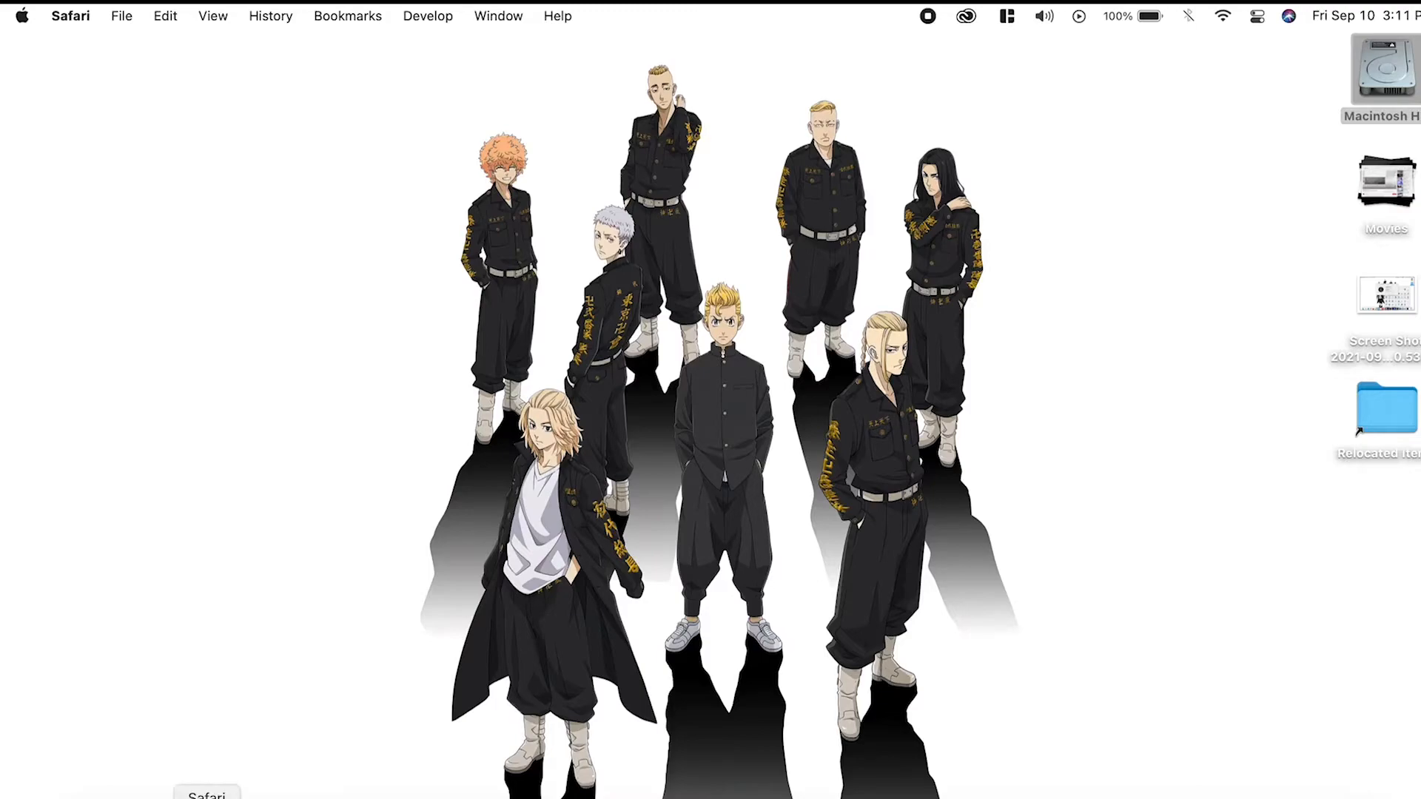
# Send the SK64 review video to picture in picture and leave Safari full screen
pyautogui.click(206, 795)
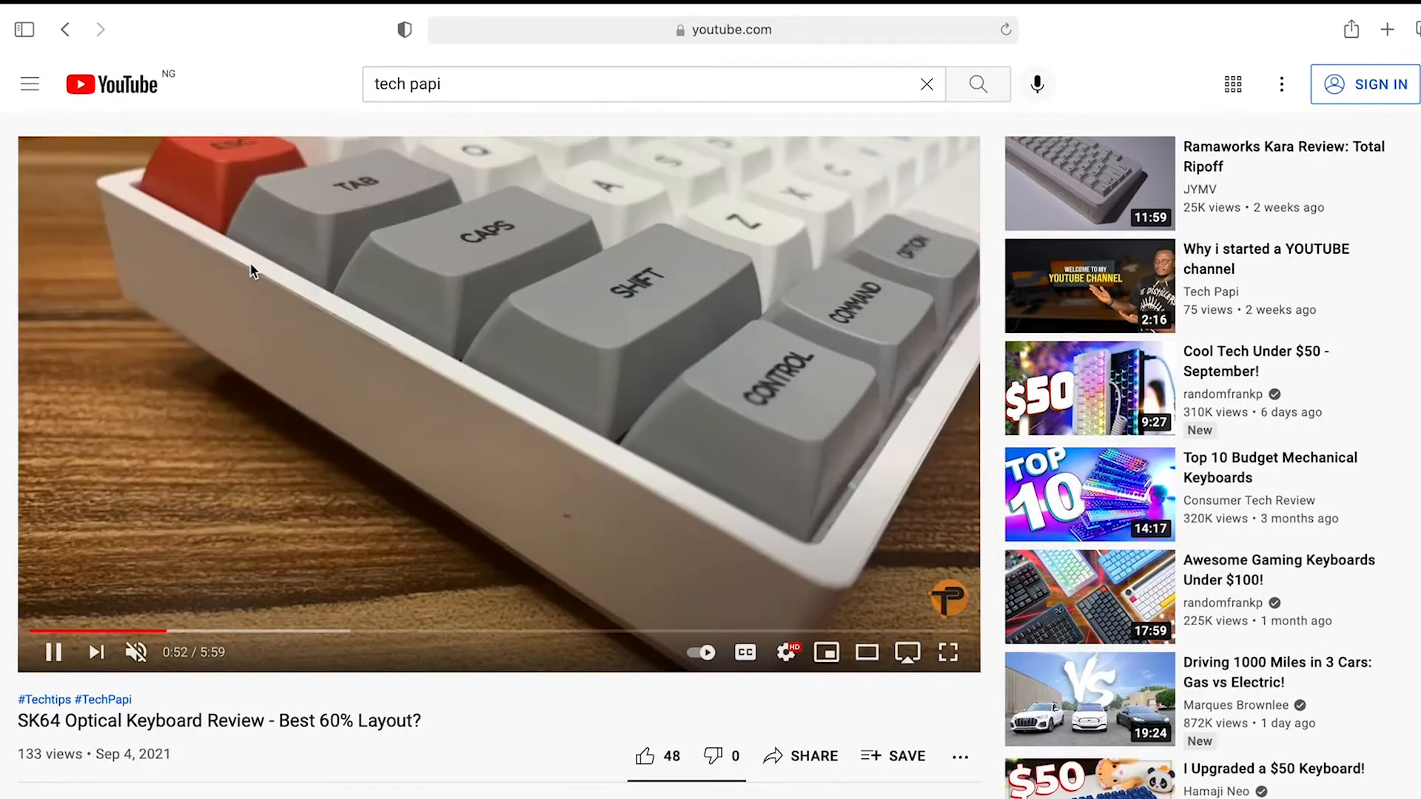
pyautogui.rightClick(254, 271)
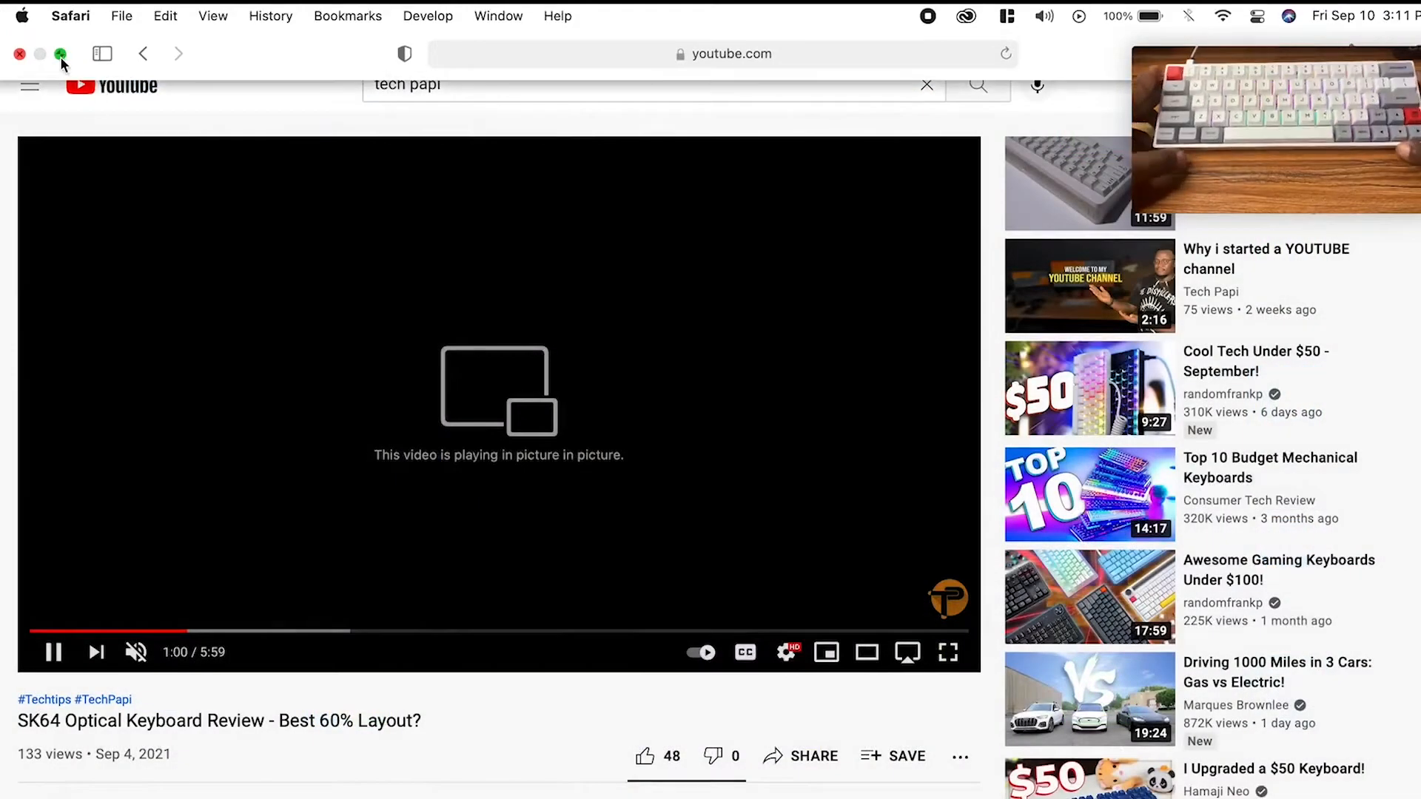
pyautogui.click(19, 53)
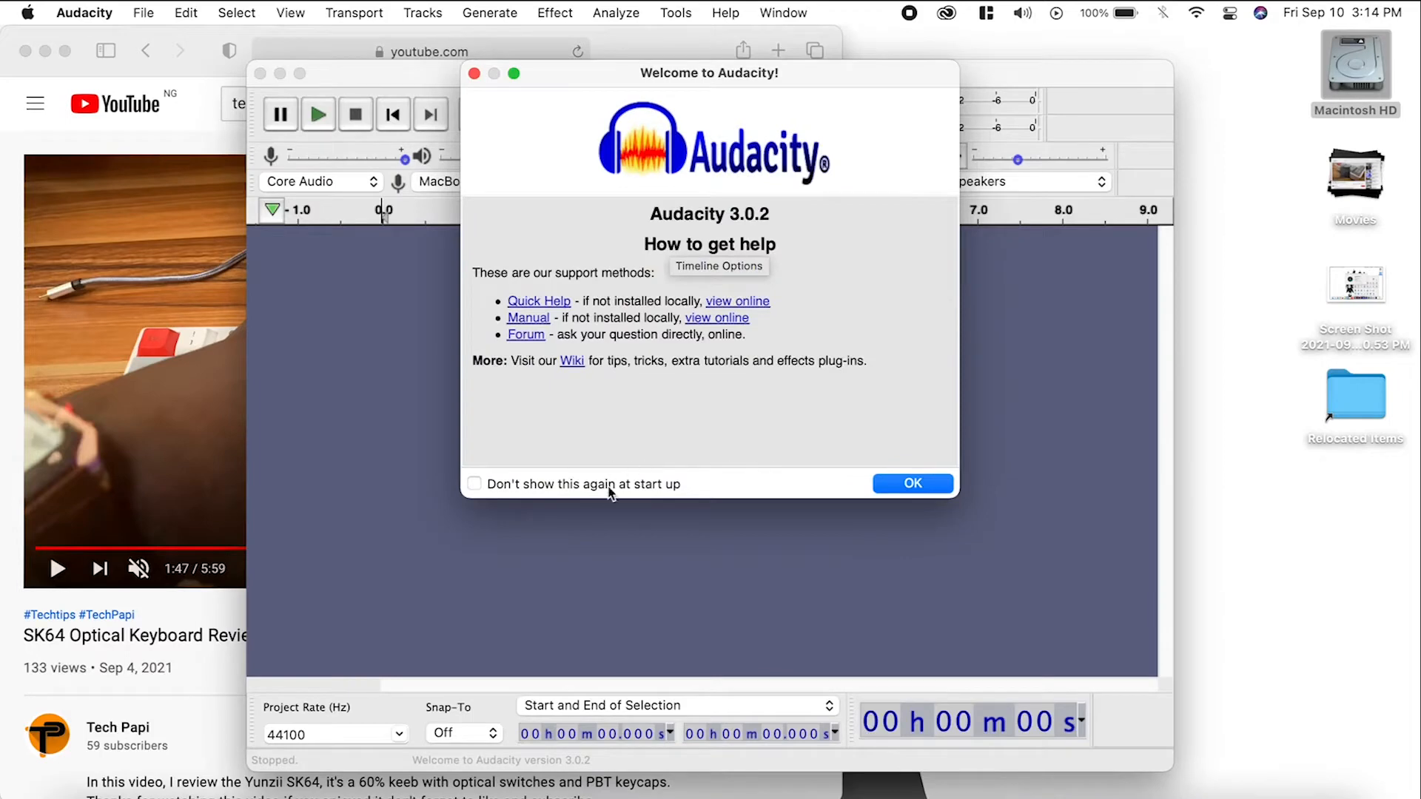
# Disable Audacity's welcome screen at startup and dismiss it
pyautogui.click(474, 483)
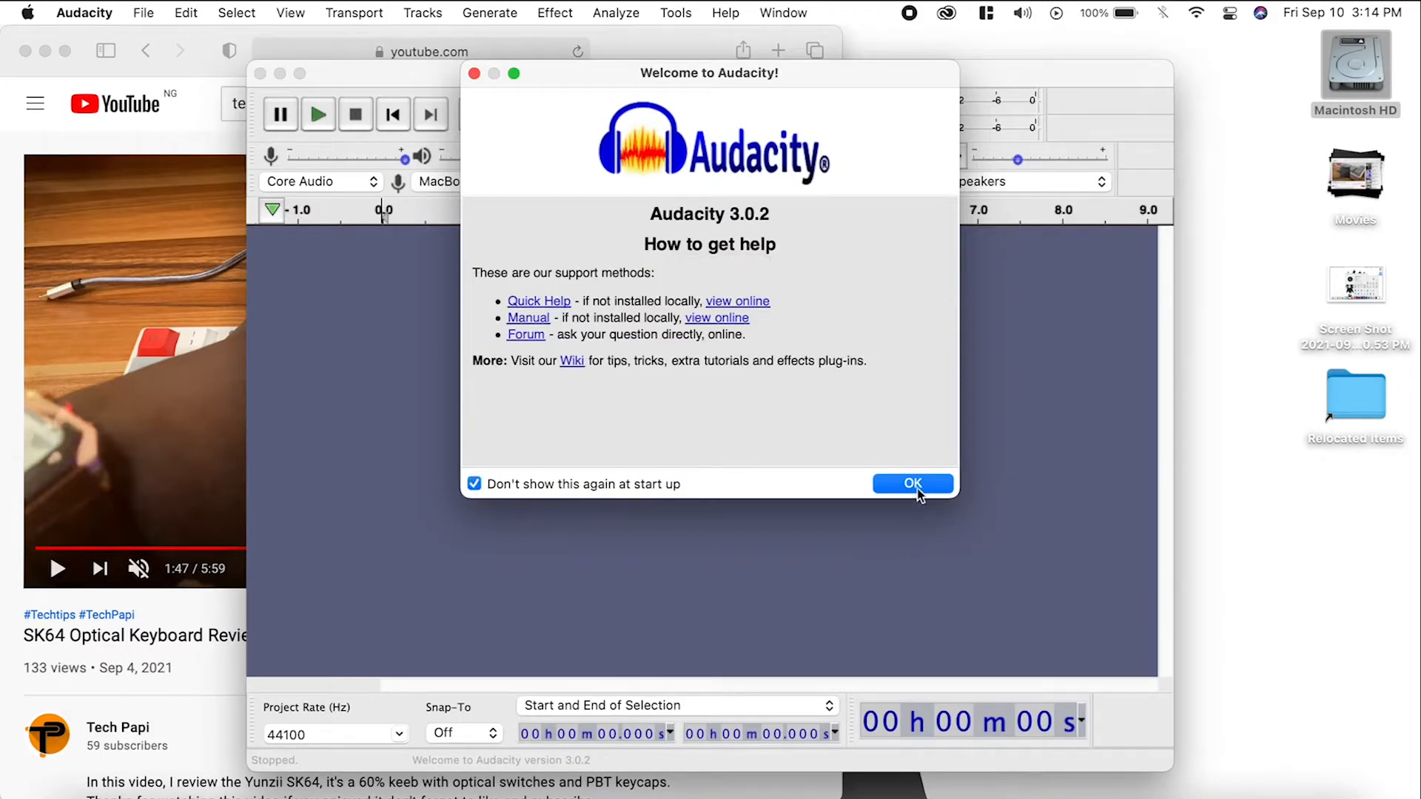
pyautogui.click(912, 483)
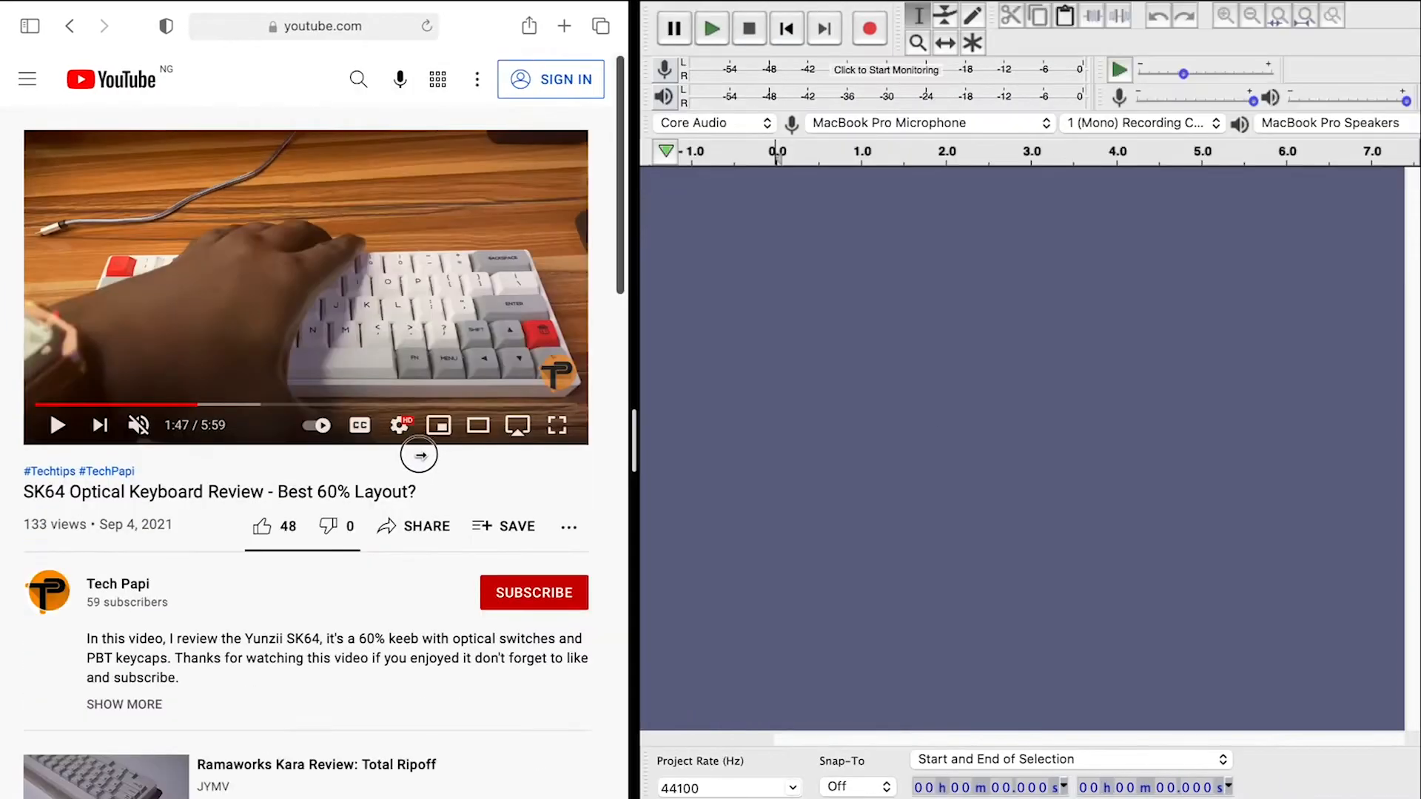
# Search YouTube for 'tech papi' before exiting Split View
pyautogui.write('tech papi')
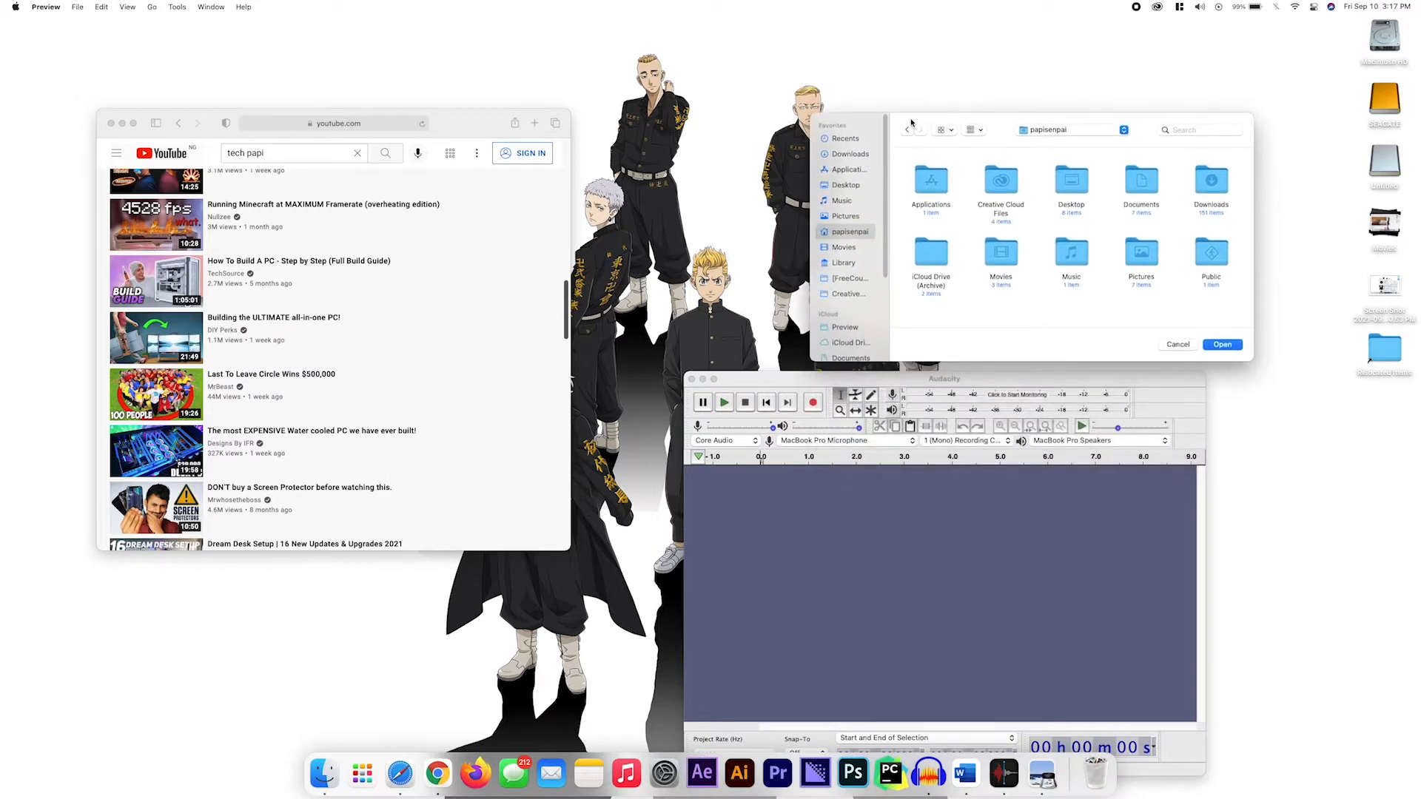
# Snap Safari to the left half and Audacity into the bottom-right quarter with Magnet
pyautogui.click(1179, 7)
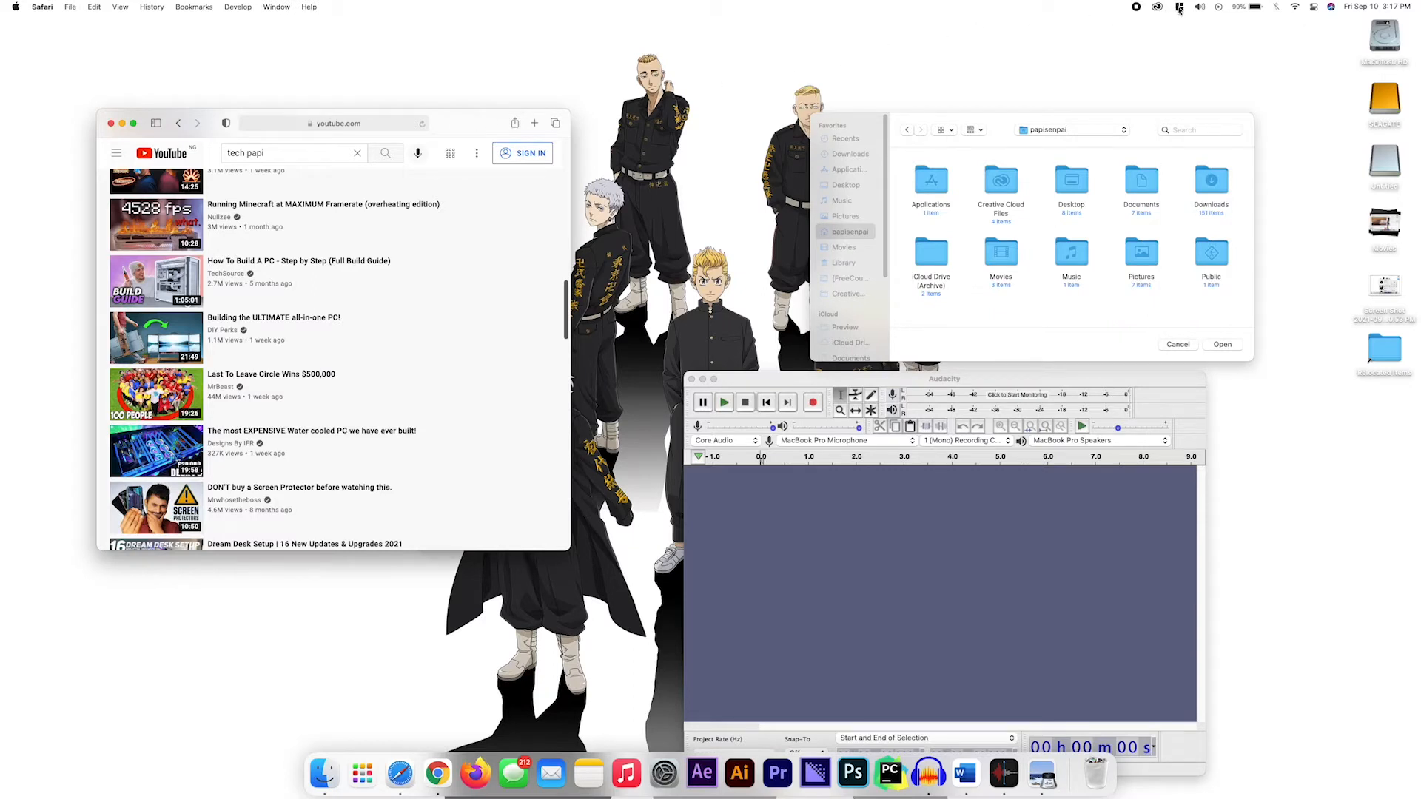
pyautogui.click(1179, 7)
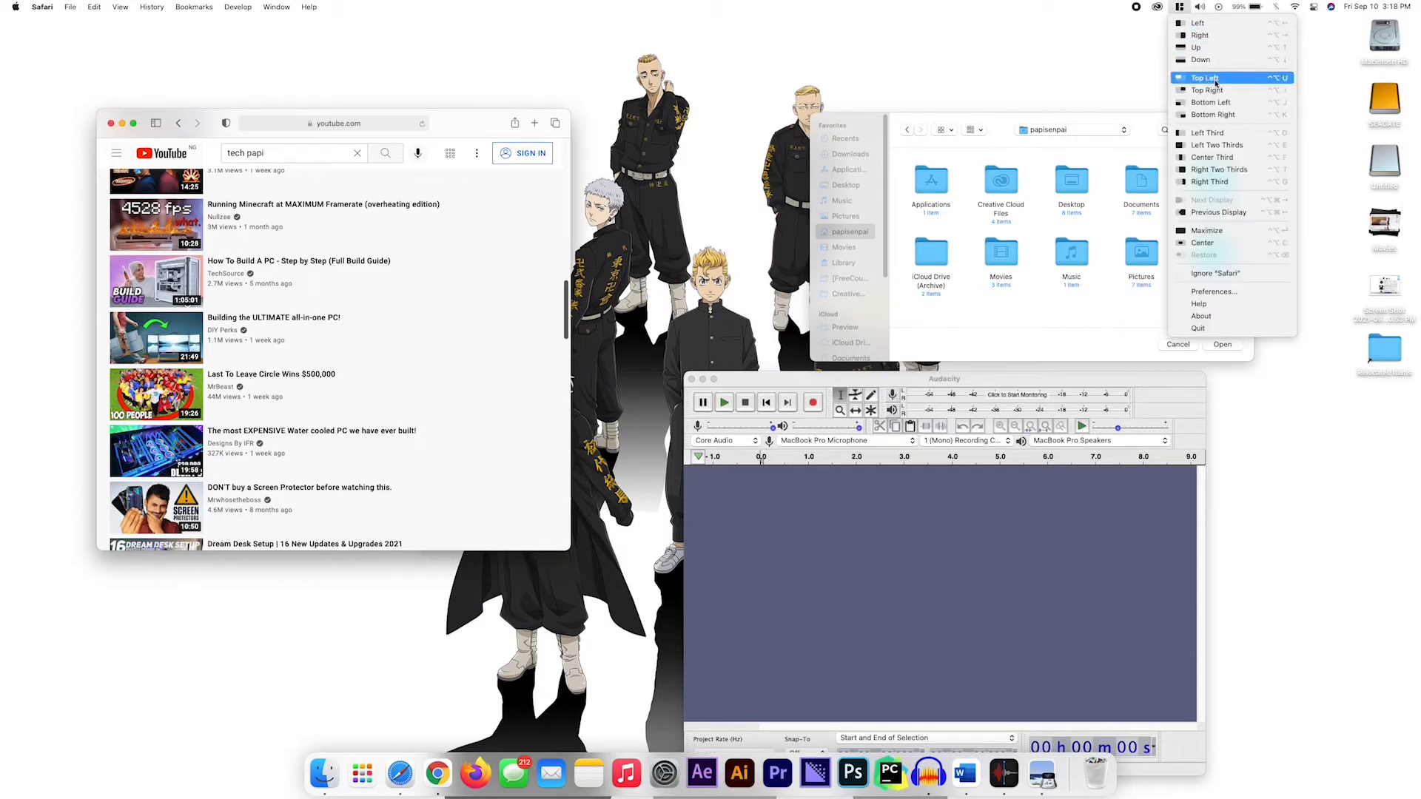
pyautogui.moveTo(1212, 101)
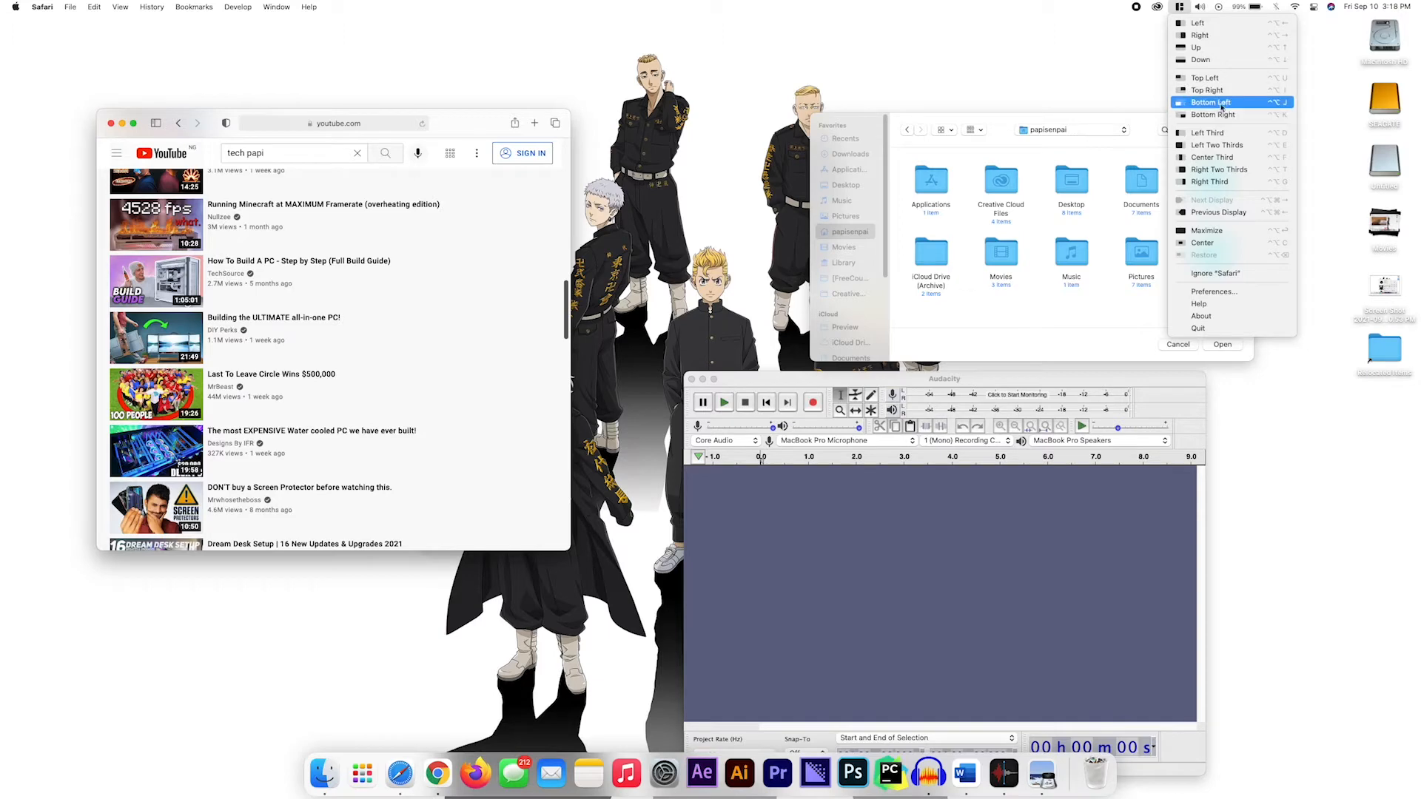
pyautogui.moveTo(1206, 22)
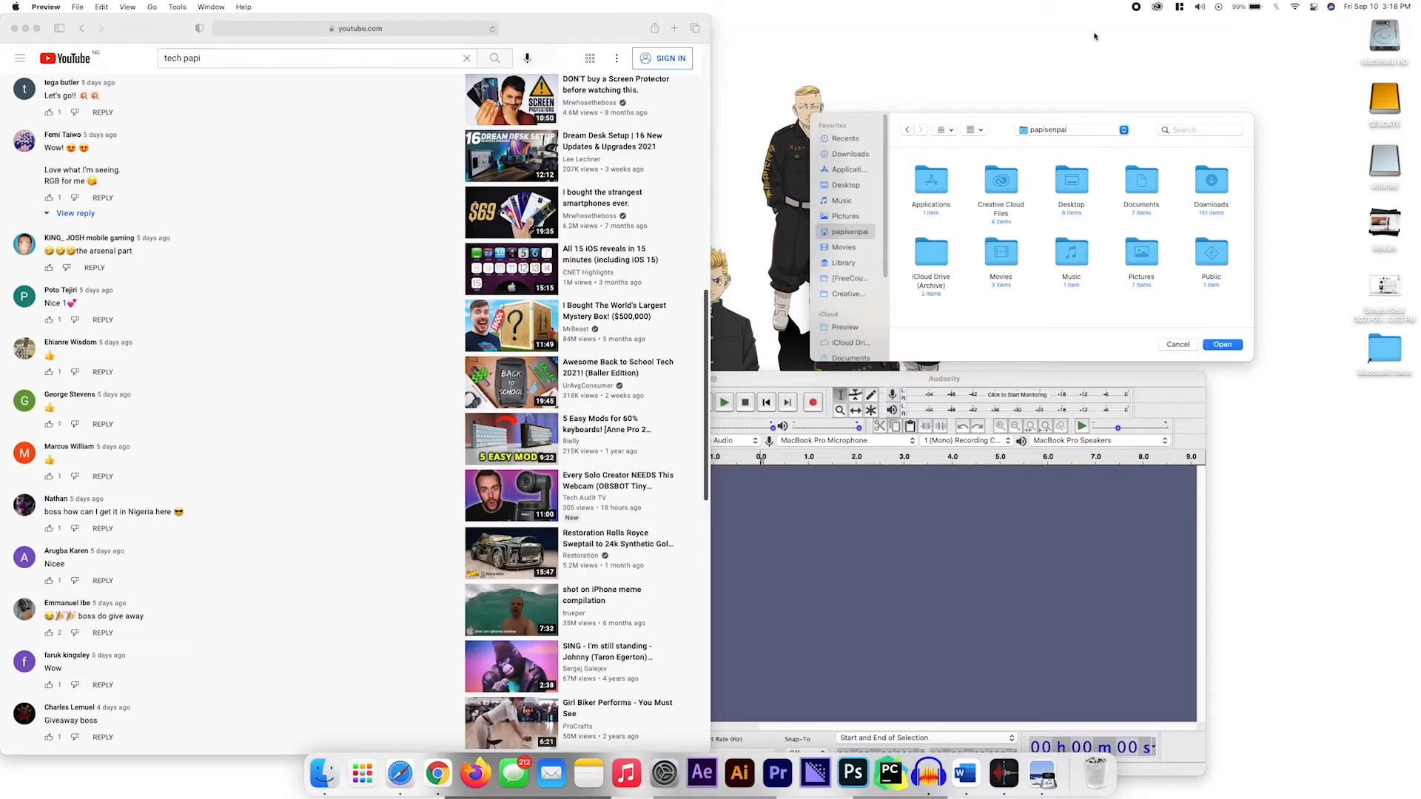
pyautogui.click(1179, 7)
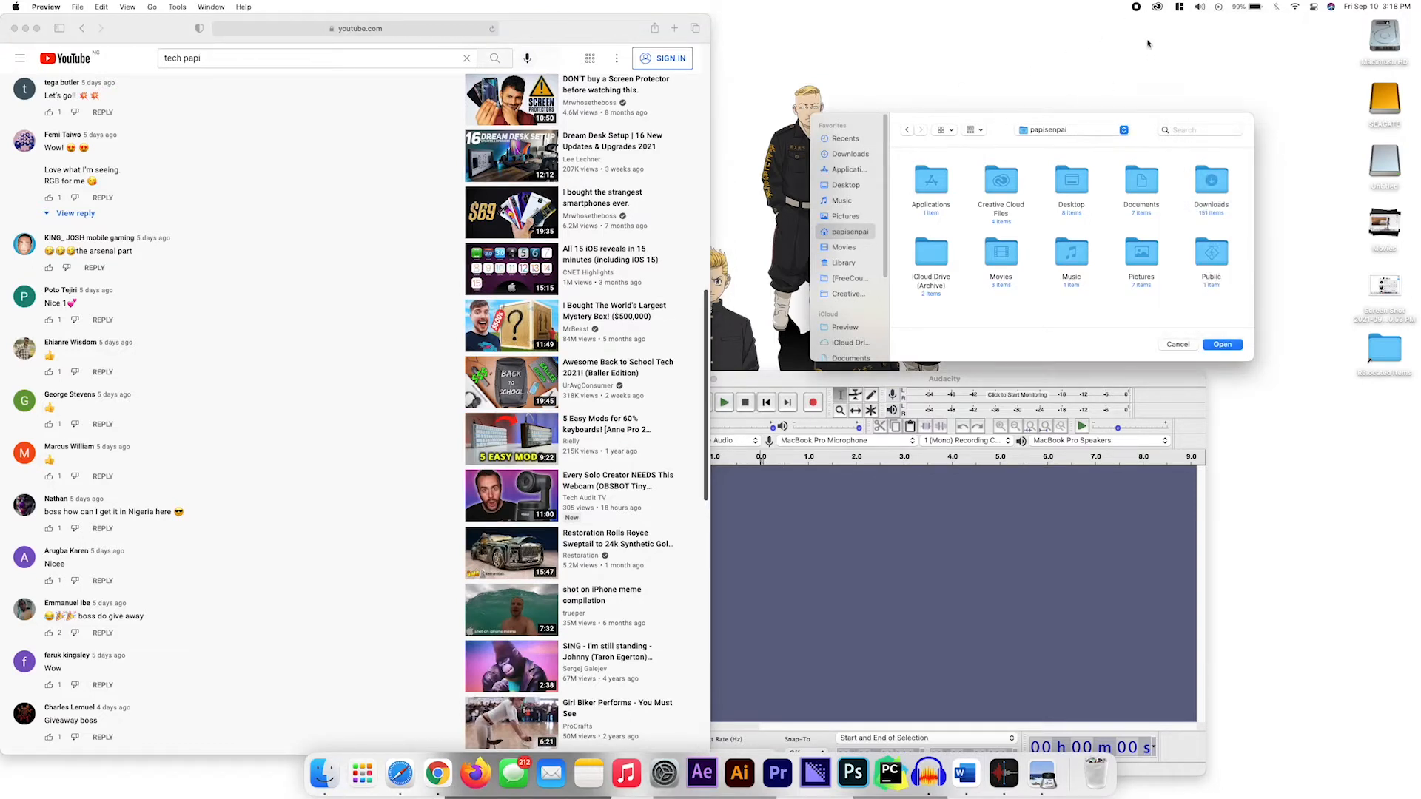
pyautogui.click(1179, 7)
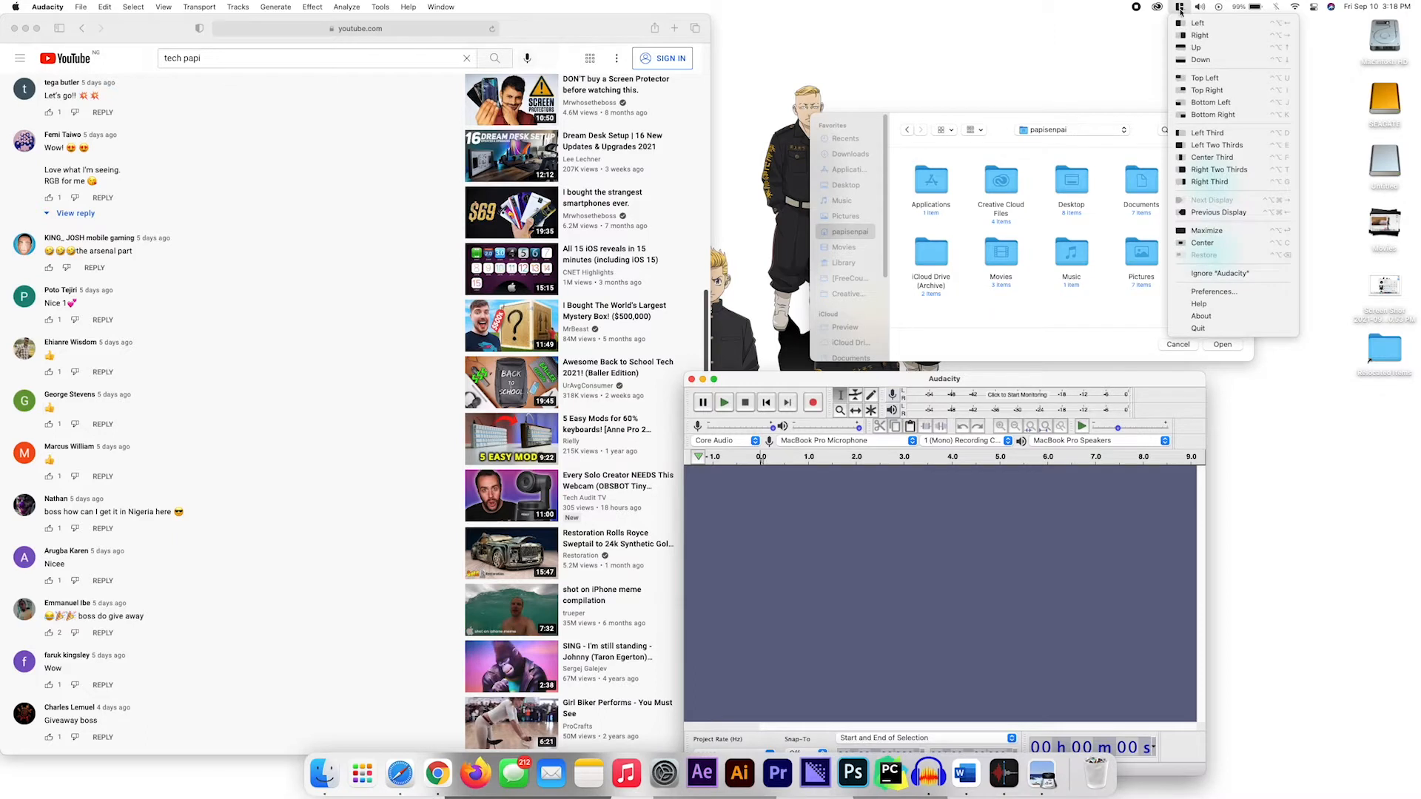
pyautogui.moveTo(1217, 114)
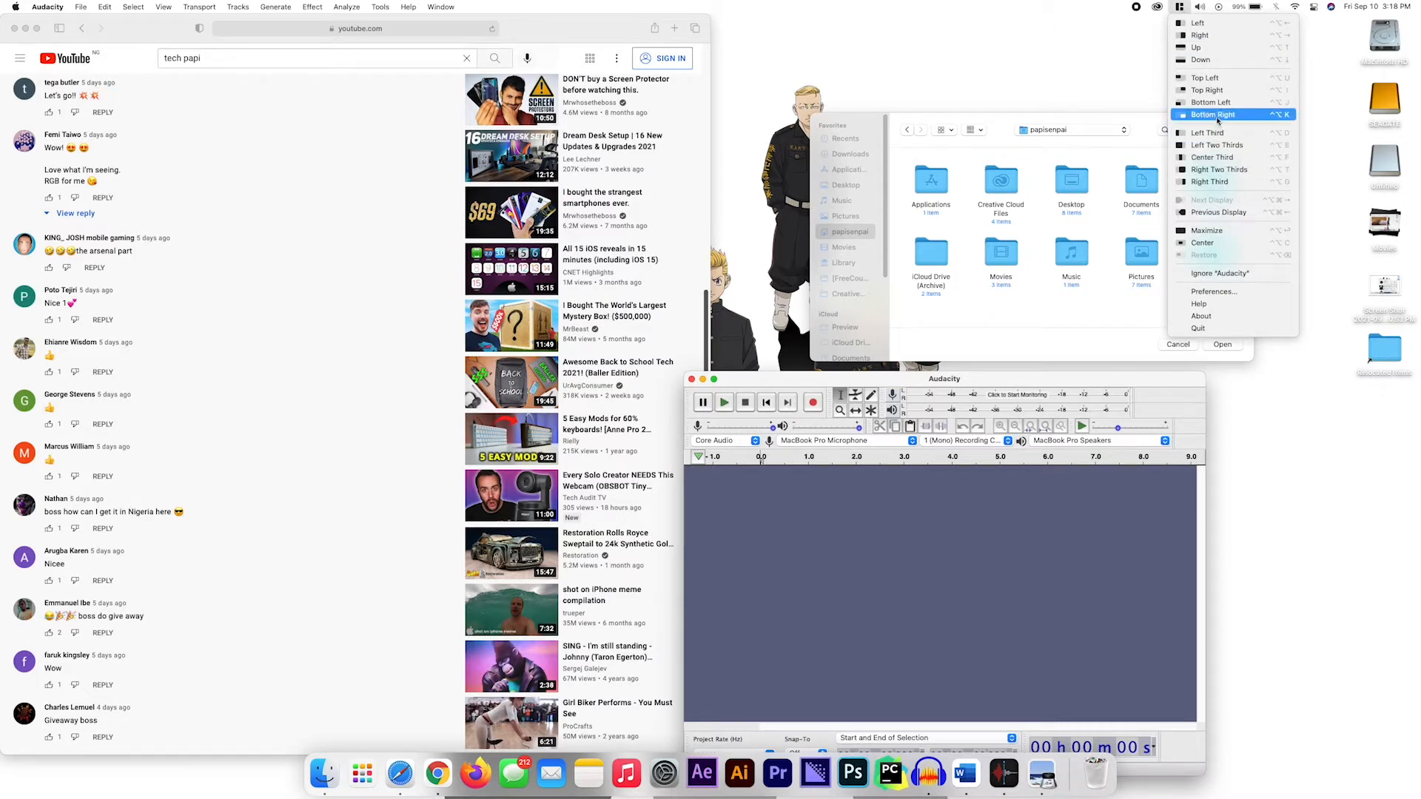
pyautogui.click(1212, 114)
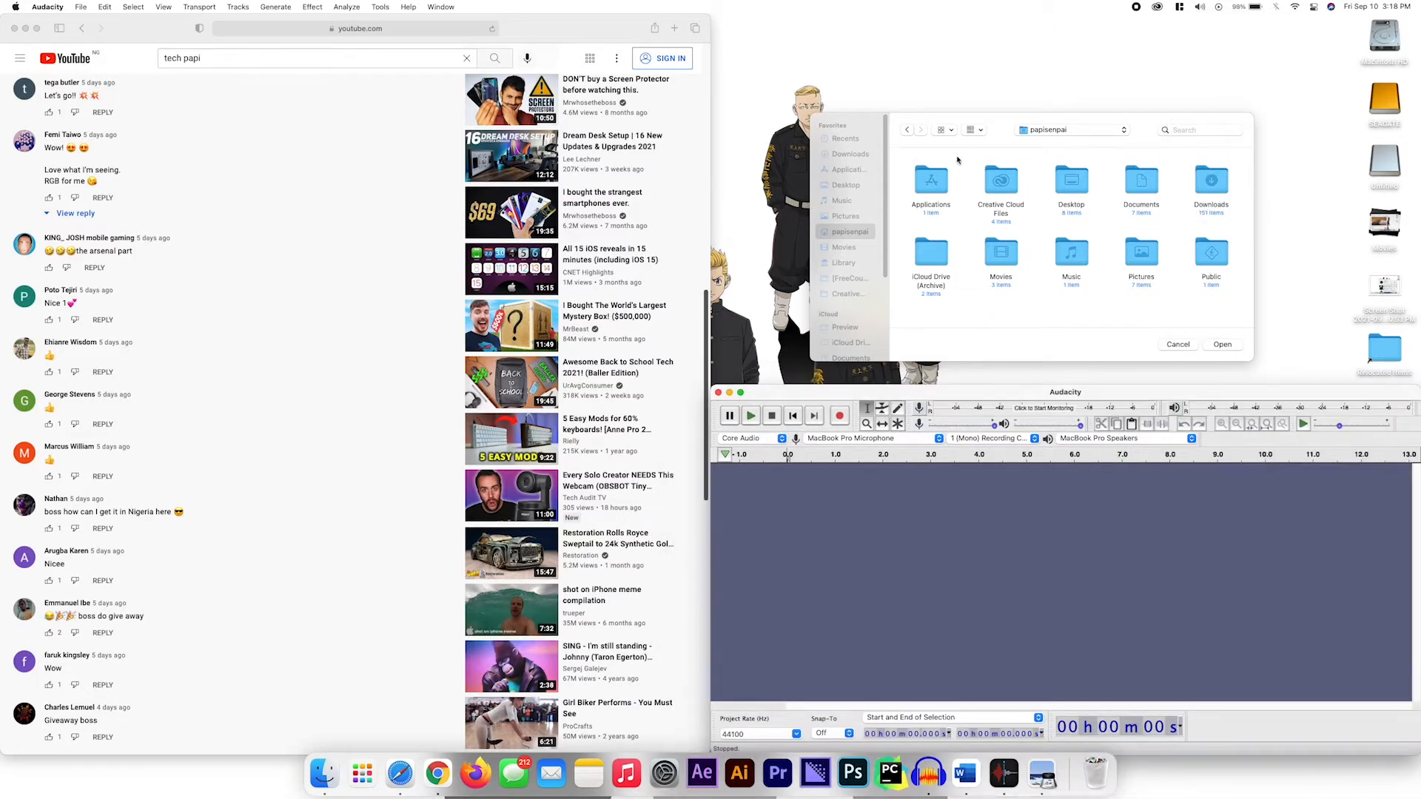
pyautogui.click(1177, 344)
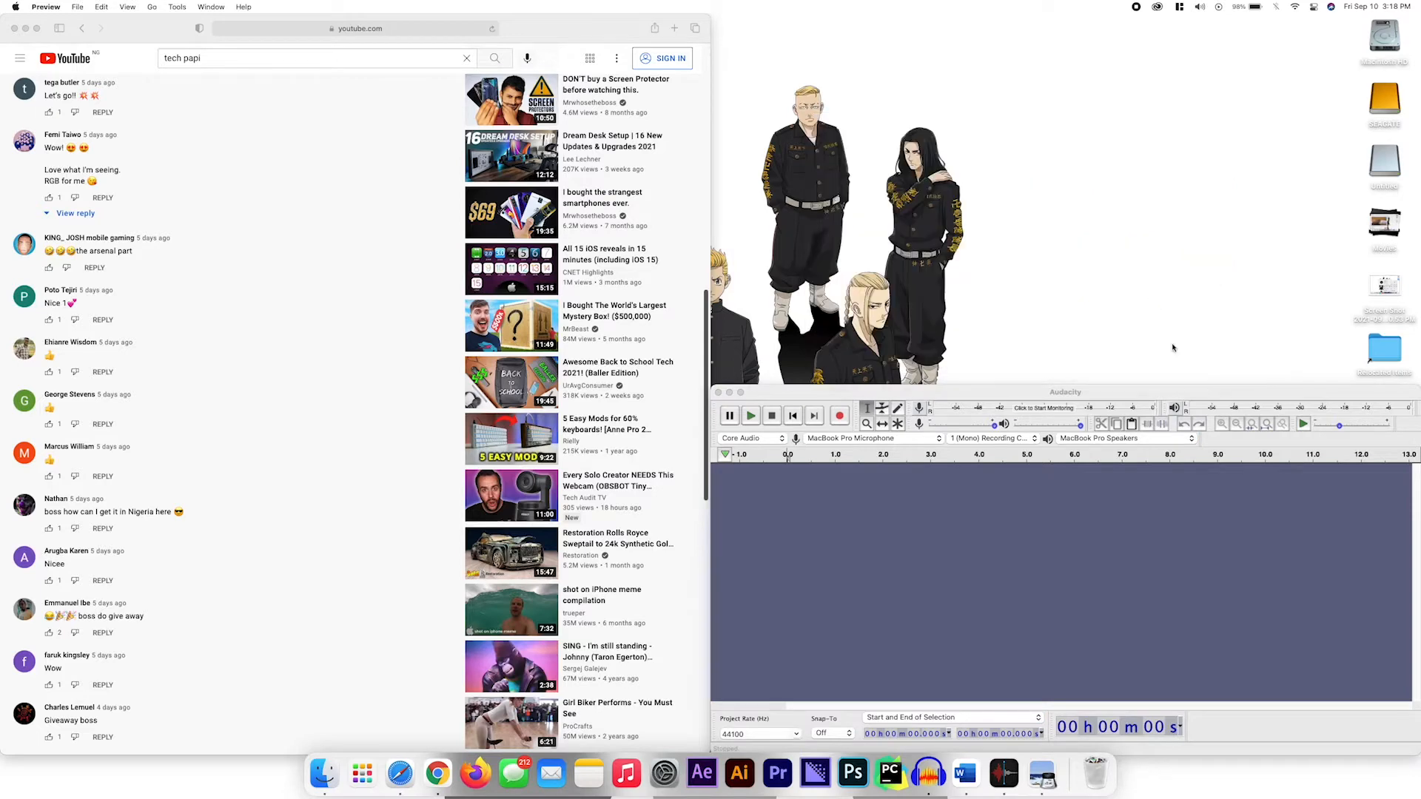
# Snap Finder's Desktop window into the top-right quarter with Magnet
pyautogui.click(325, 773)
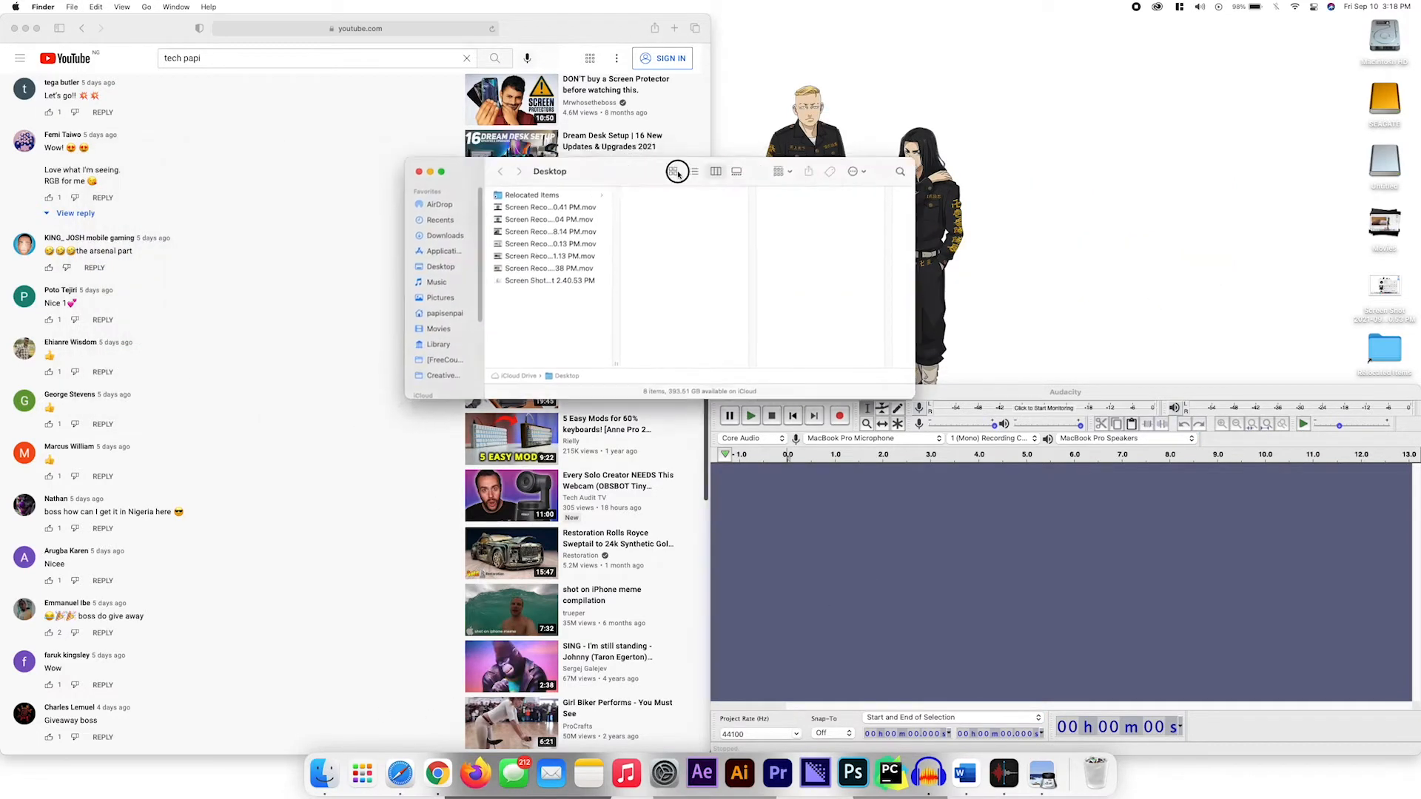
pyautogui.click(1179, 7)
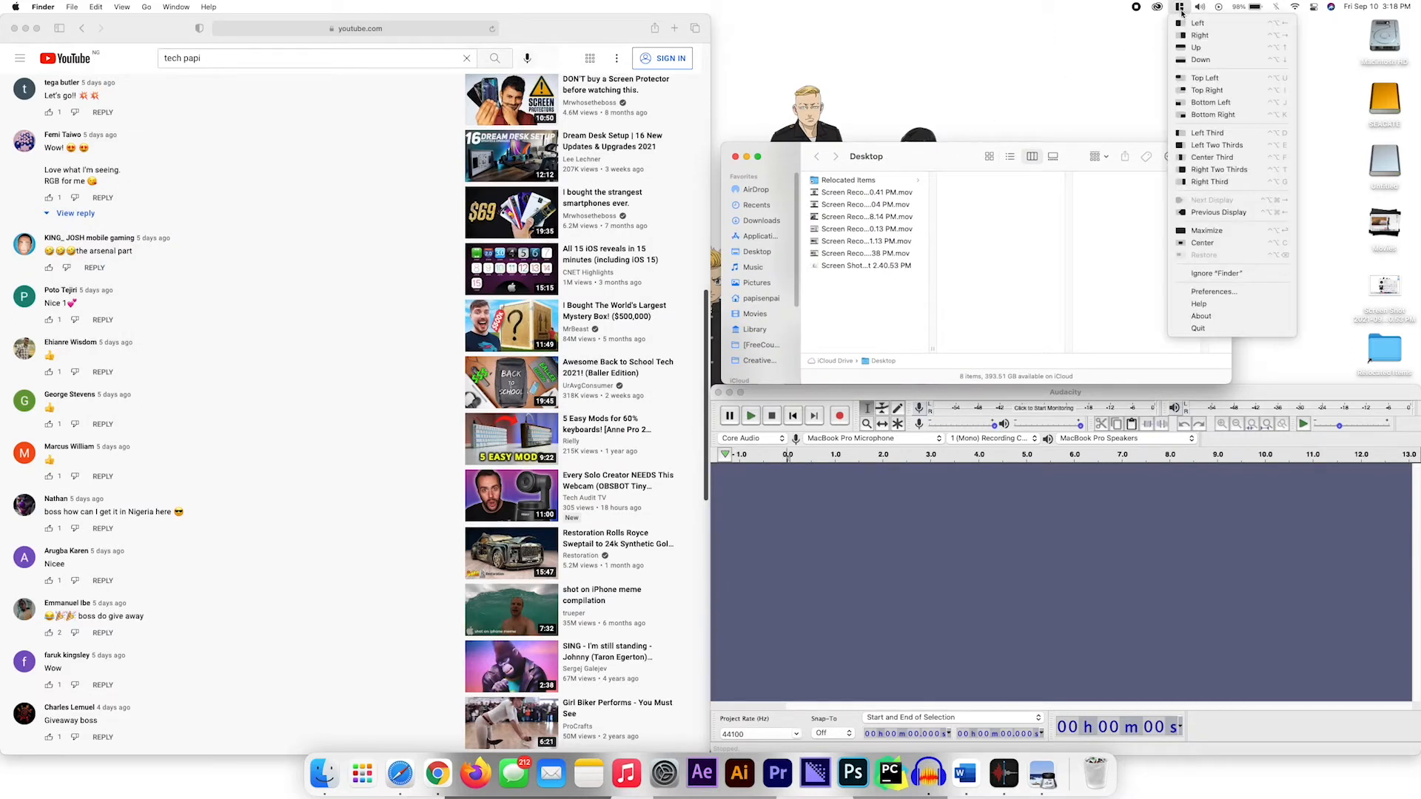
pyautogui.moveTo(1207, 90)
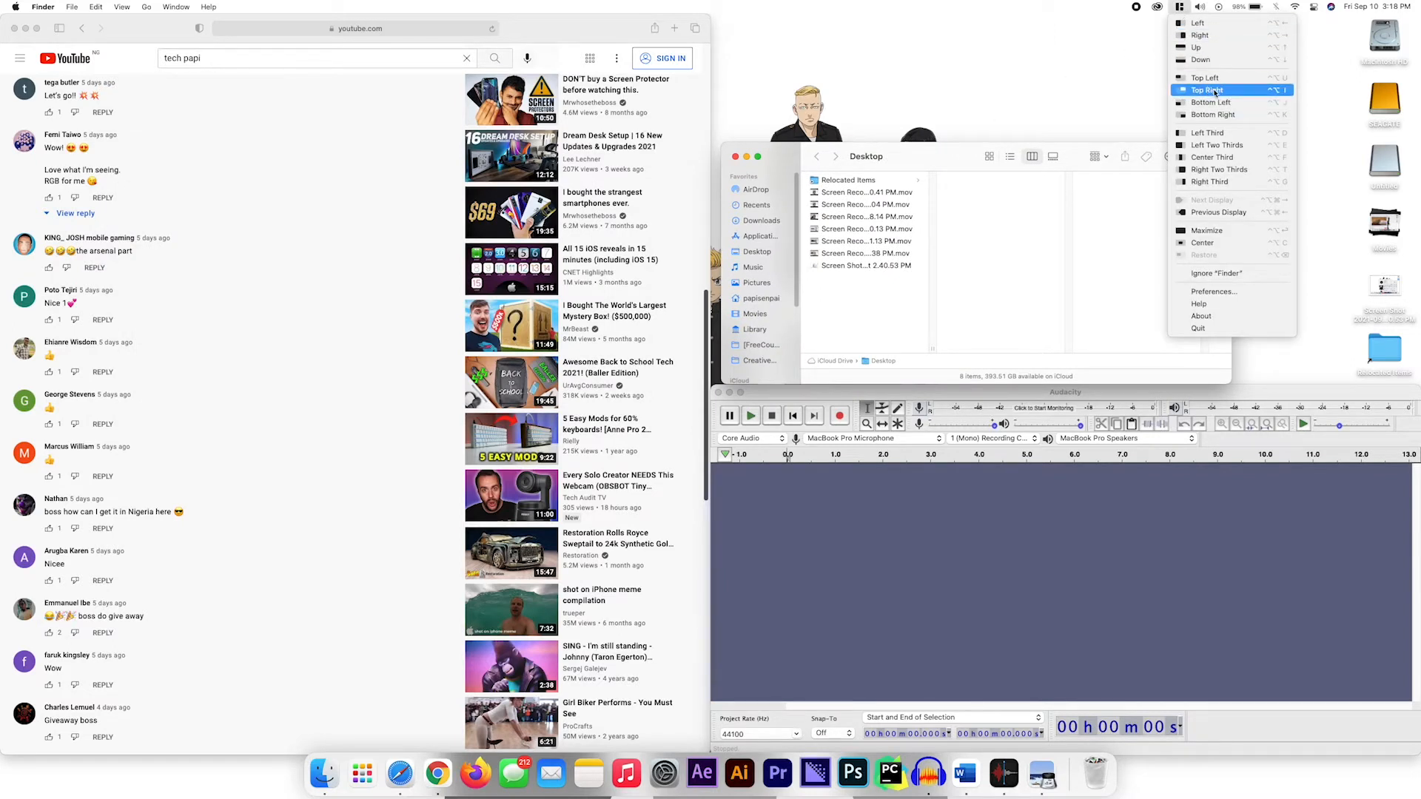
pyautogui.click(1206, 89)
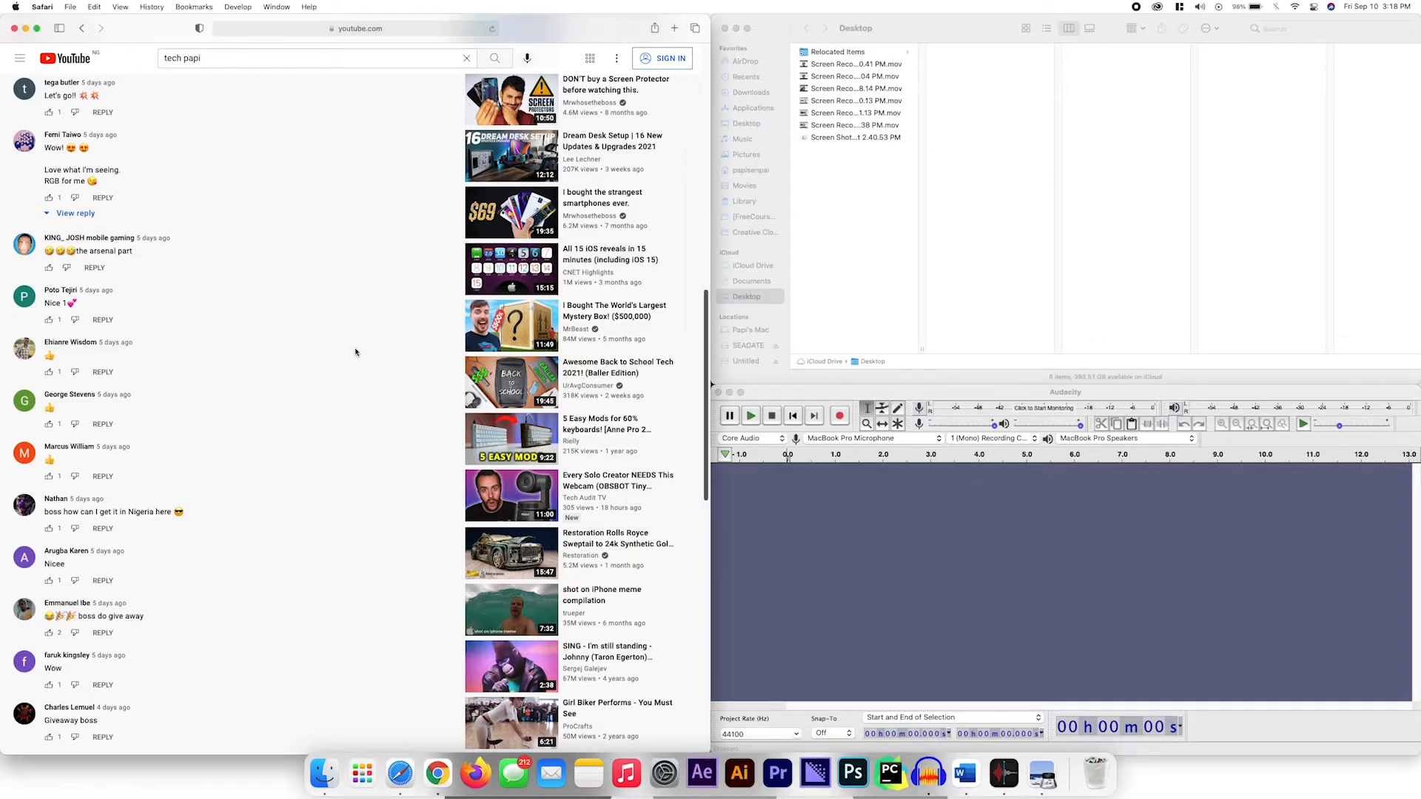
pyautogui.click(997, 532)
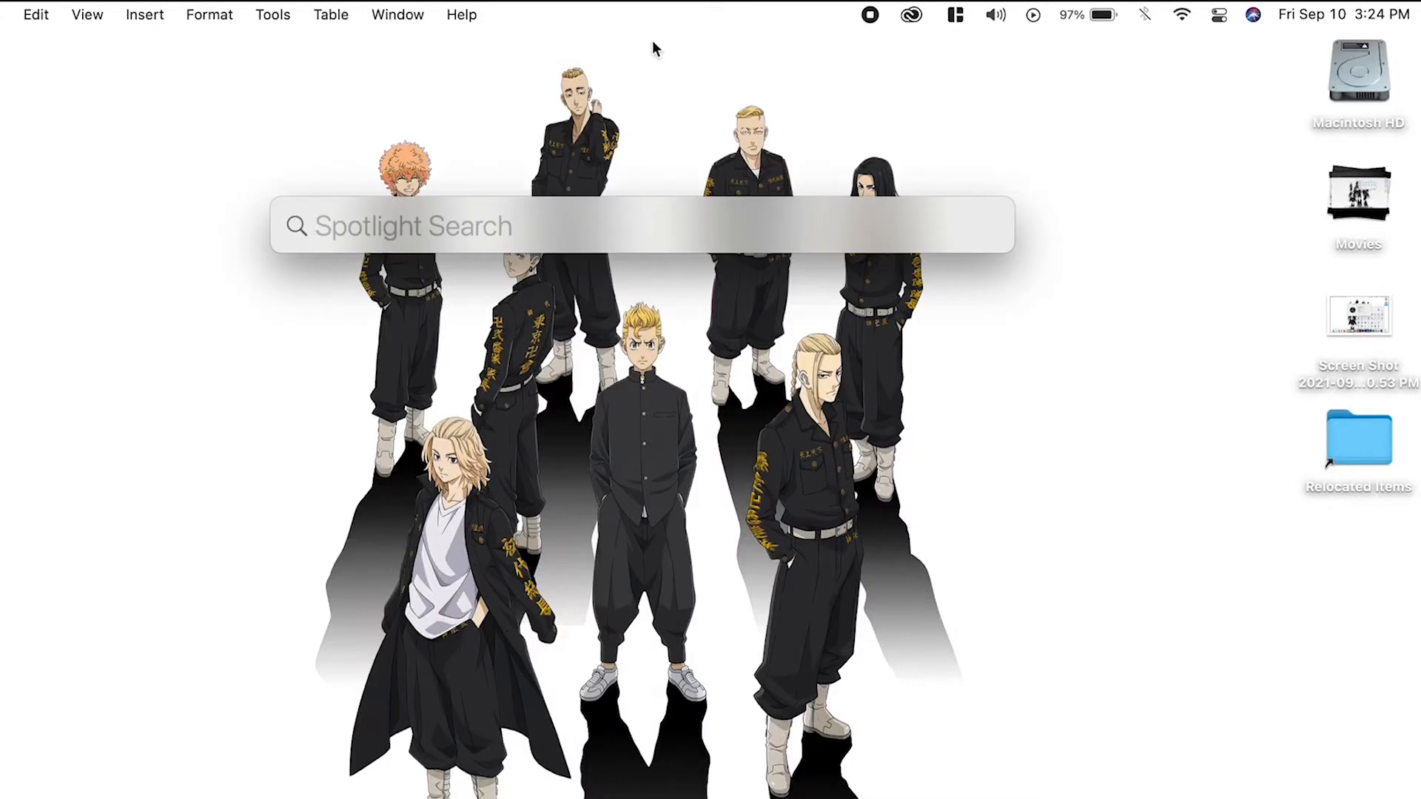
pyautogui.moveTo(457, 227)
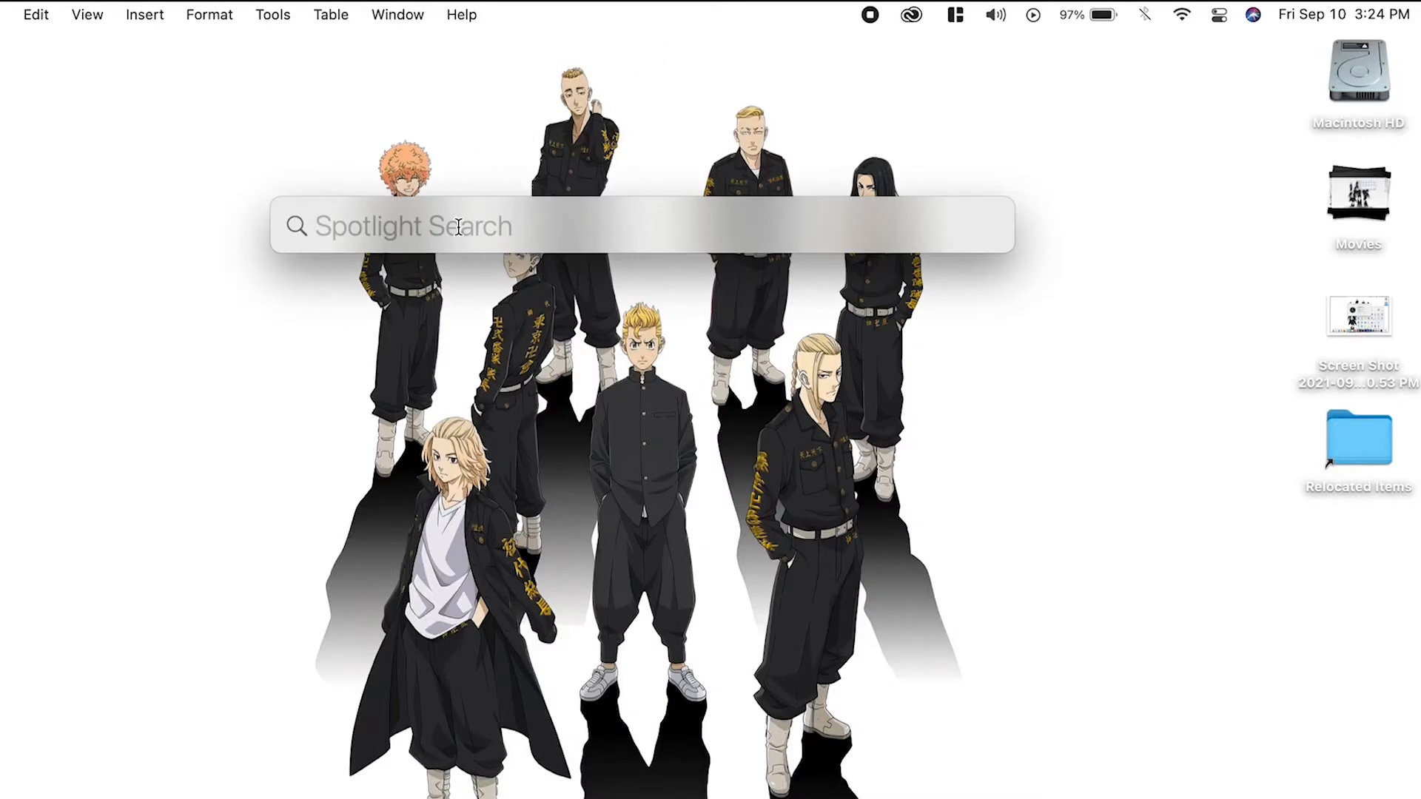
# Search Spotlight for 'preview' and '.img' files, then clear the query
pyautogui.write('preview')
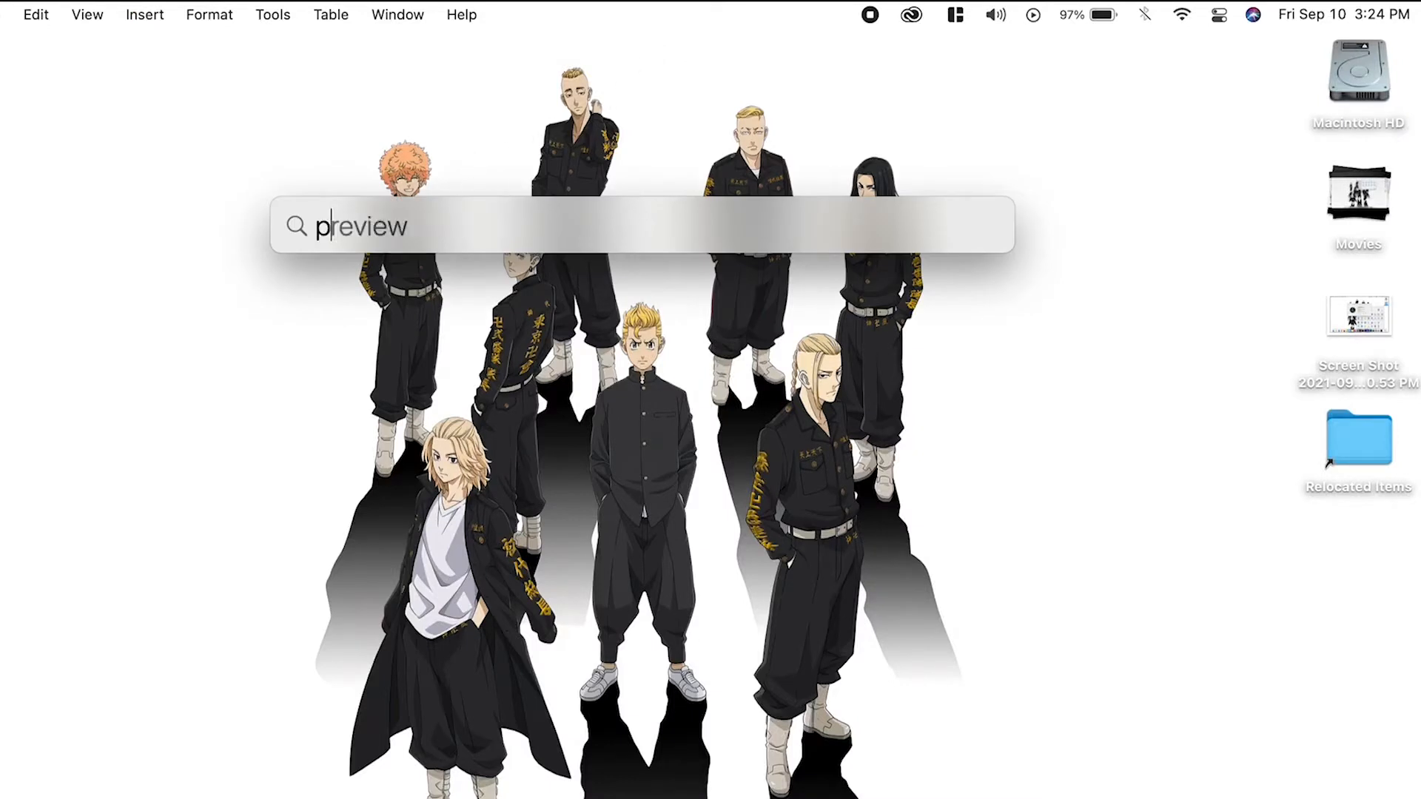
pyautogui.write('premi')
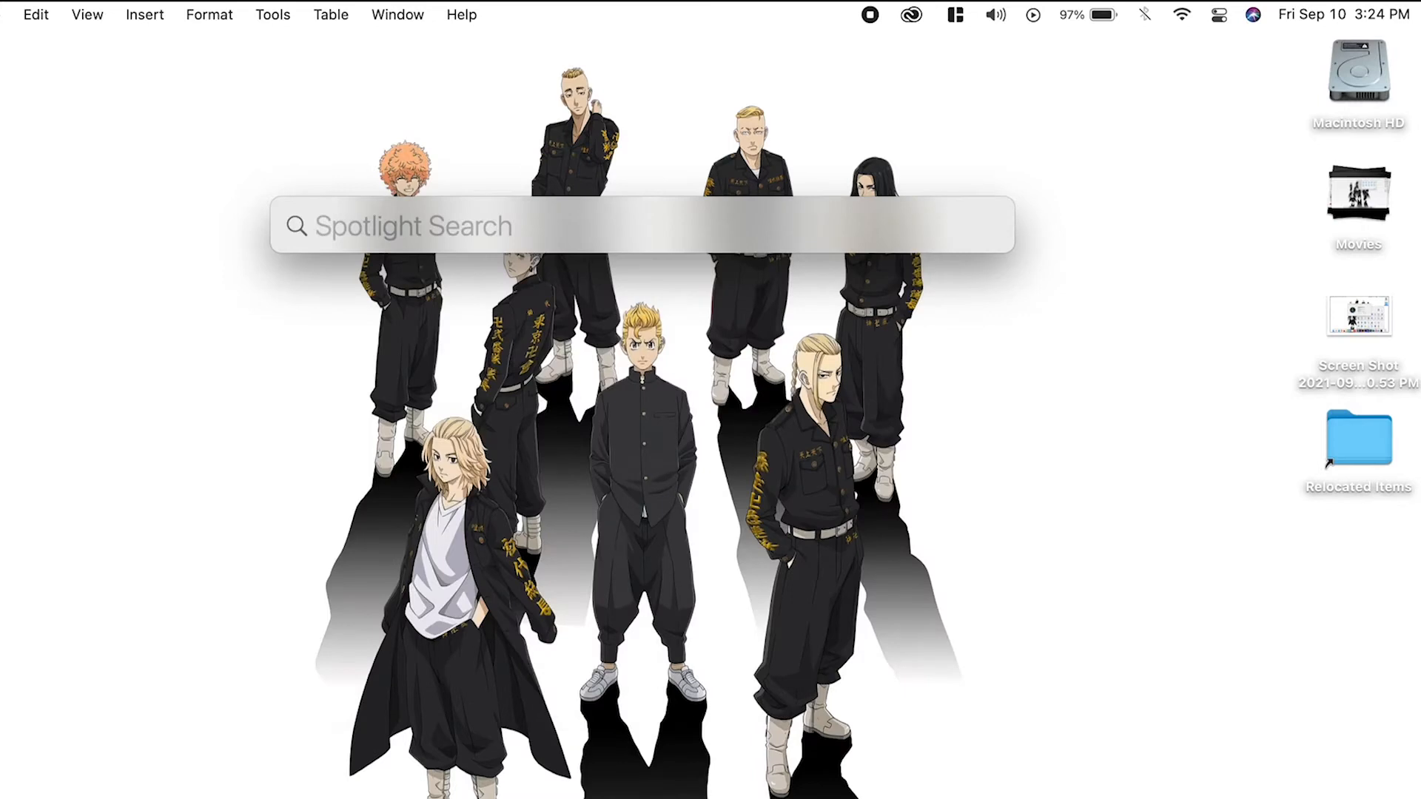
pyautogui.write('.img')
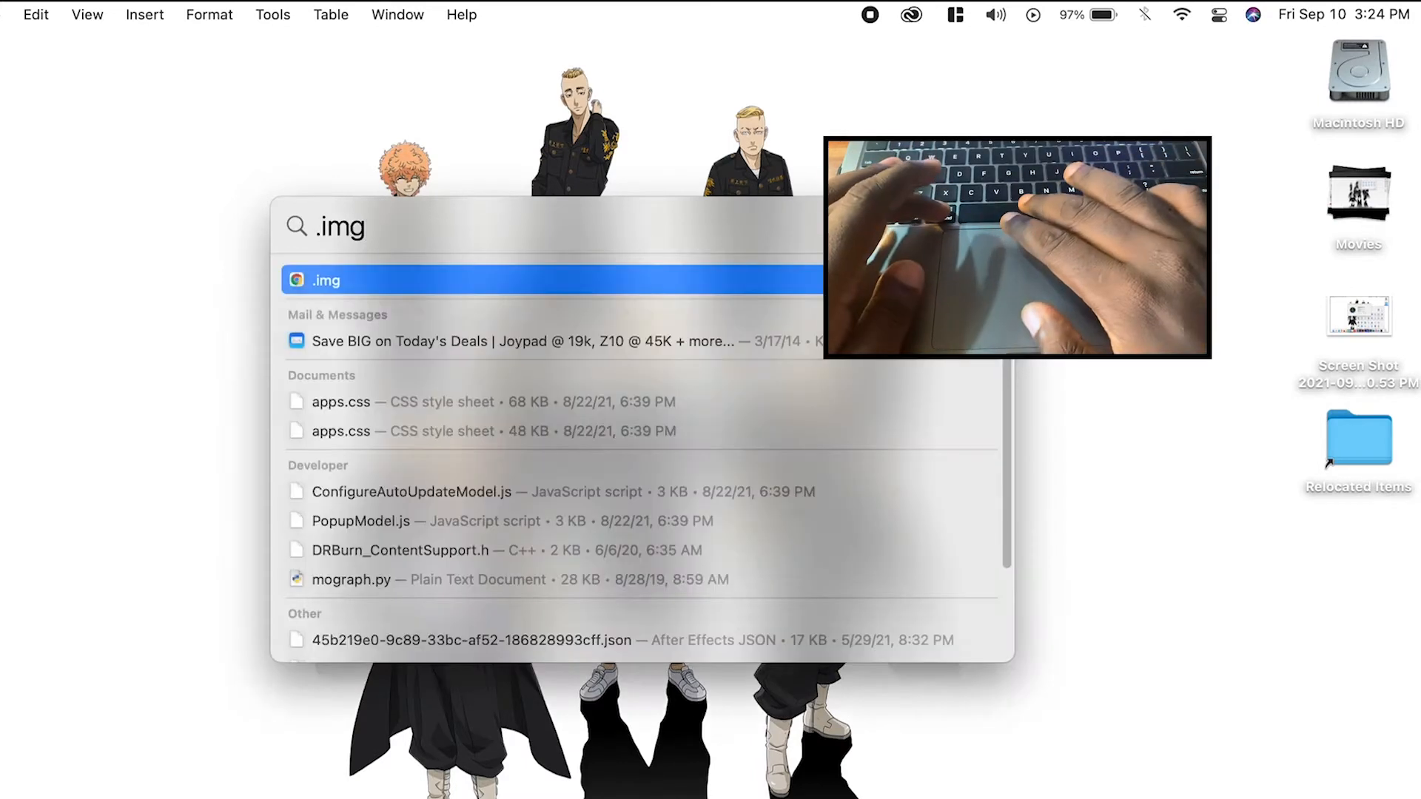
pyautogui.scroll(-3)
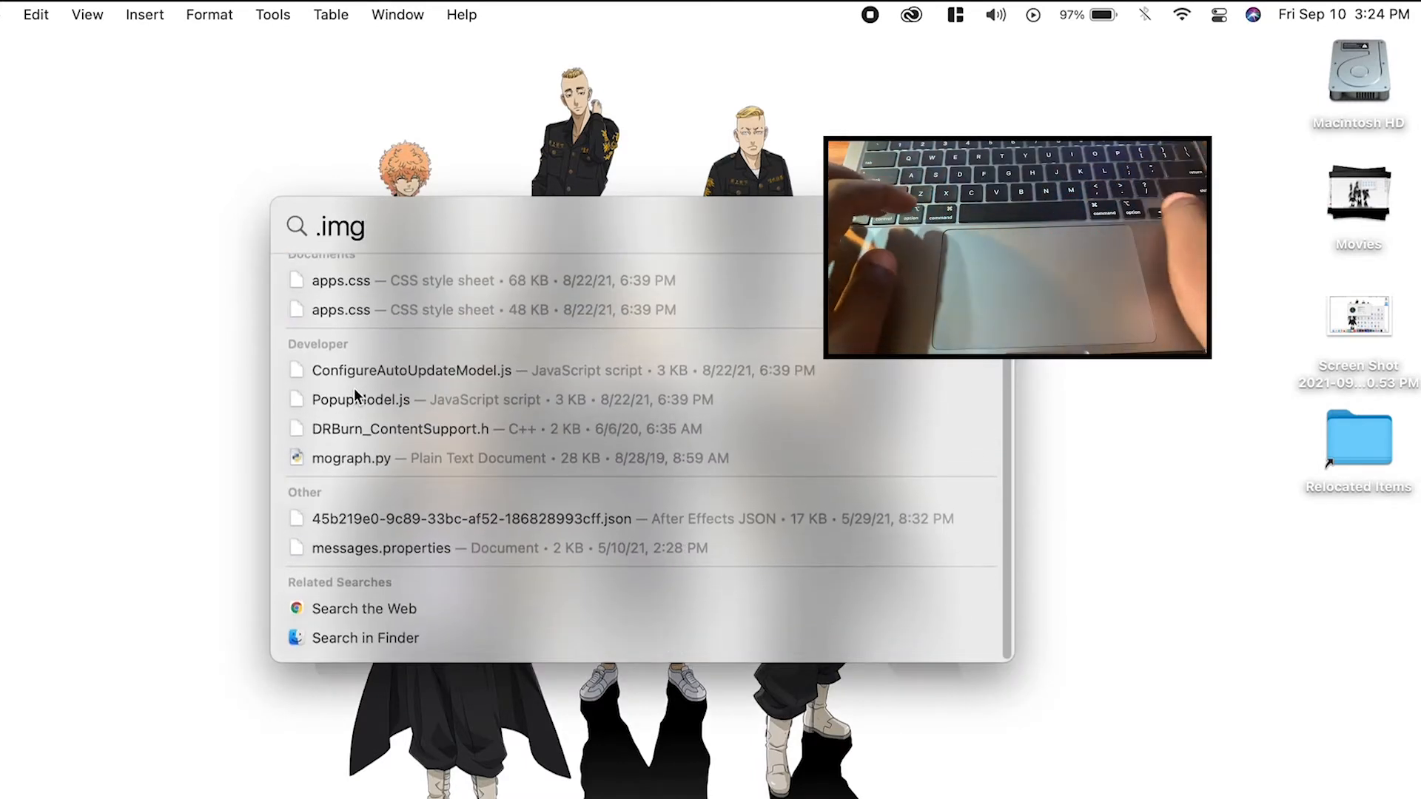
pyautogui.press('backspace')
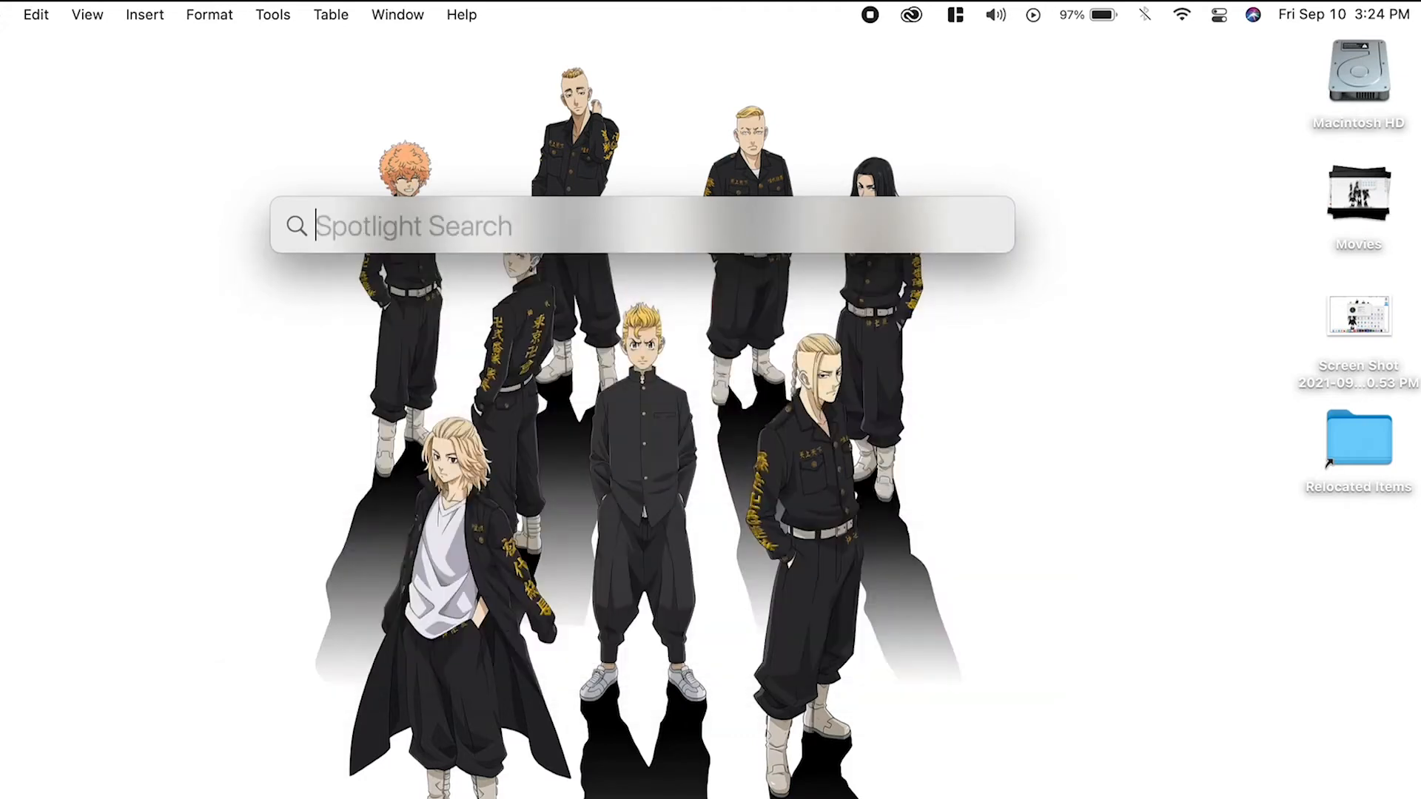
# Search Spotlight for '.jpg', then for System Preferences
pyautogui.write('.jpg')
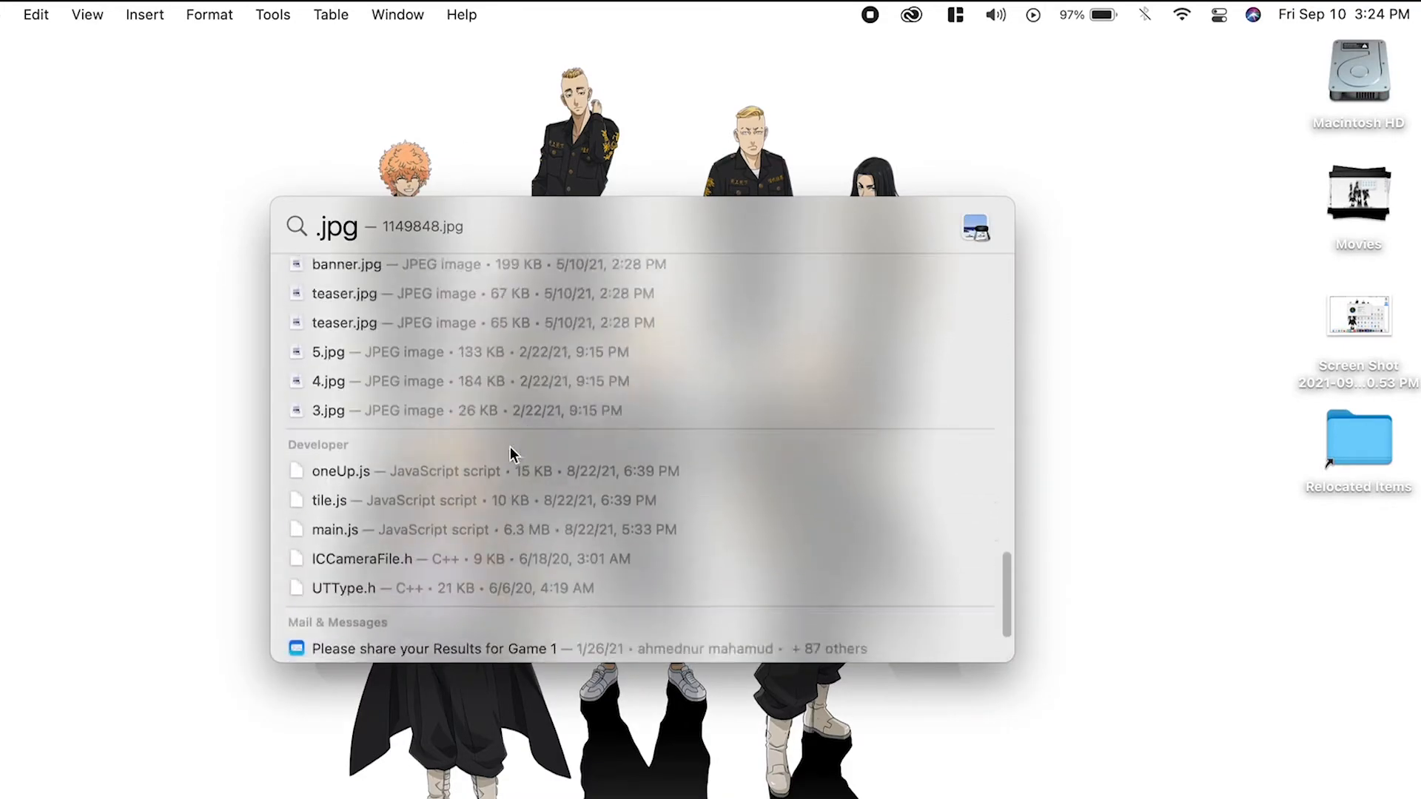
pyautogui.press('backspace')
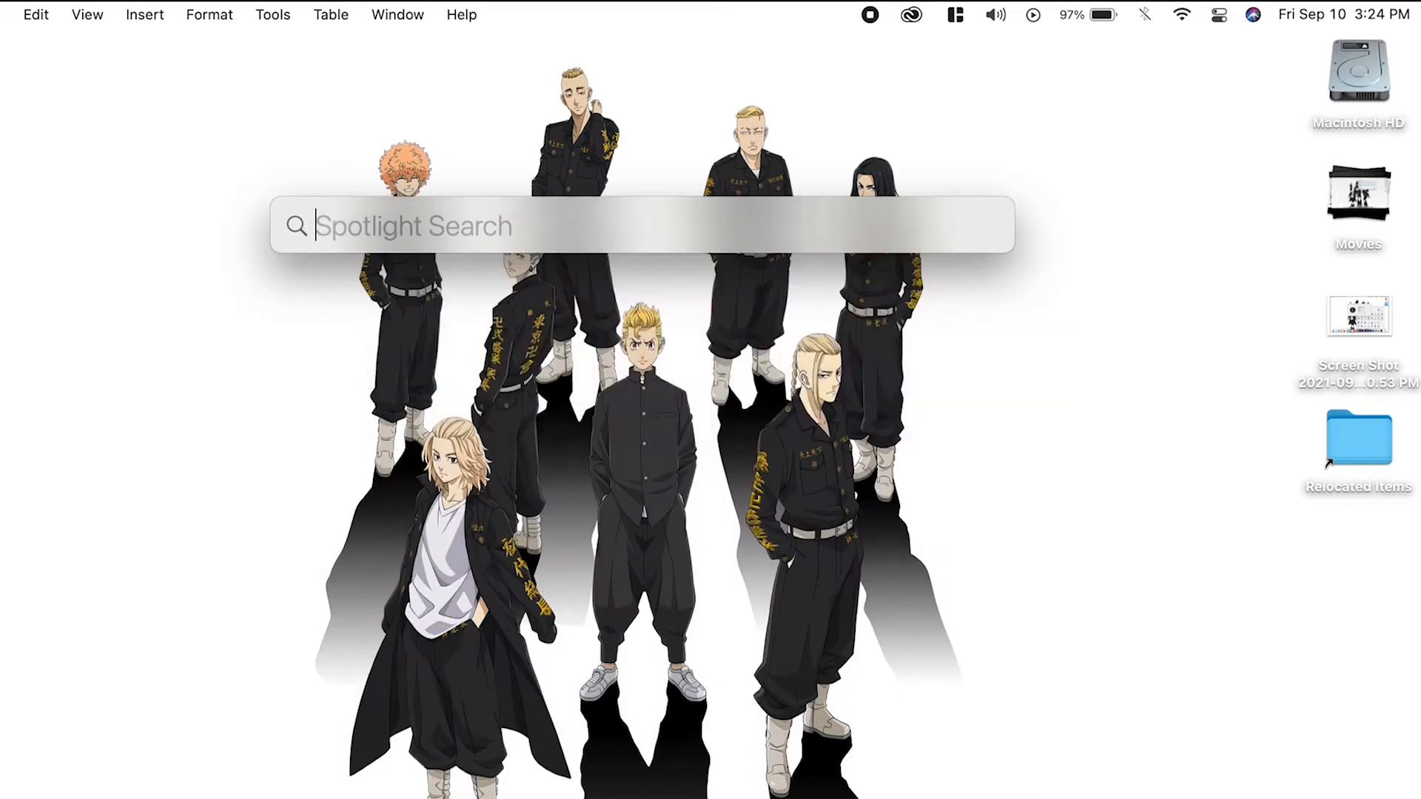
pyautogui.moveTo(339, 334)
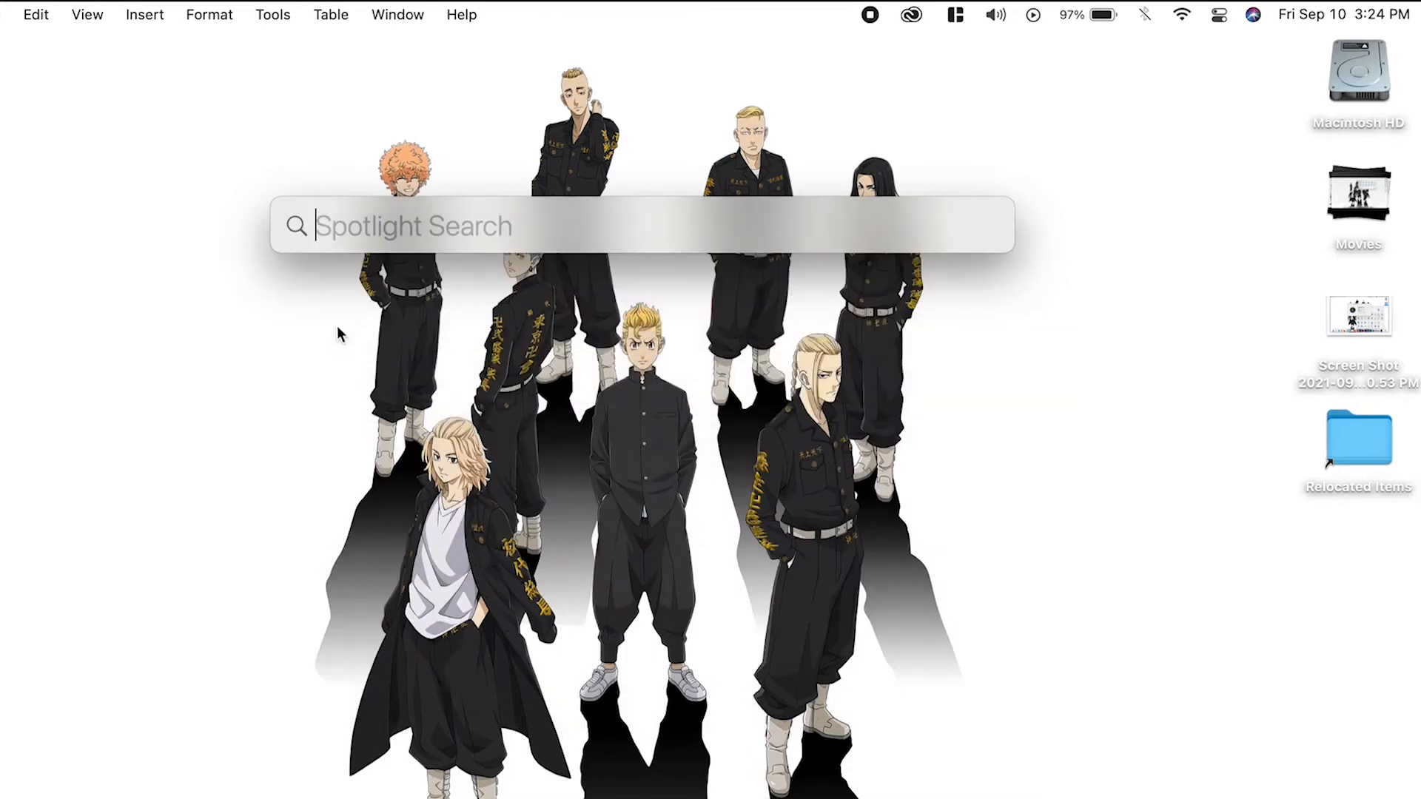
pyautogui.write('system Preferences')
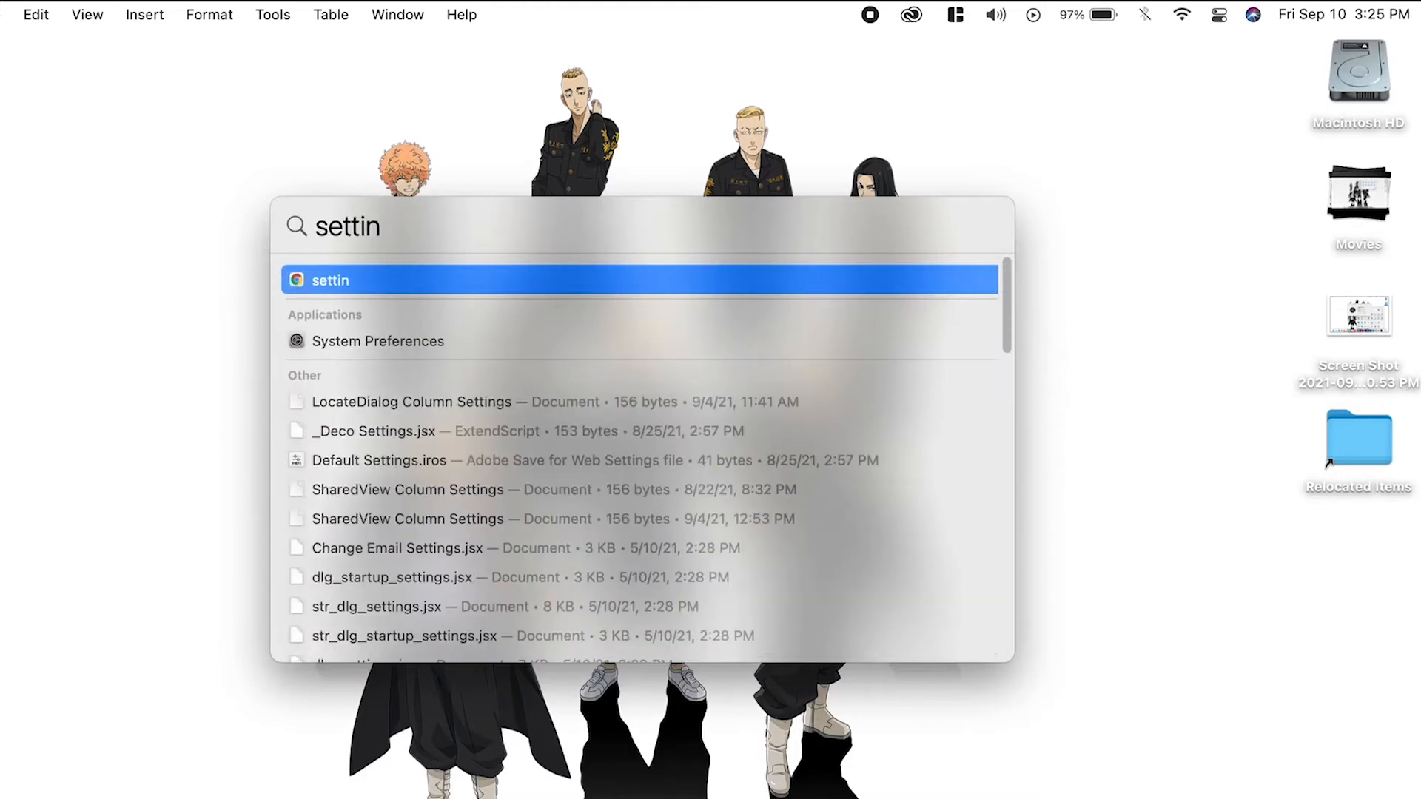
# Launch System Preferences and show Security & Privacy's General settings
pyautogui.press('escape')
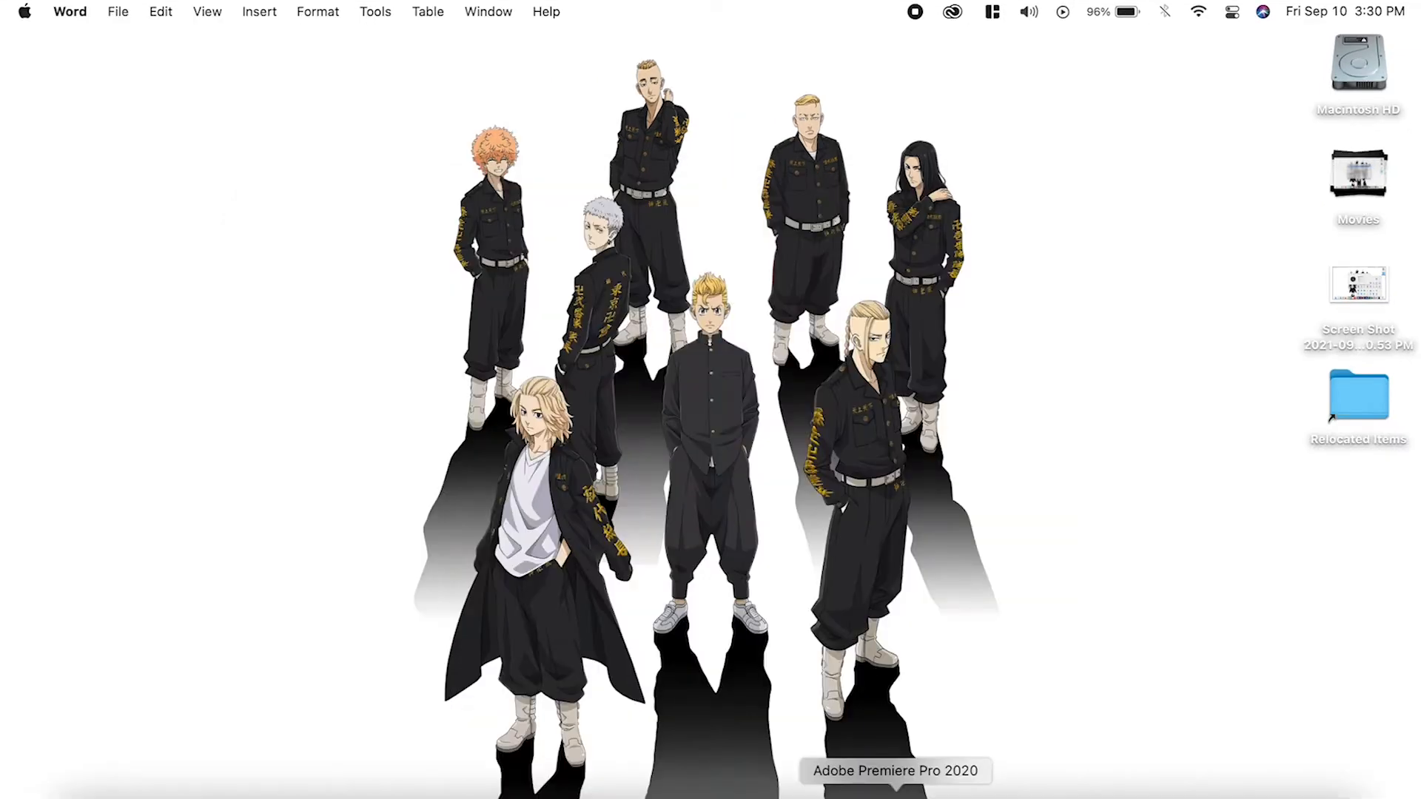
pyautogui.moveTo(861, 477)
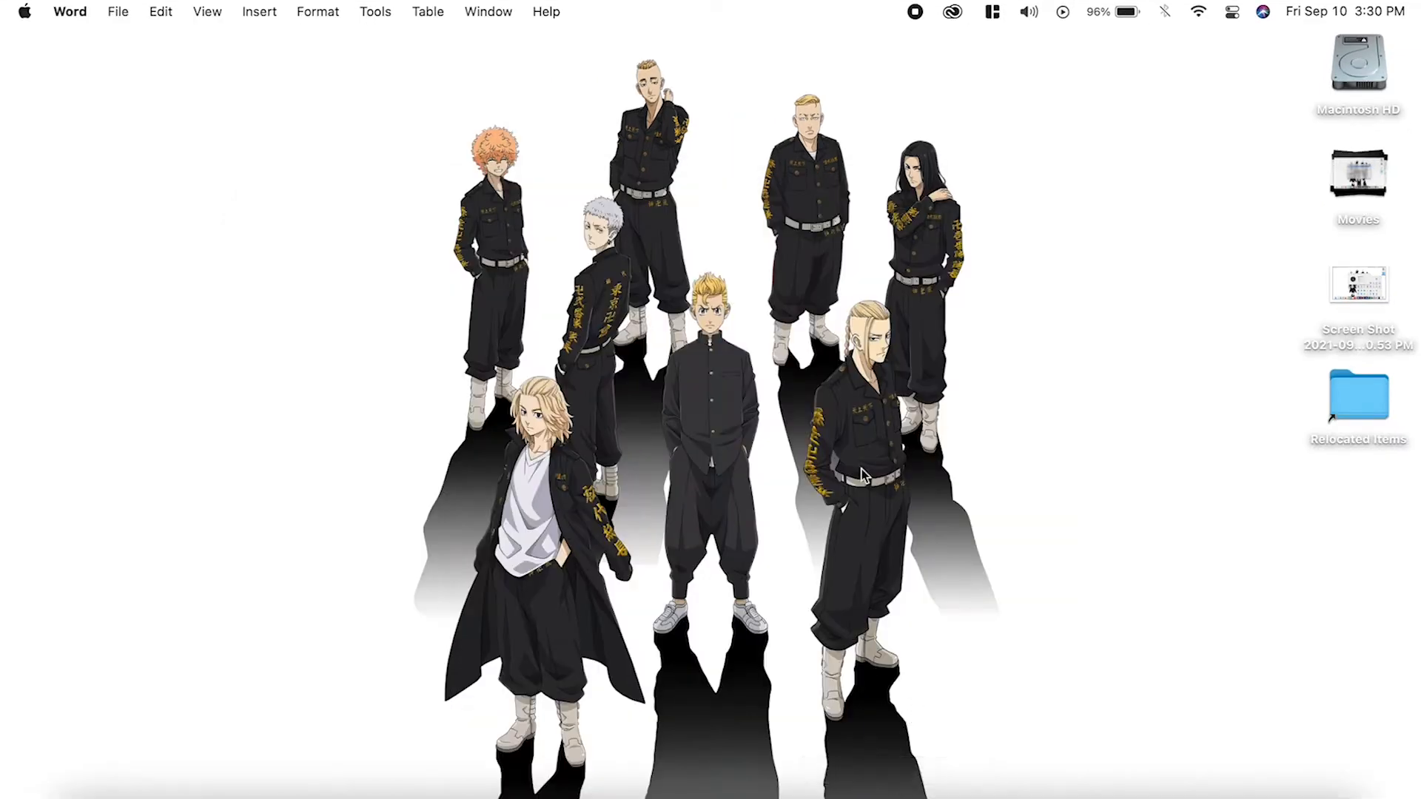
pyautogui.moveTo(618, 671)
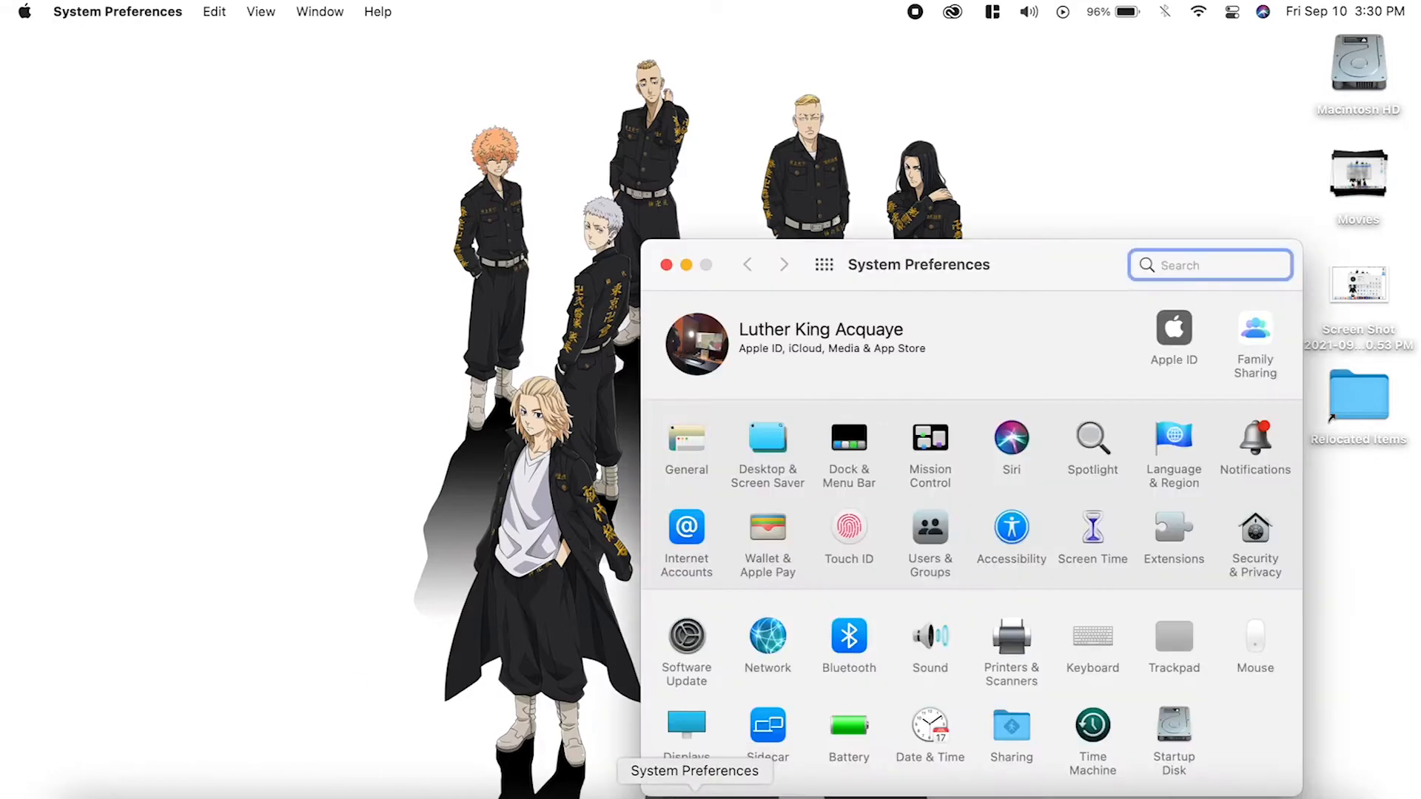
pyautogui.moveTo(991, 226)
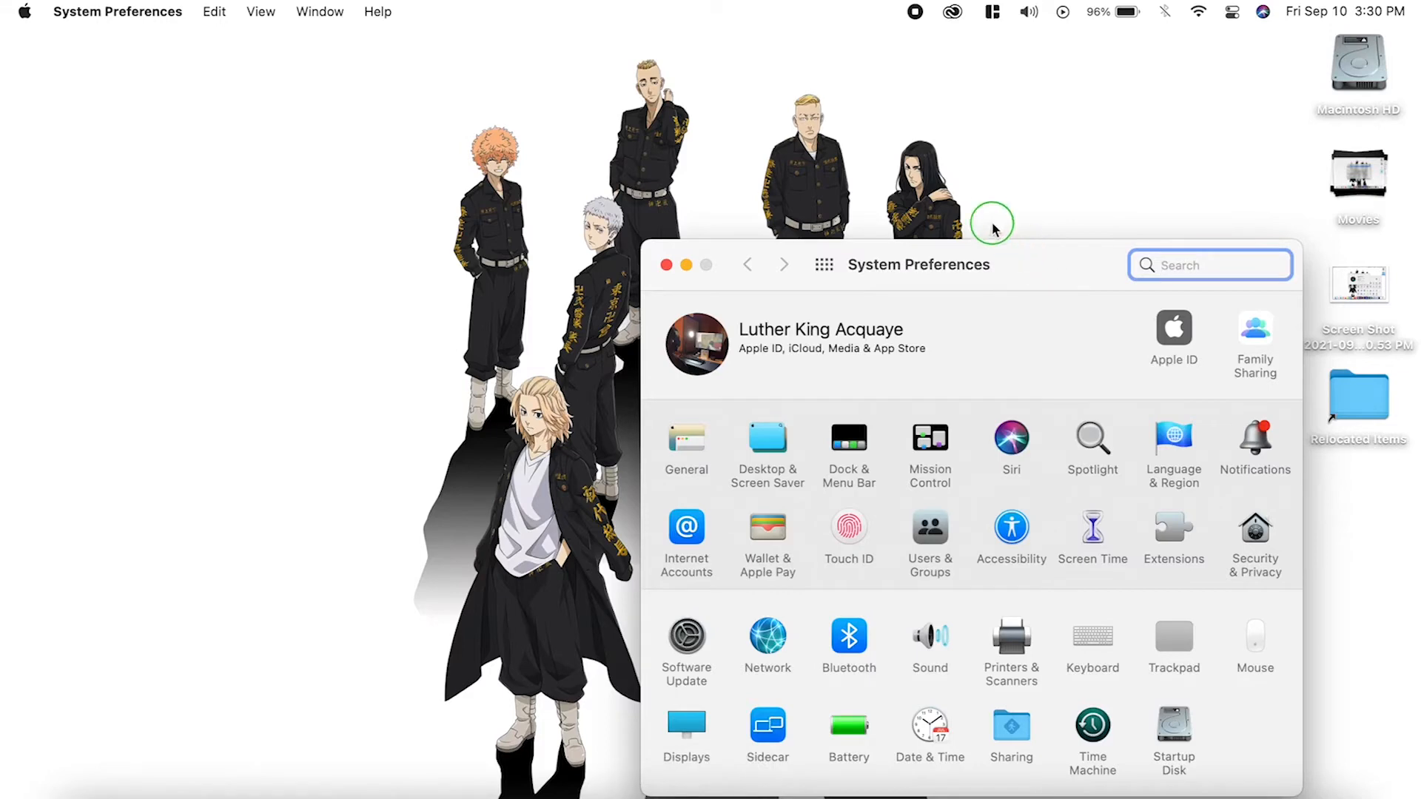
pyautogui.moveTo(917, 265); pyautogui.dragTo(725, 136)
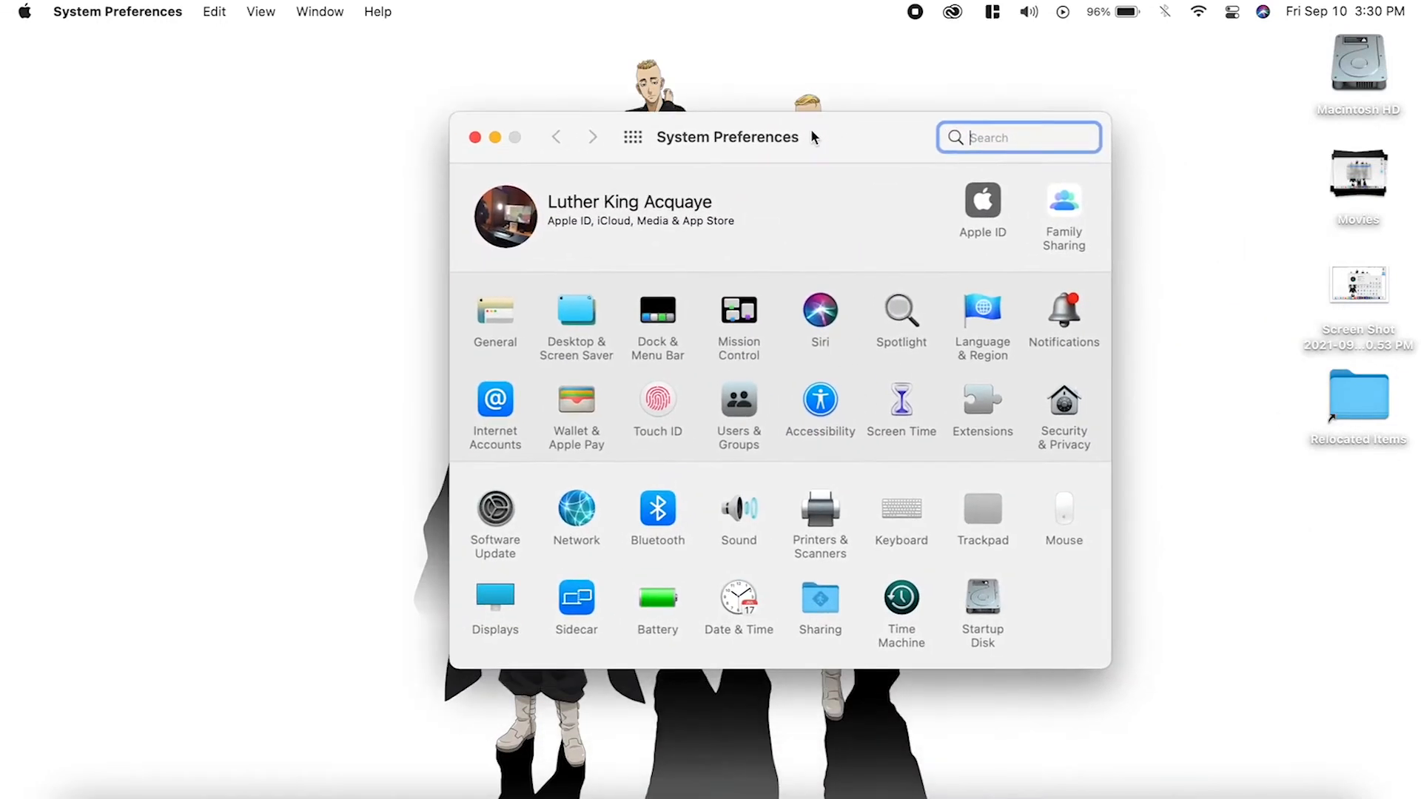
pyautogui.moveTo(1012, 304)
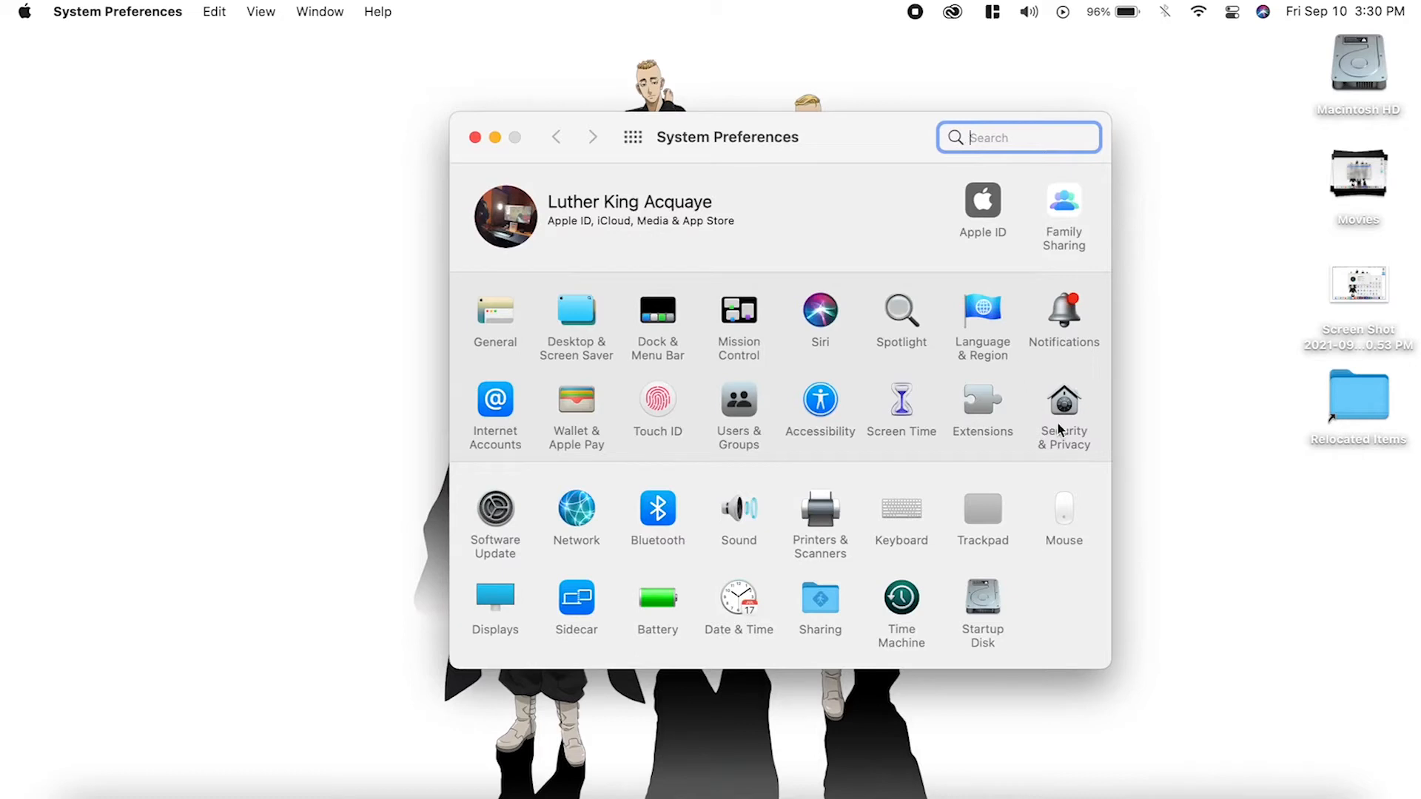
pyautogui.click(1062, 408)
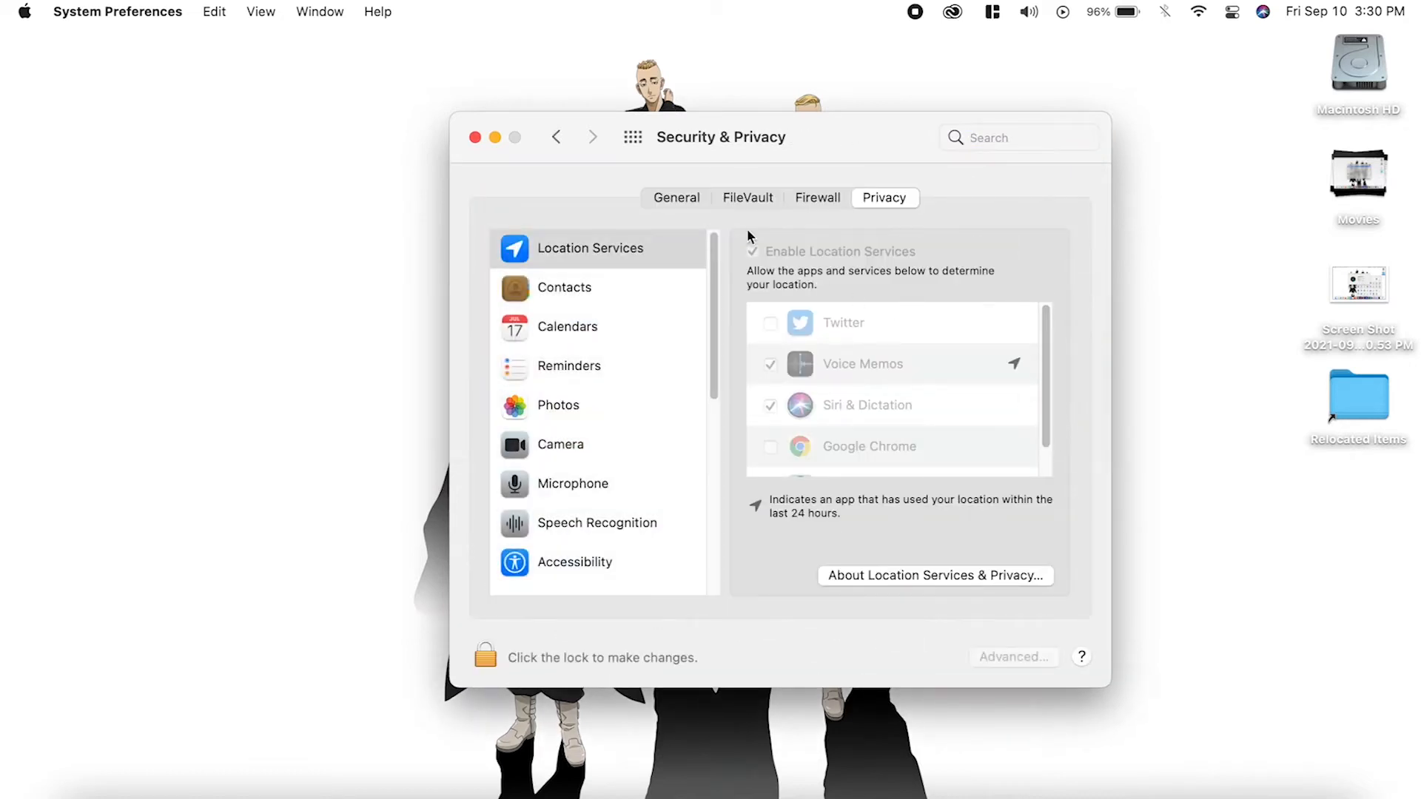
pyautogui.click(675, 198)
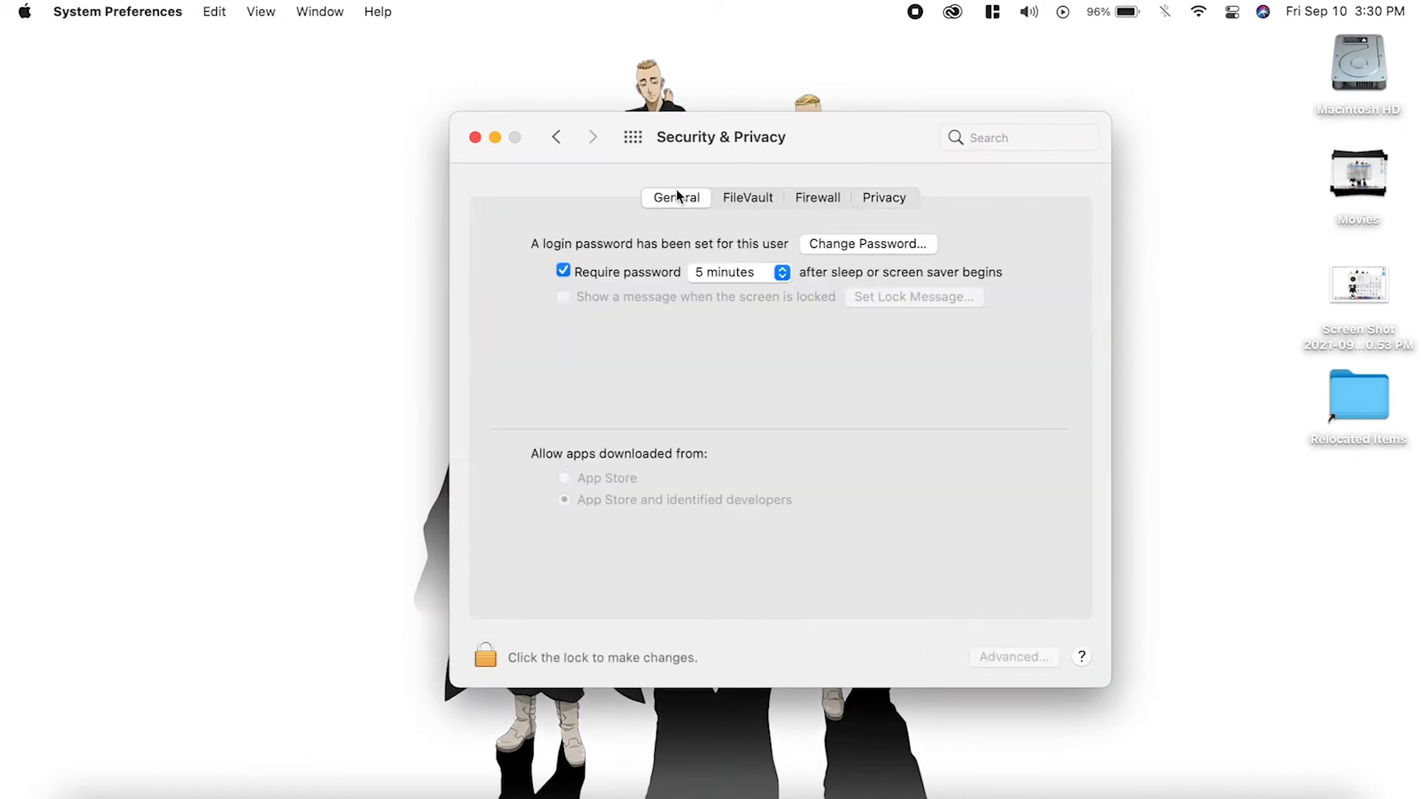
pyautogui.moveTo(669, 294)
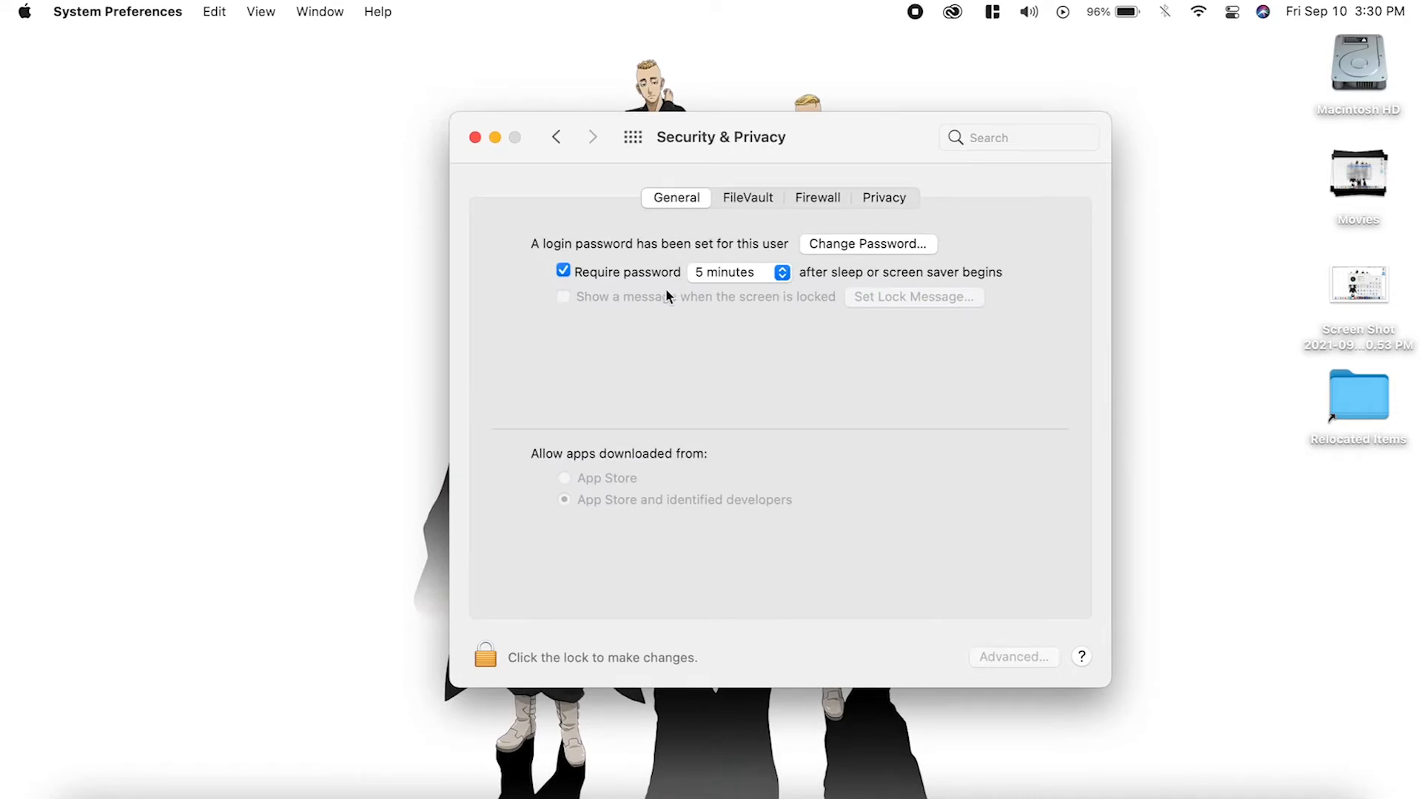
pyautogui.moveTo(573, 312)
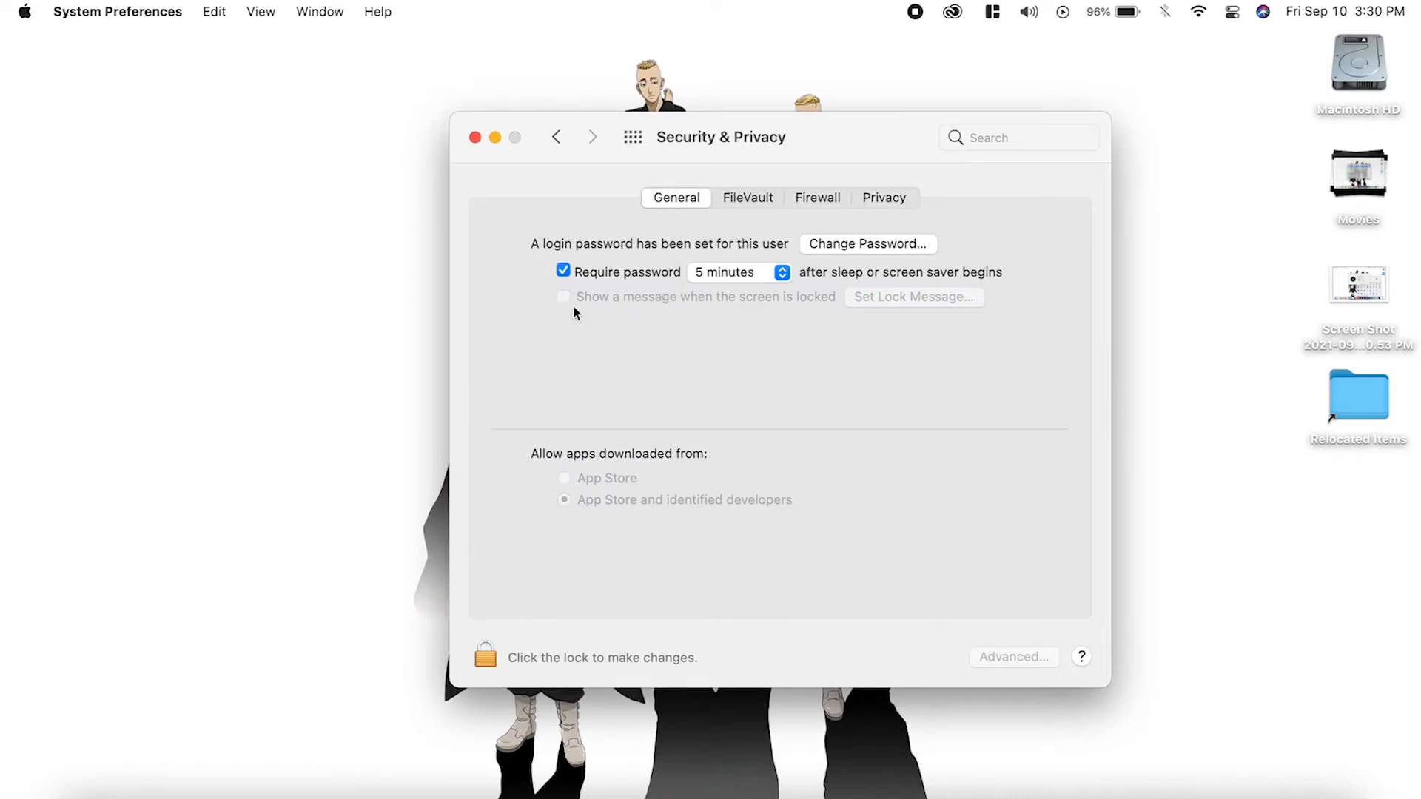
pyautogui.moveTo(551, 602)
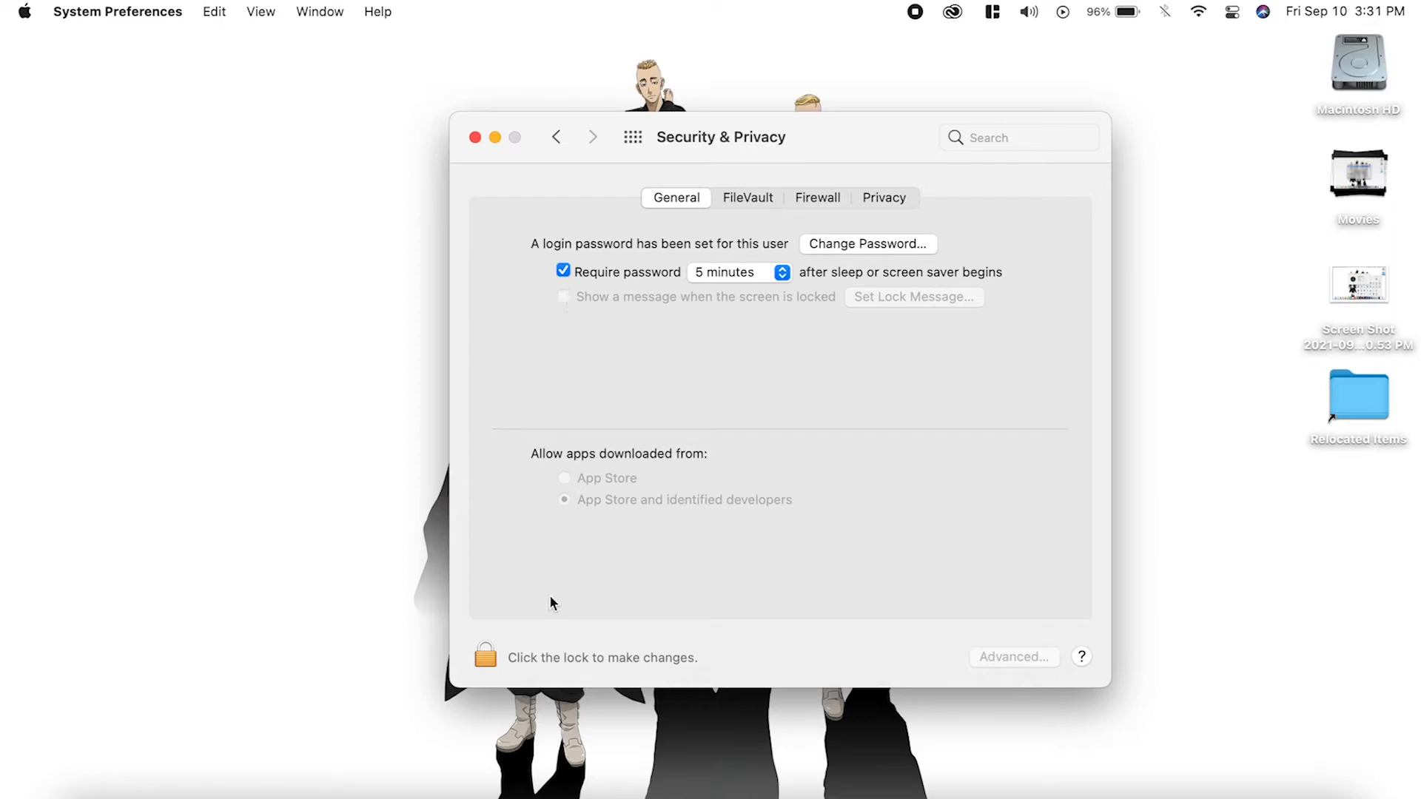
pyautogui.click(484, 657)
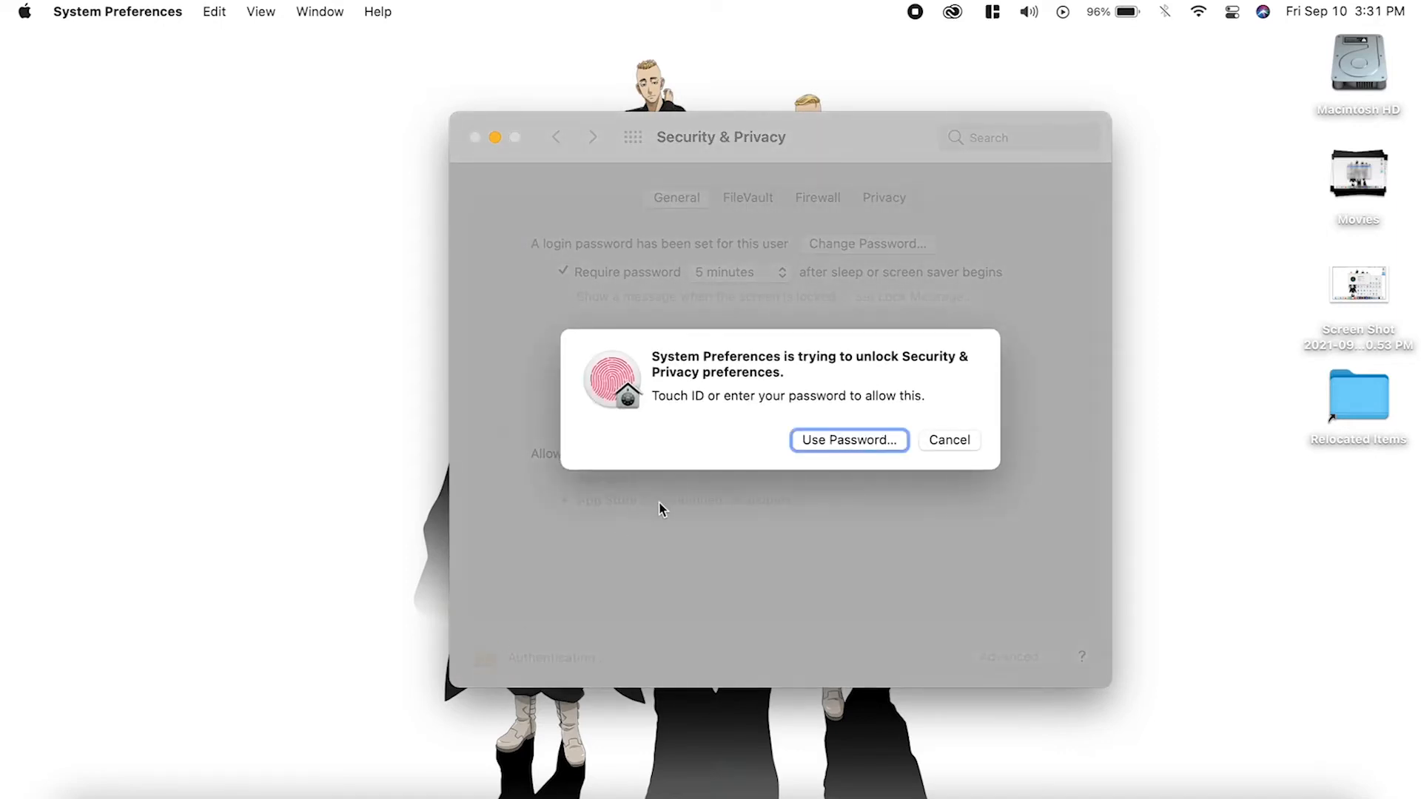
pyautogui.moveTo(698, 513)
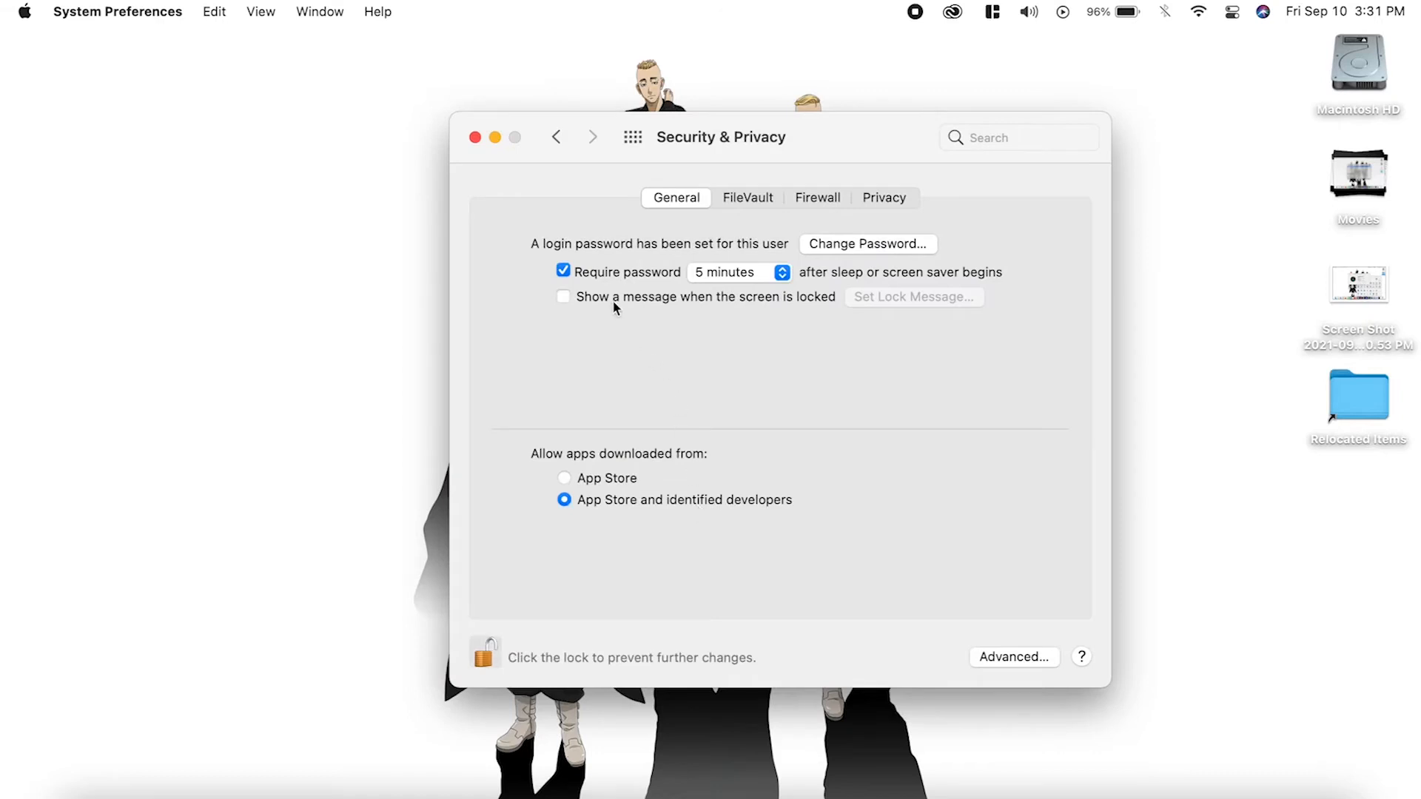
pyautogui.click(562, 296)
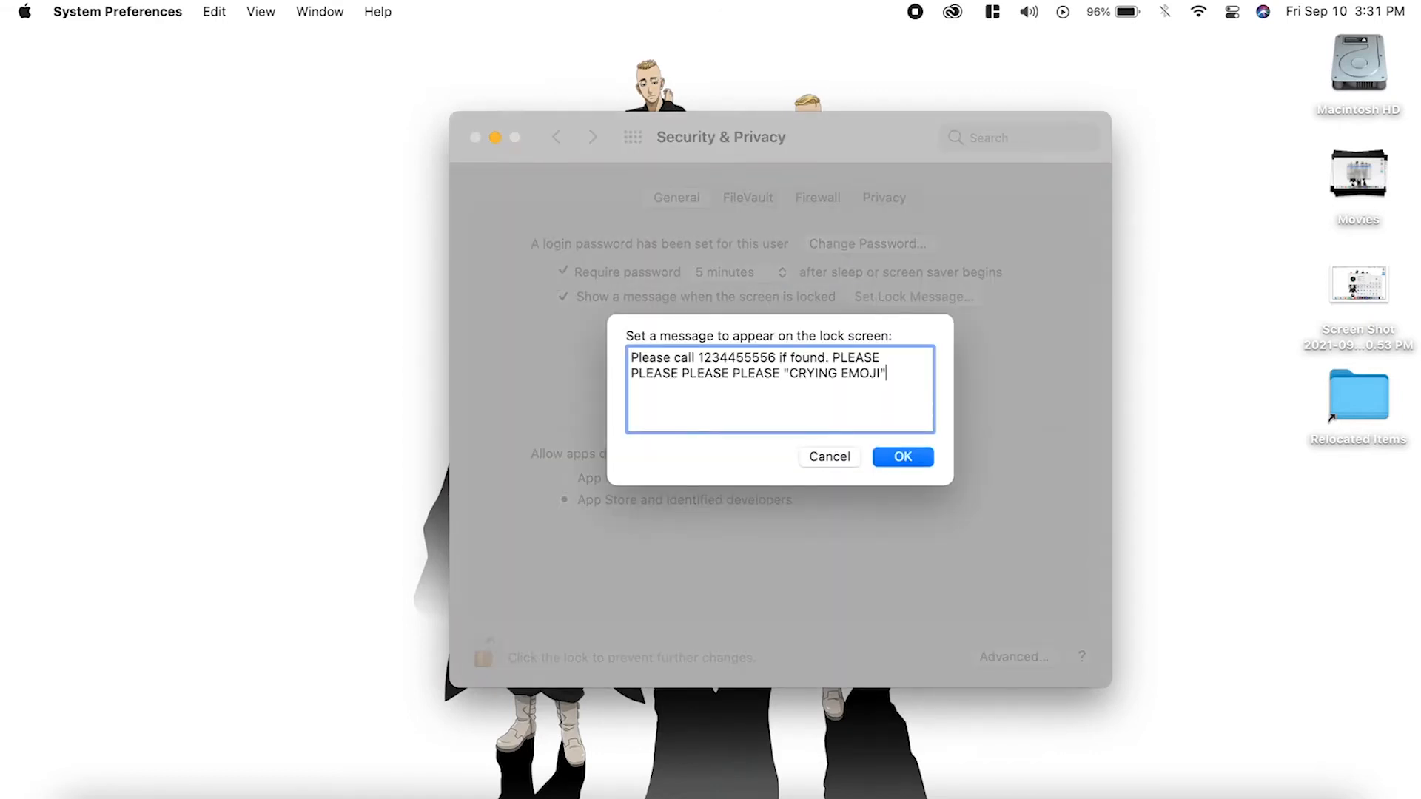
pyautogui.click(901, 456)
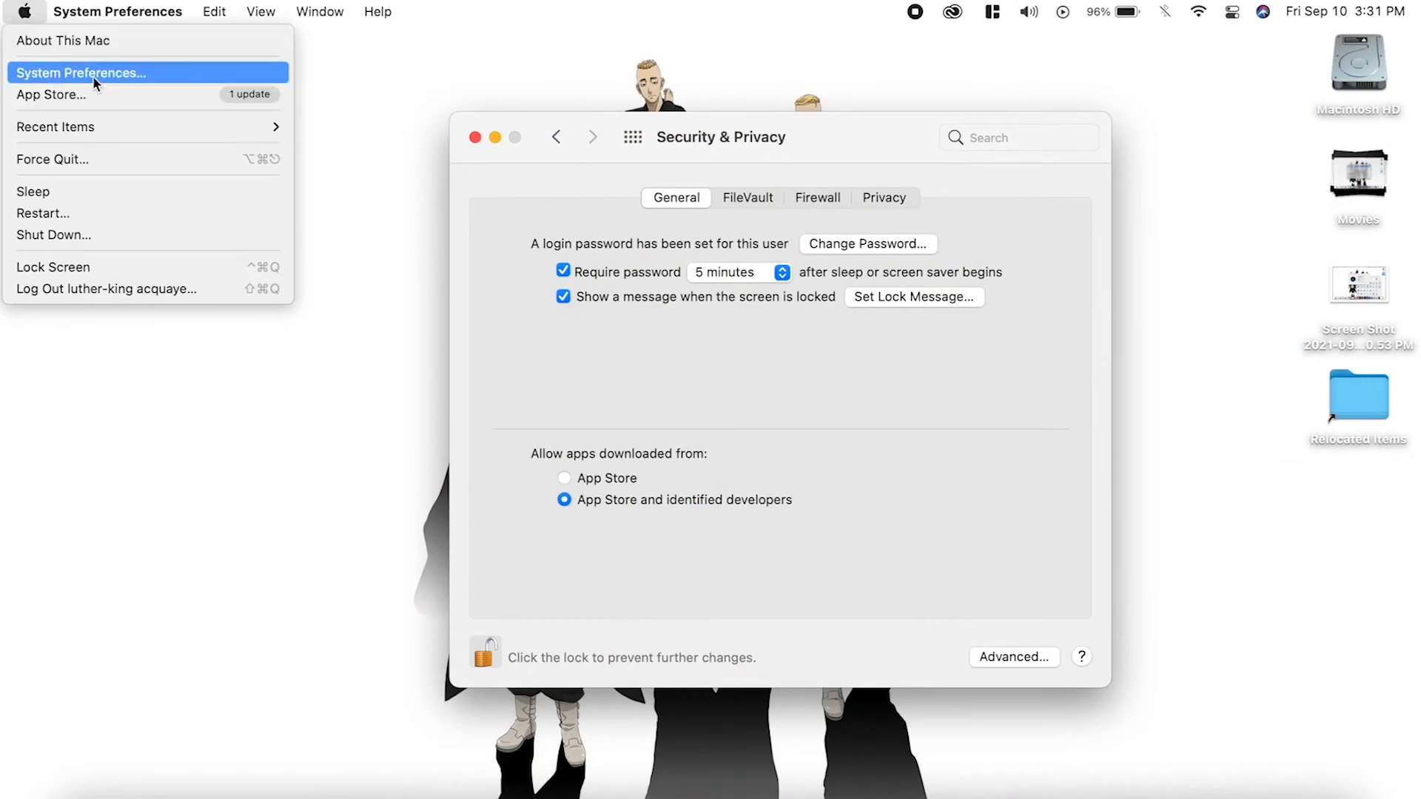
pyautogui.moveTo(62, 272)
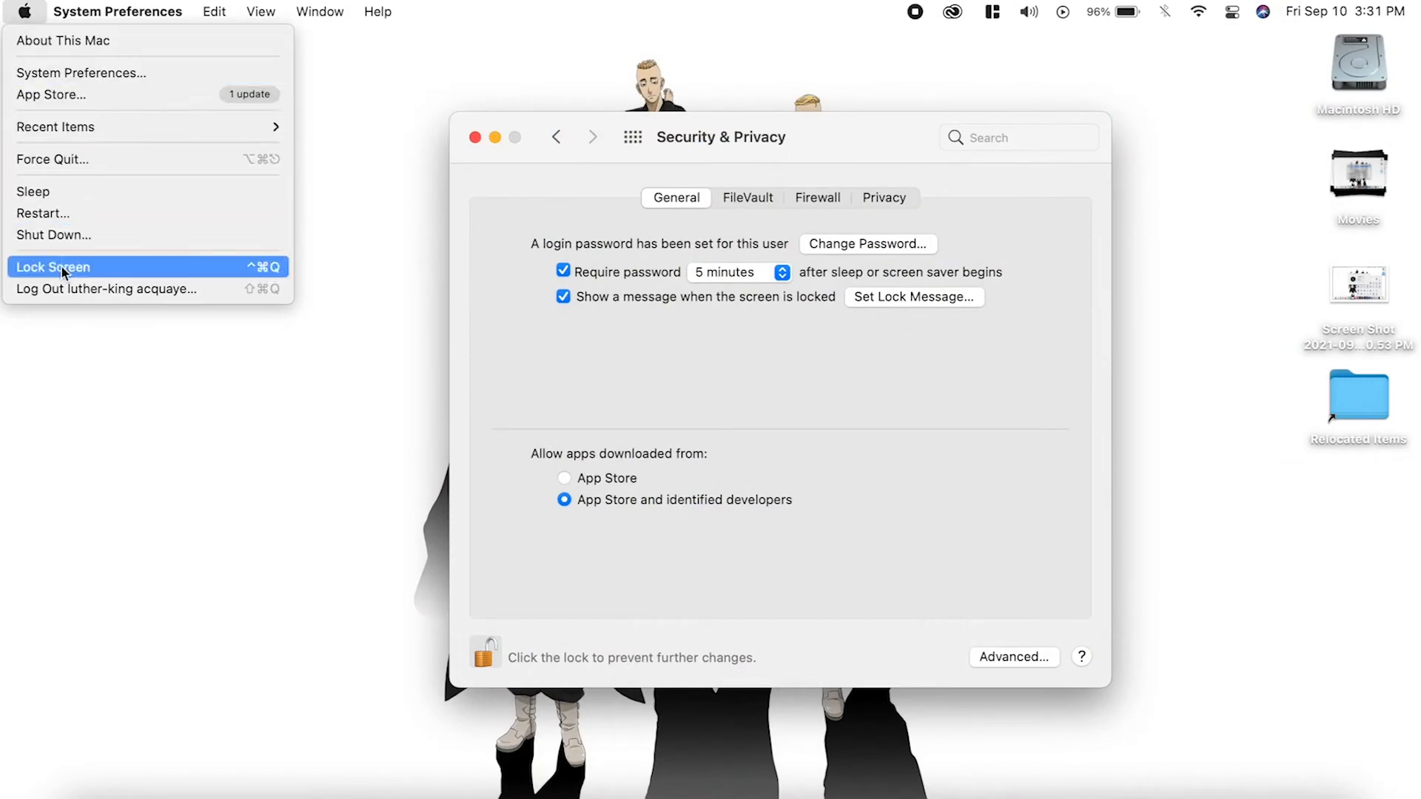
# Lock the screen to check the custom lock-screen message
pyautogui.click(53, 266)
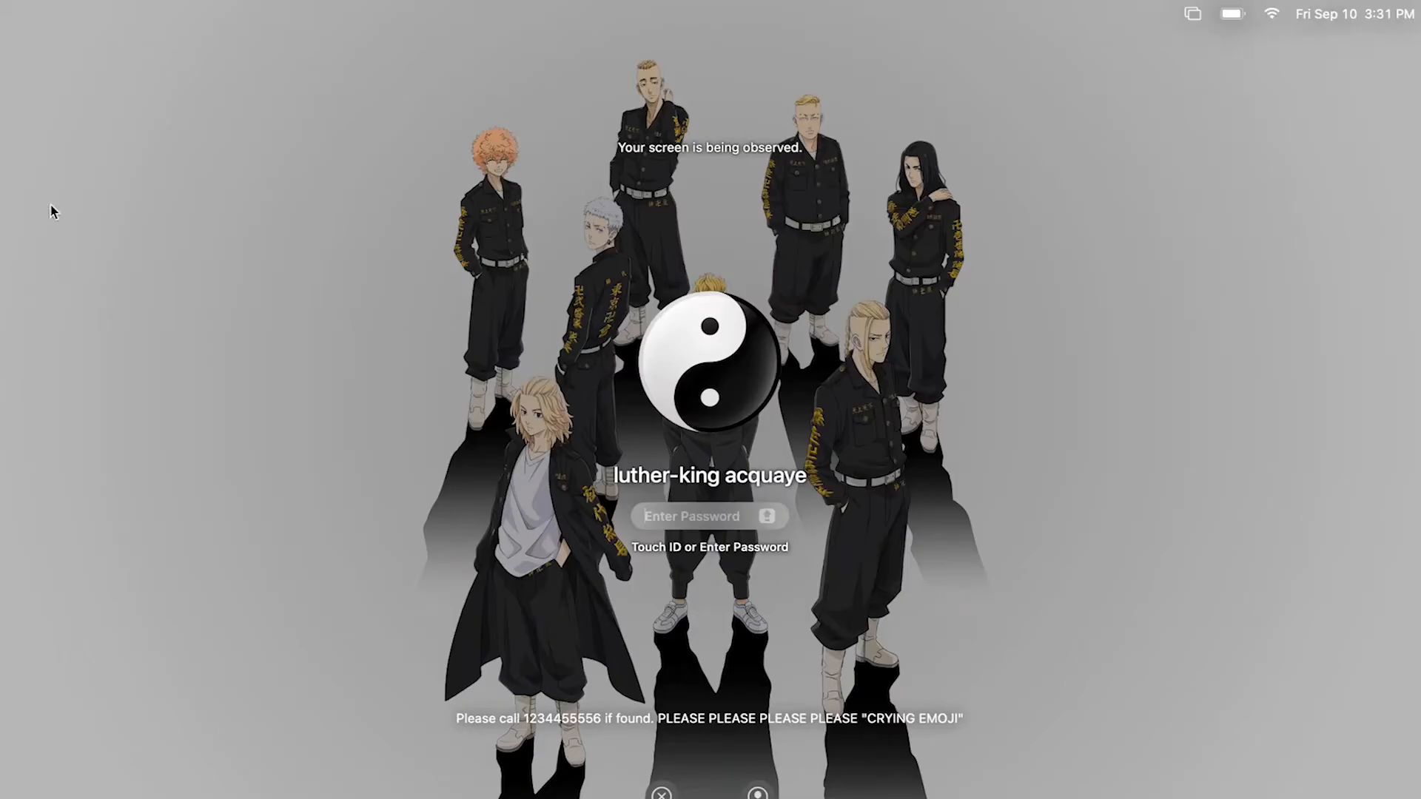
pyautogui.moveTo(557, 717)
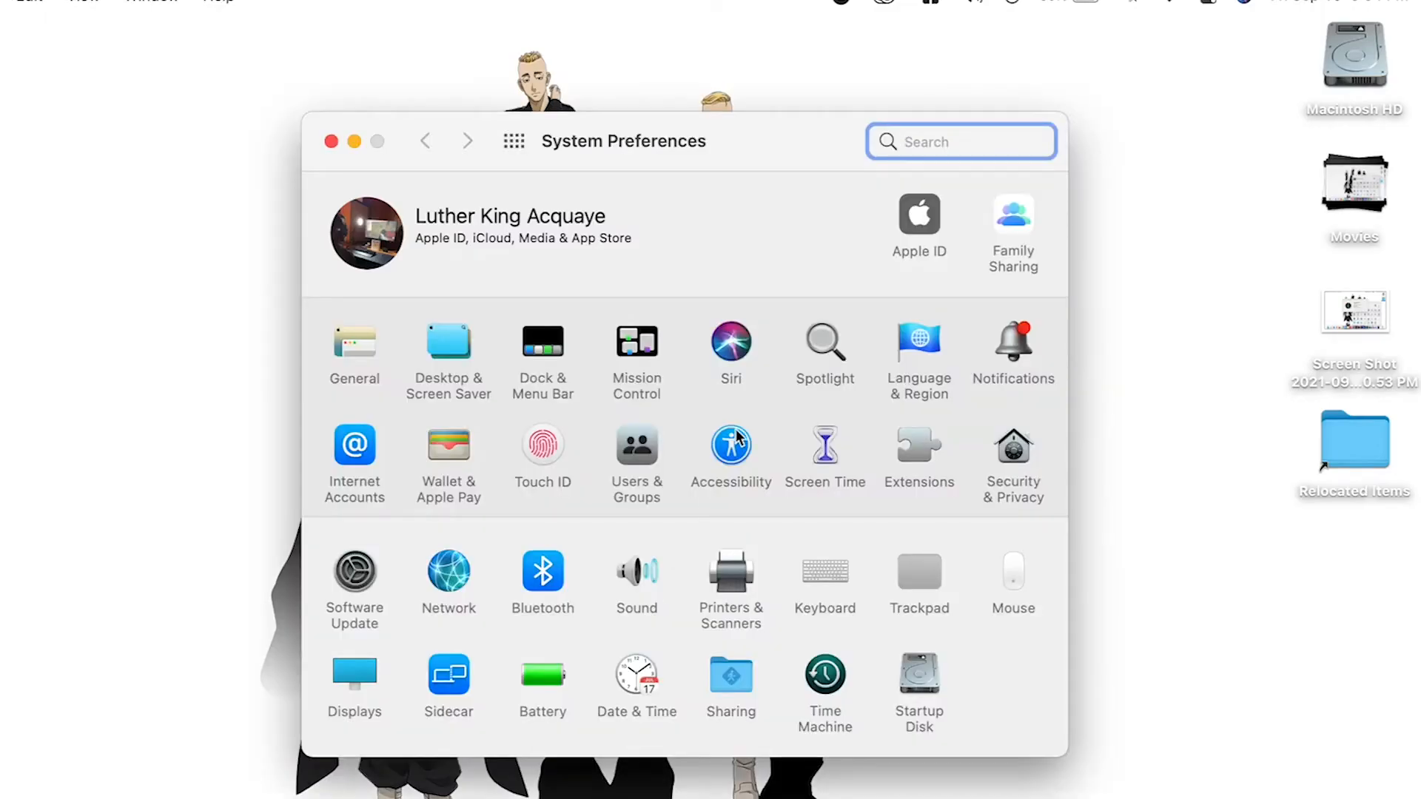
# Switch off 'Use scroll gesture with modifier keys to zoom' in Accessibility's Zoom settings
pyautogui.click(731, 445)
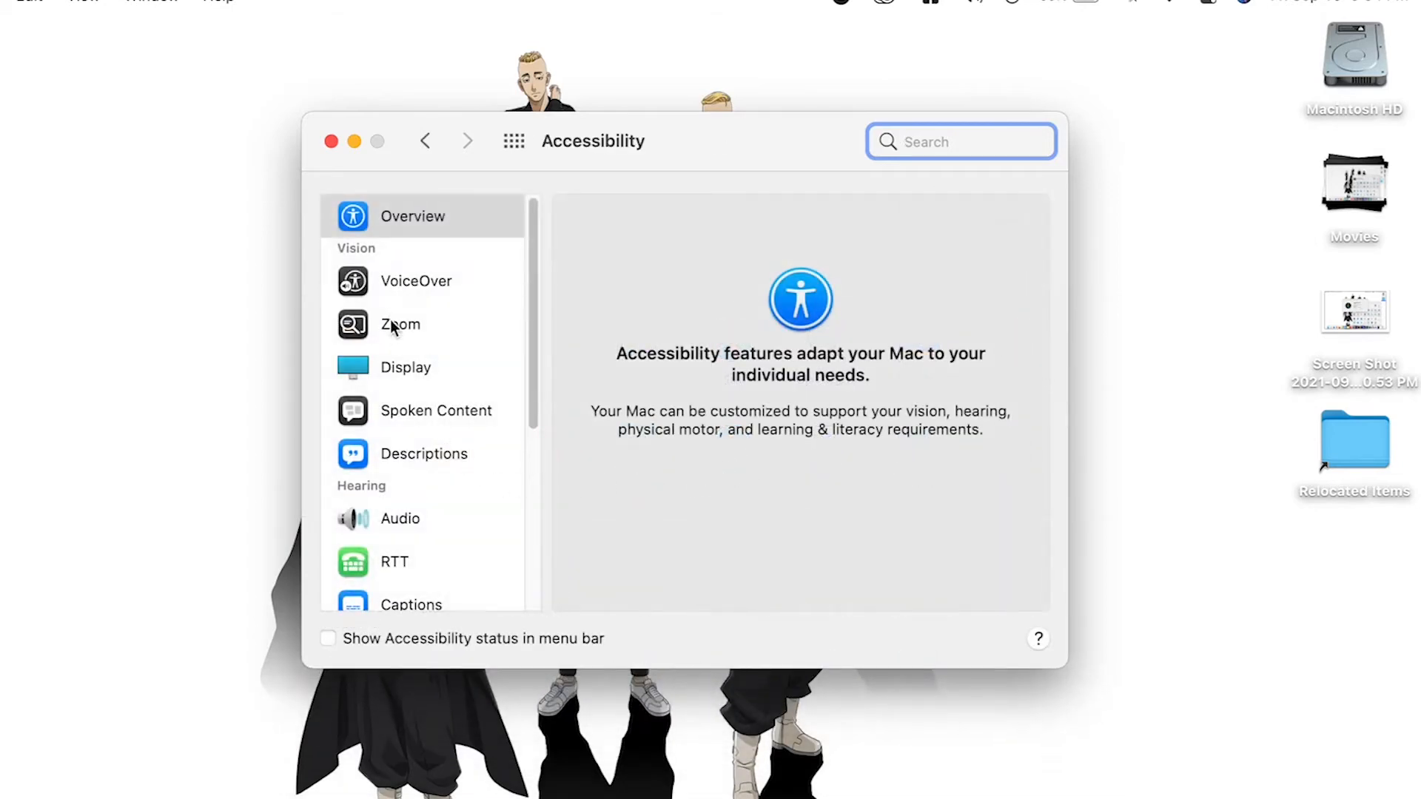
pyautogui.click(398, 323)
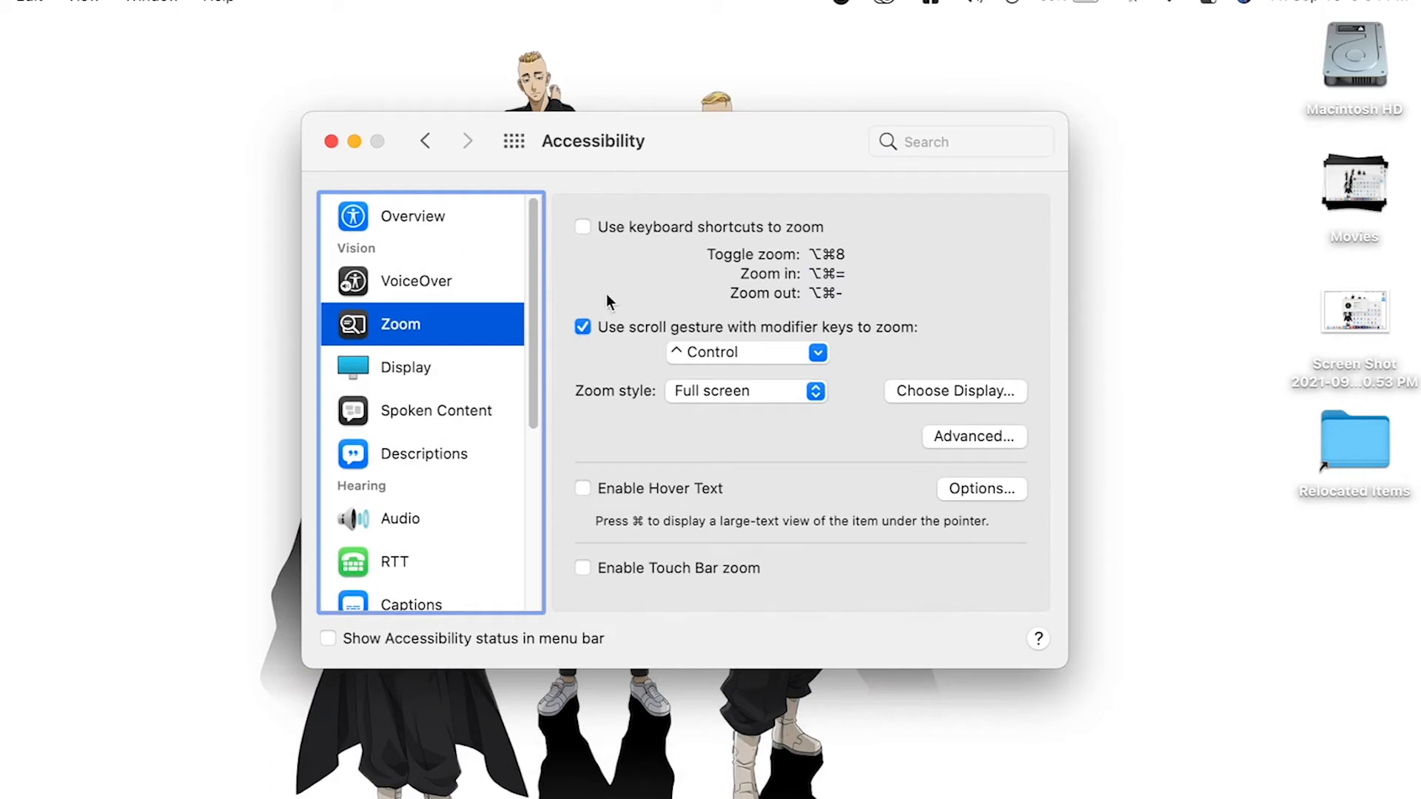
pyautogui.click(581, 327)
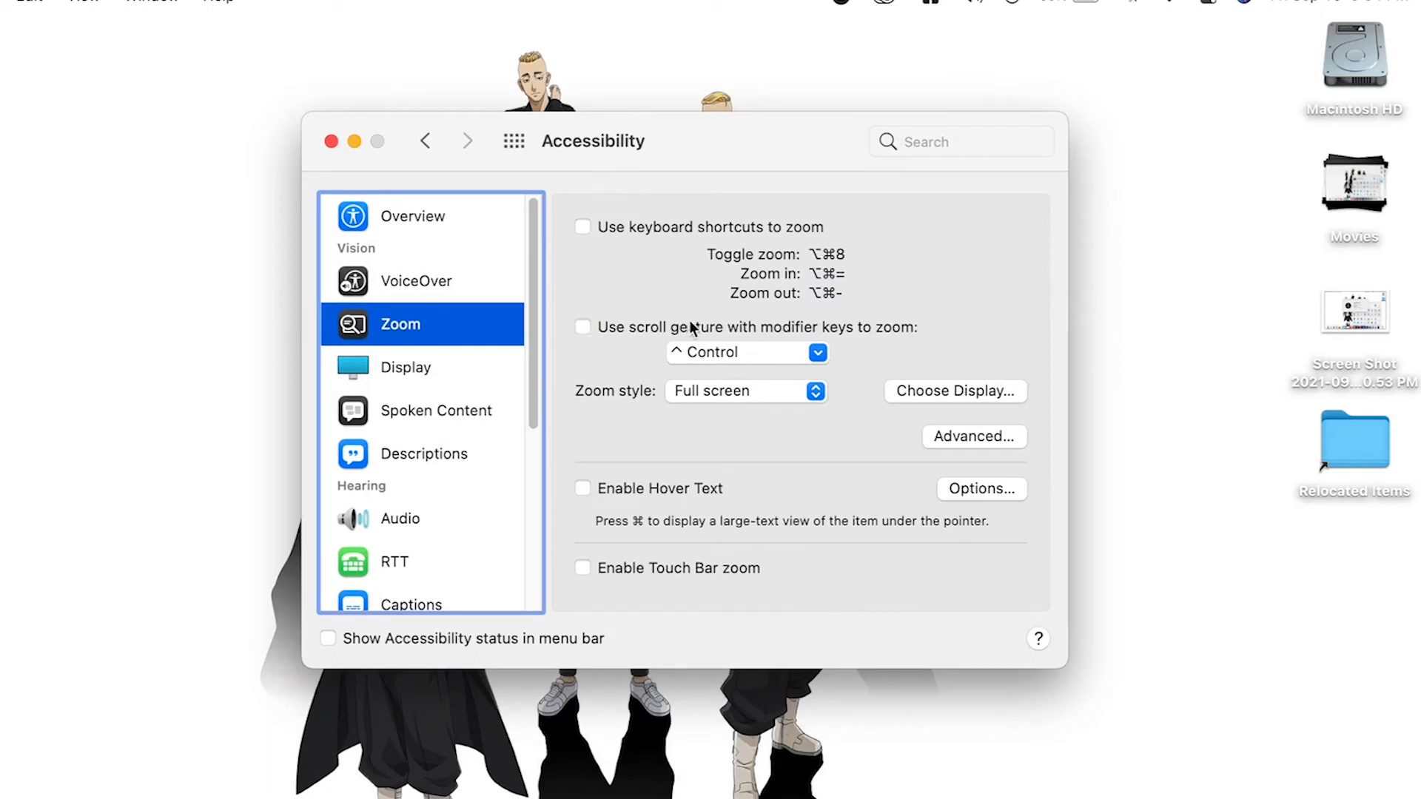
pyautogui.click(583, 327)
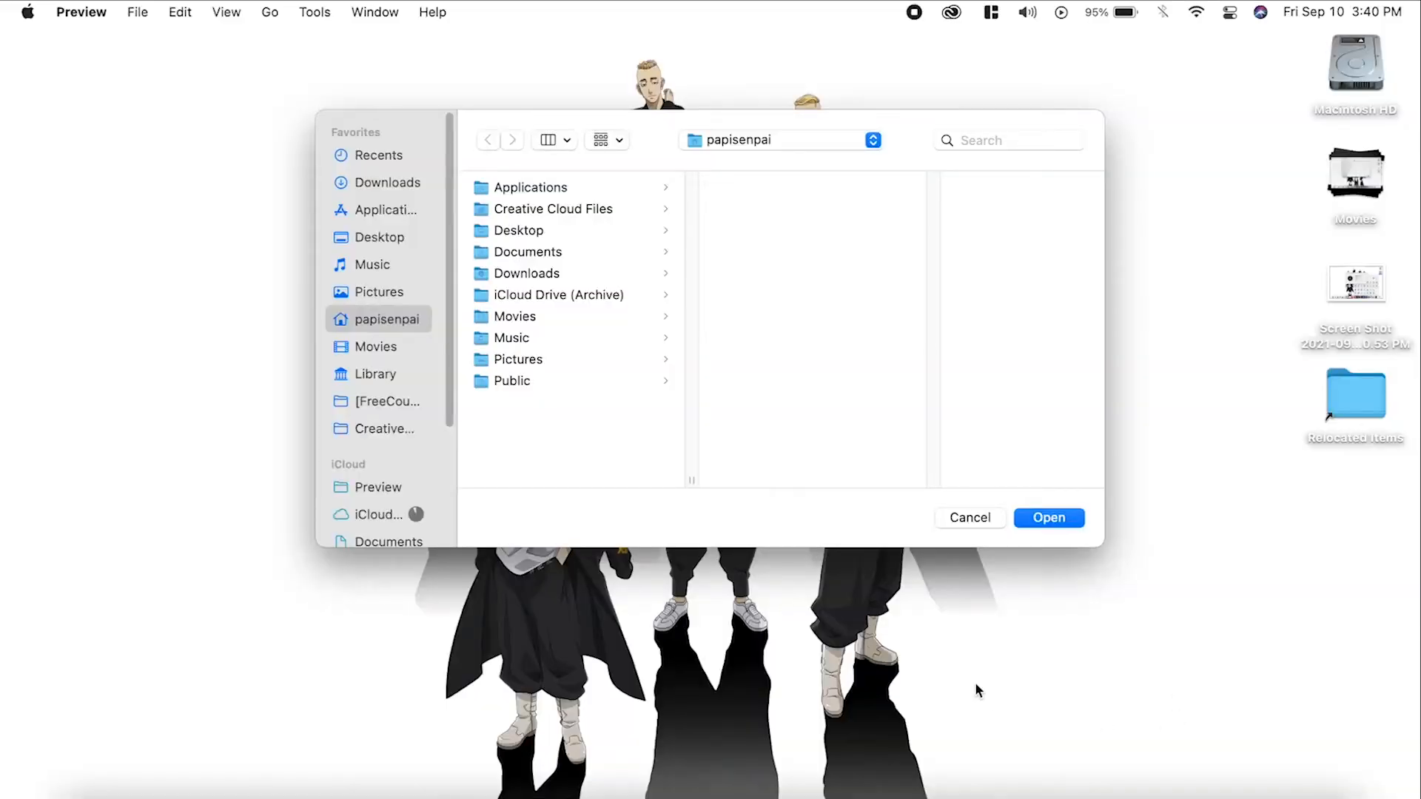
pyautogui.moveTo(1146, 777)
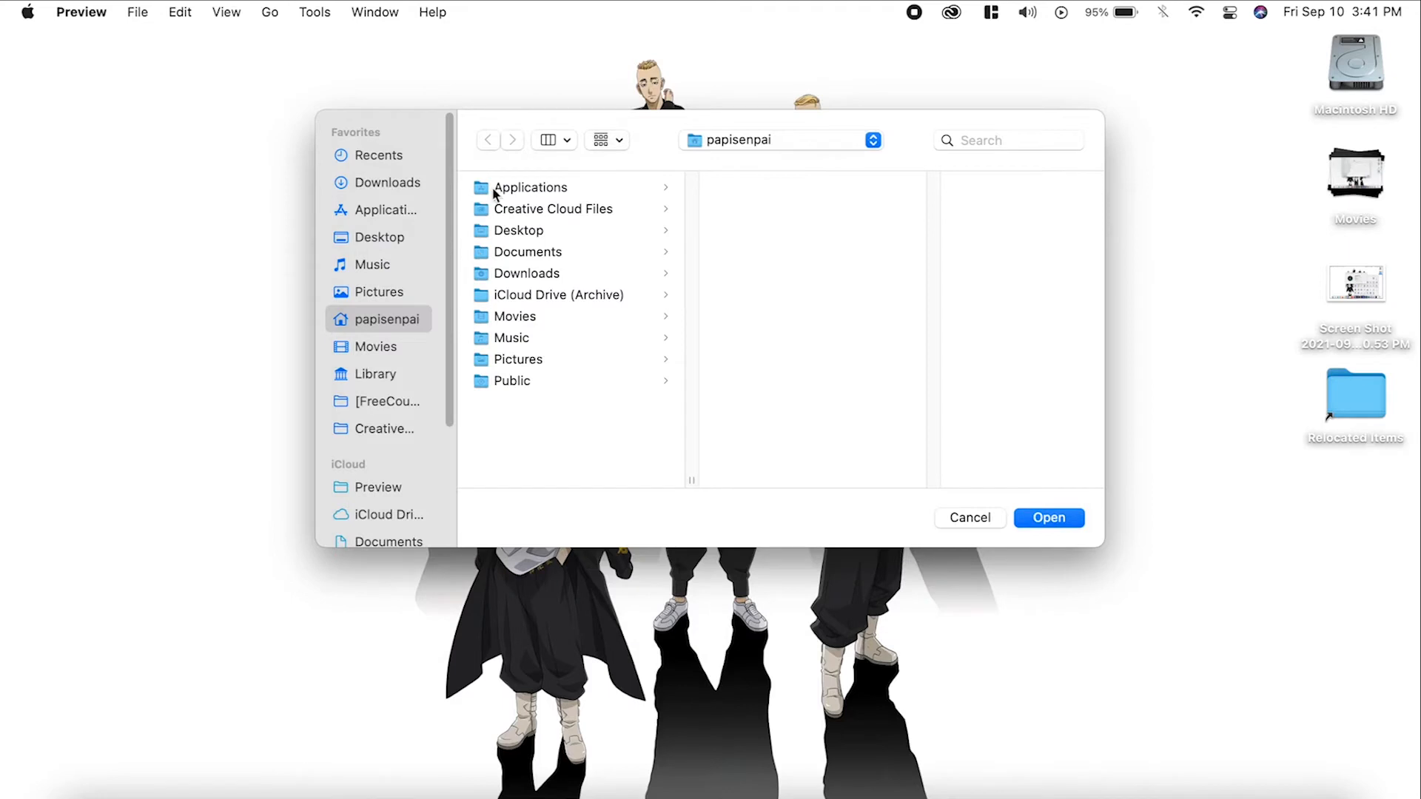
# Show Preview's Tools menu to reach Annotate > Signature > Manage Signatures
pyautogui.click(315, 12)
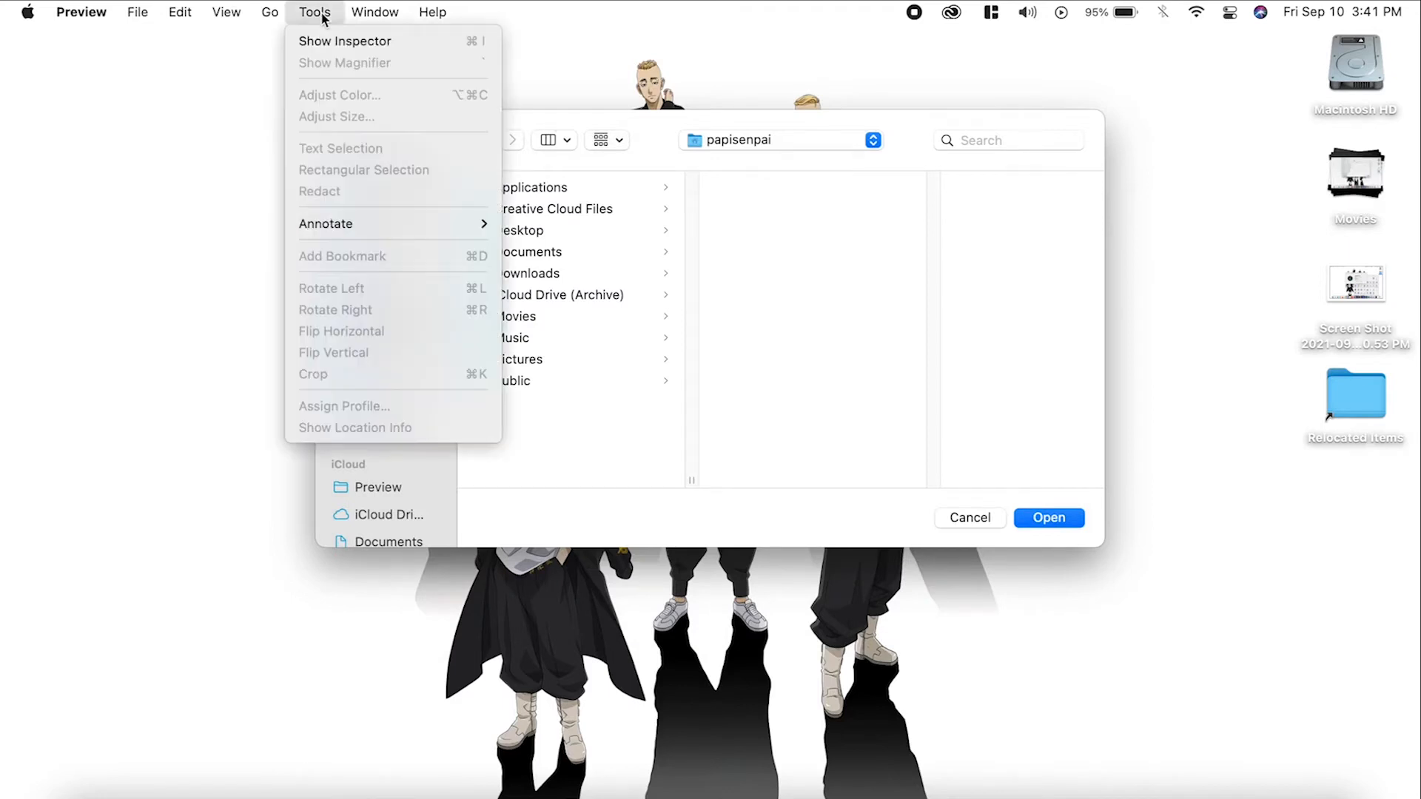
pyautogui.moveTo(326, 223)
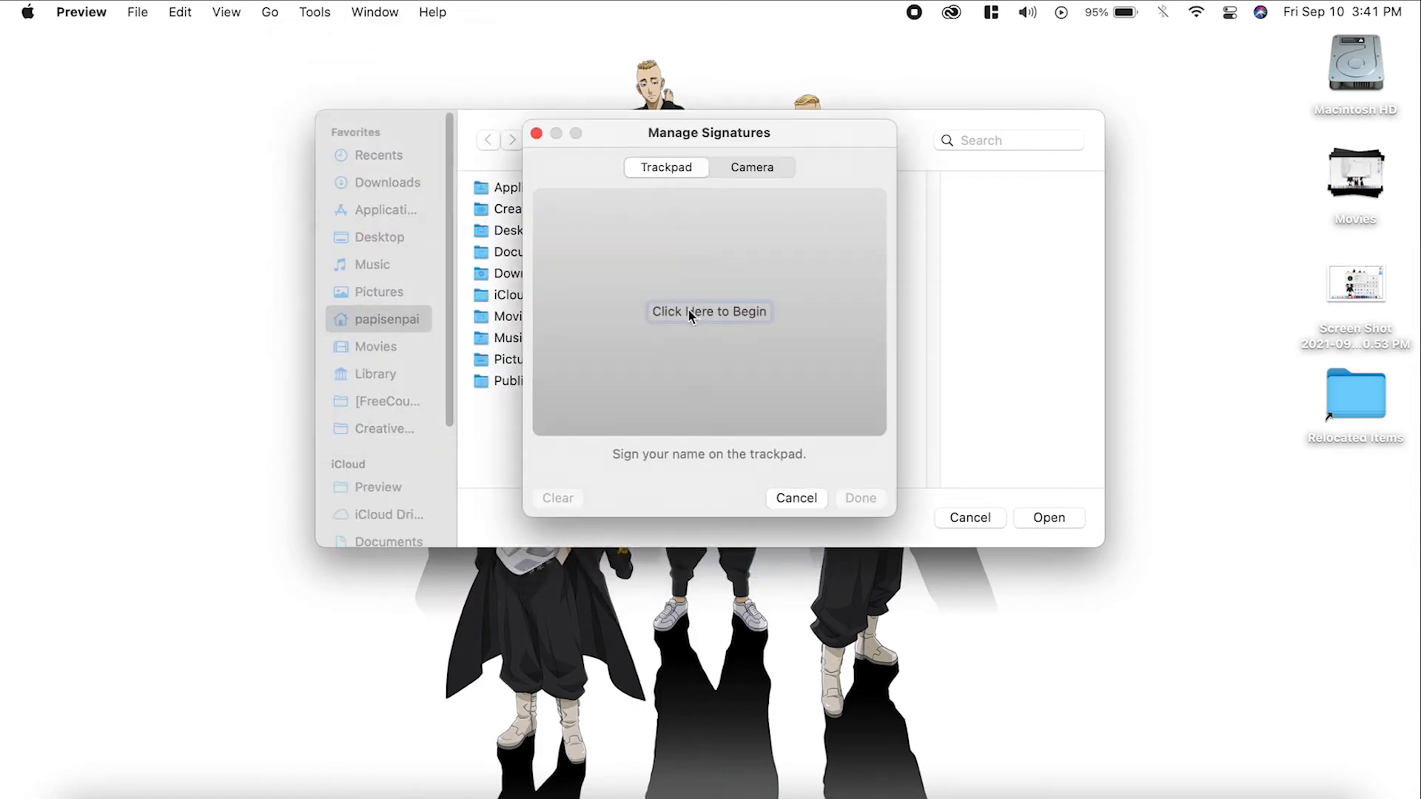
# Sign a name on the trackpad via 'Click Here to Begin' and finish the capture
pyautogui.click(708, 311)
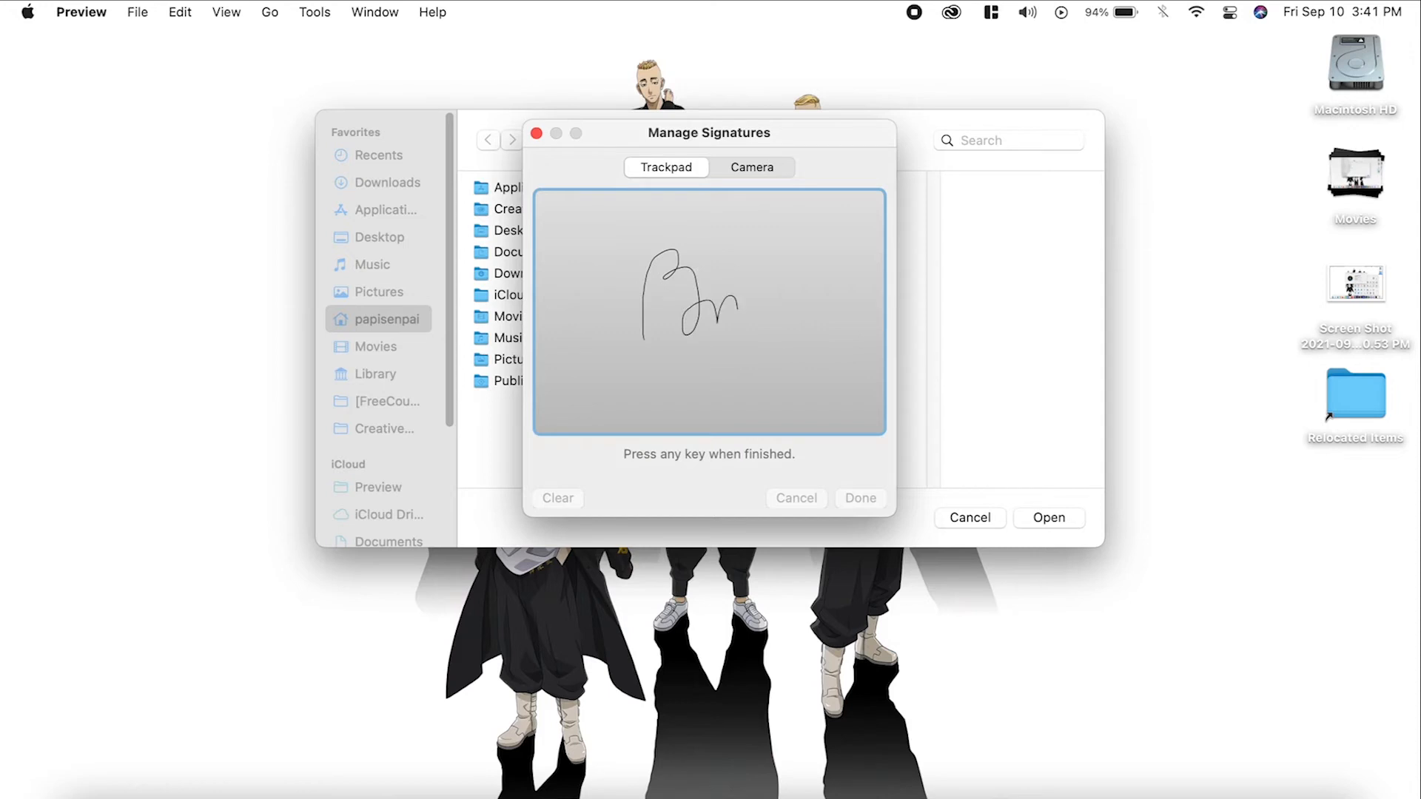
pyautogui.moveTo(734, 299); pyautogui.dragTo(779, 312)
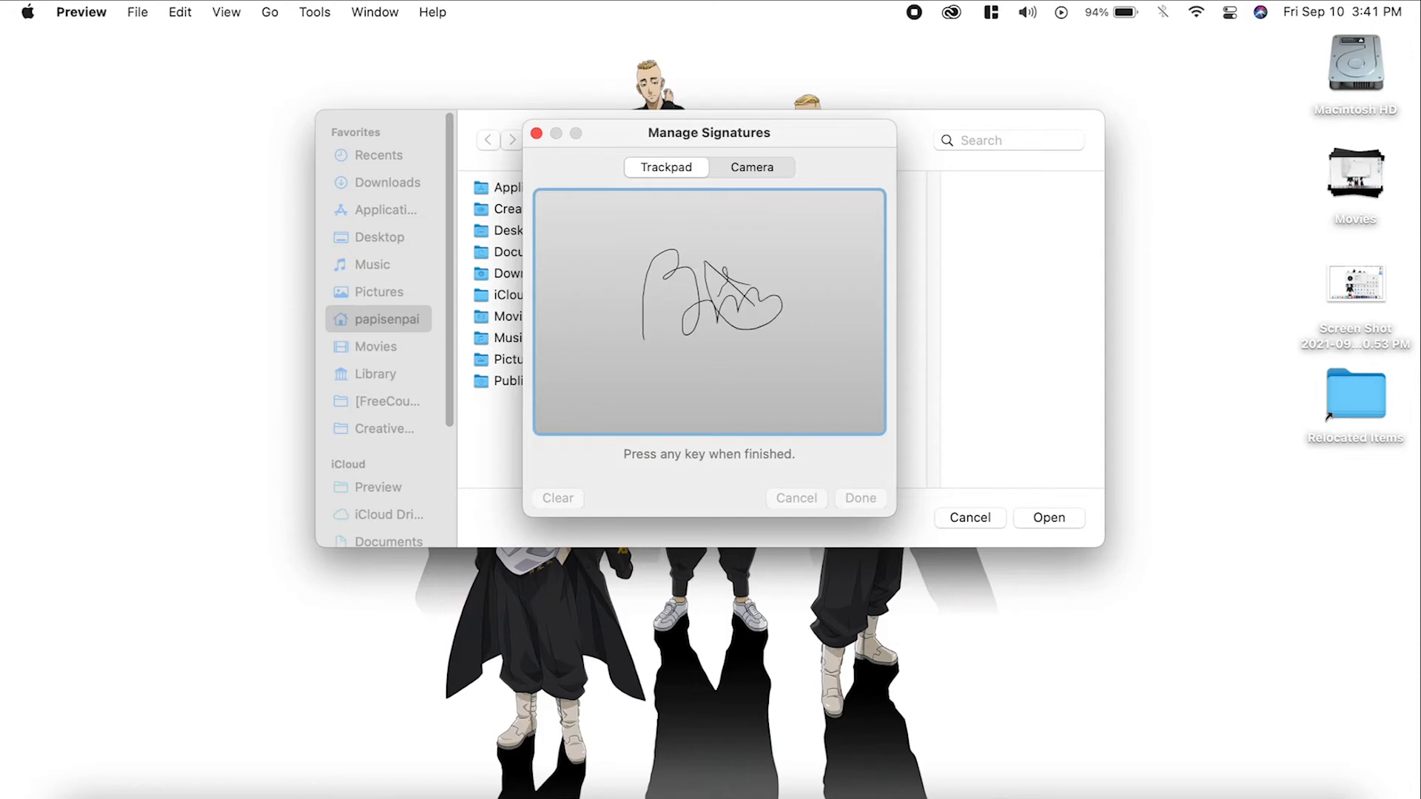
pyautogui.click(557, 498)
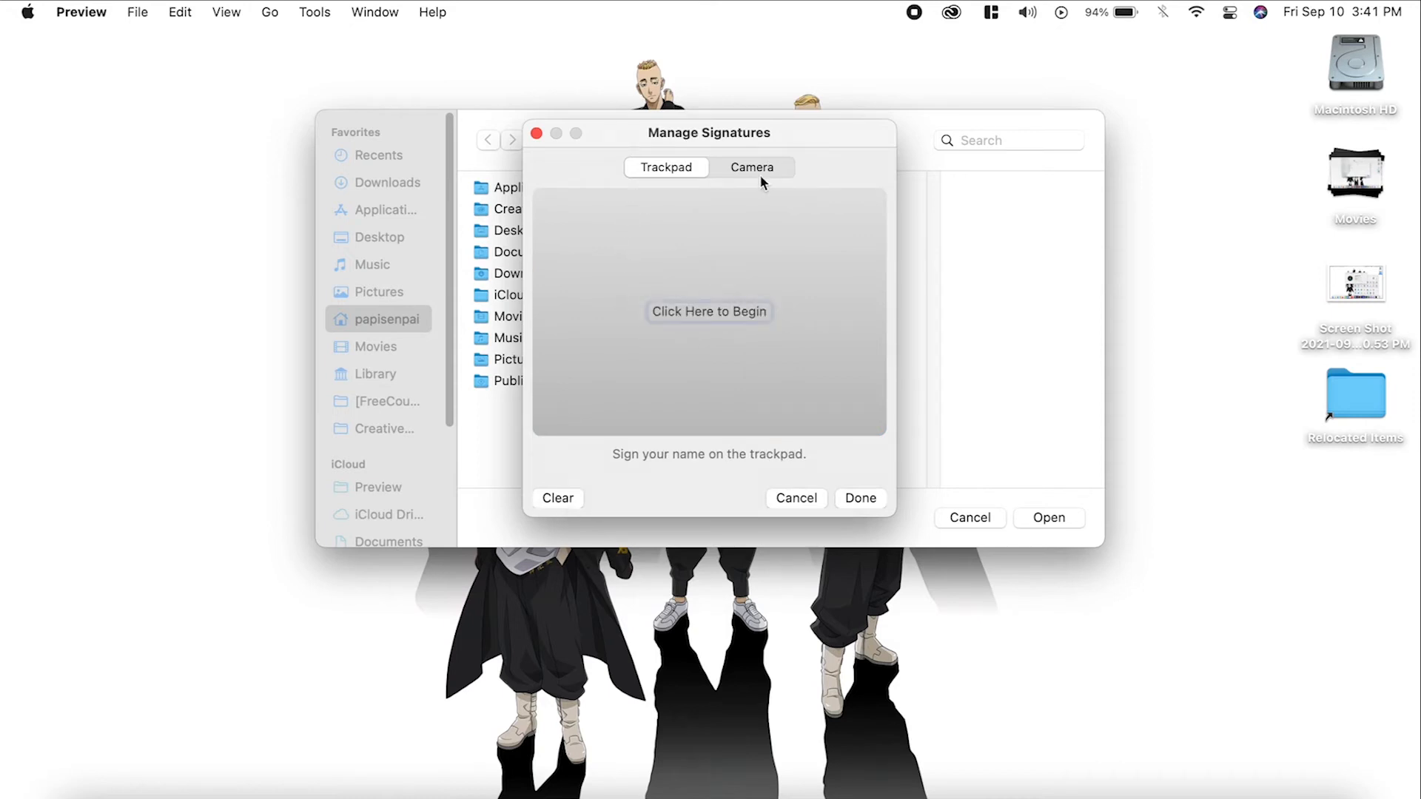
# Capture the handwritten signature with the Camera option and save it with Done
pyautogui.click(751, 168)
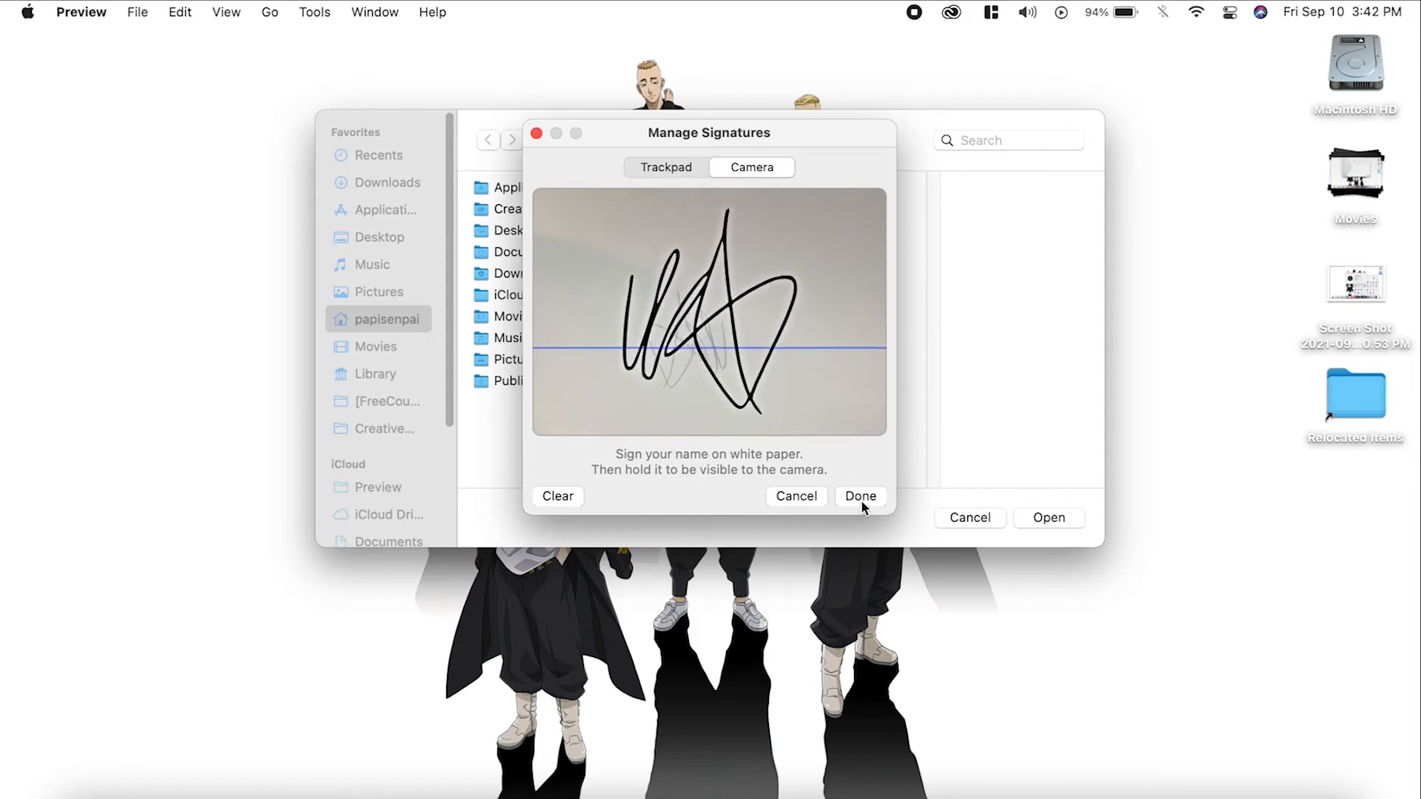
pyautogui.click(859, 496)
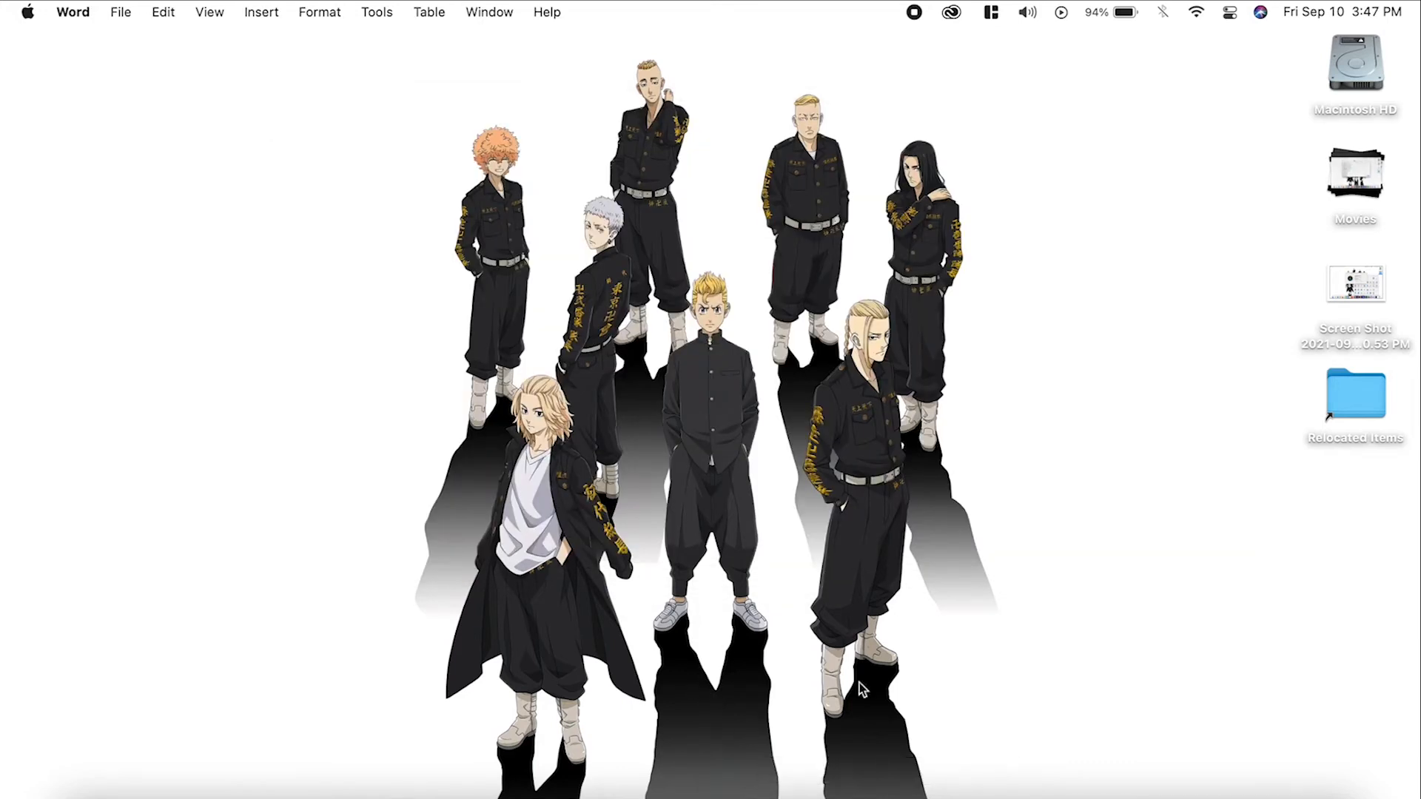
pyautogui.moveTo(770, 537)
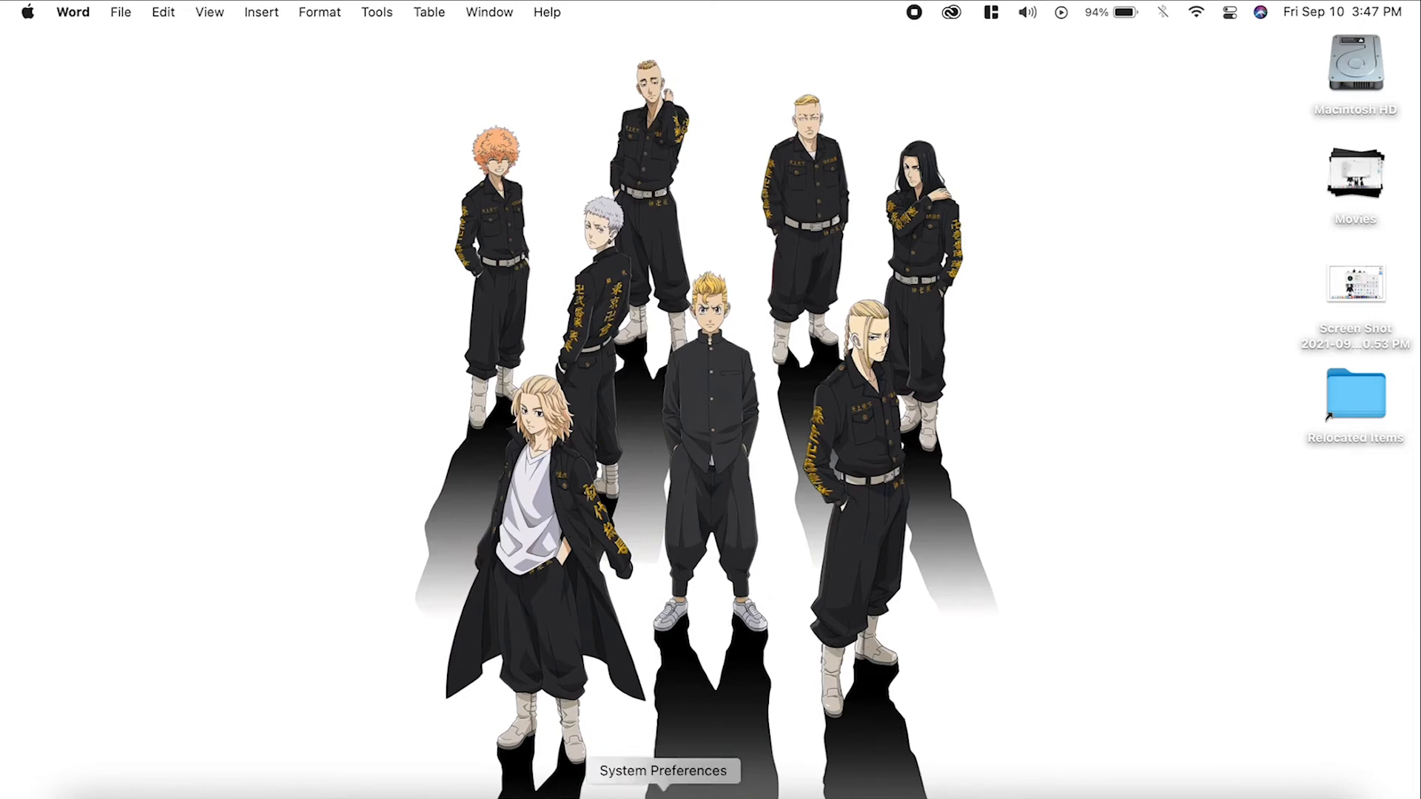
# Turn on 'Tap to click' in the Trackpad preferences' Point & Click settings
pyautogui.click(662, 770)
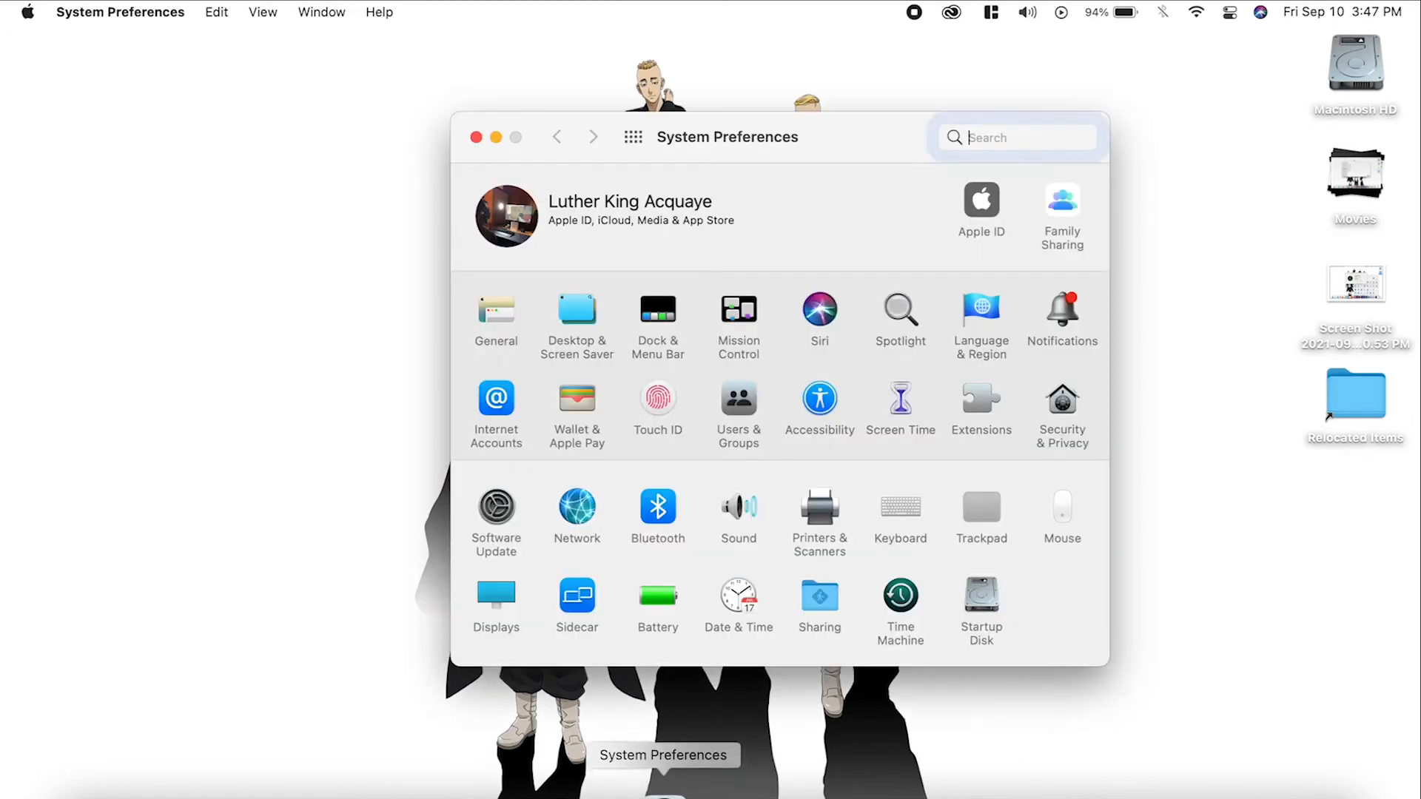
pyautogui.click(980, 509)
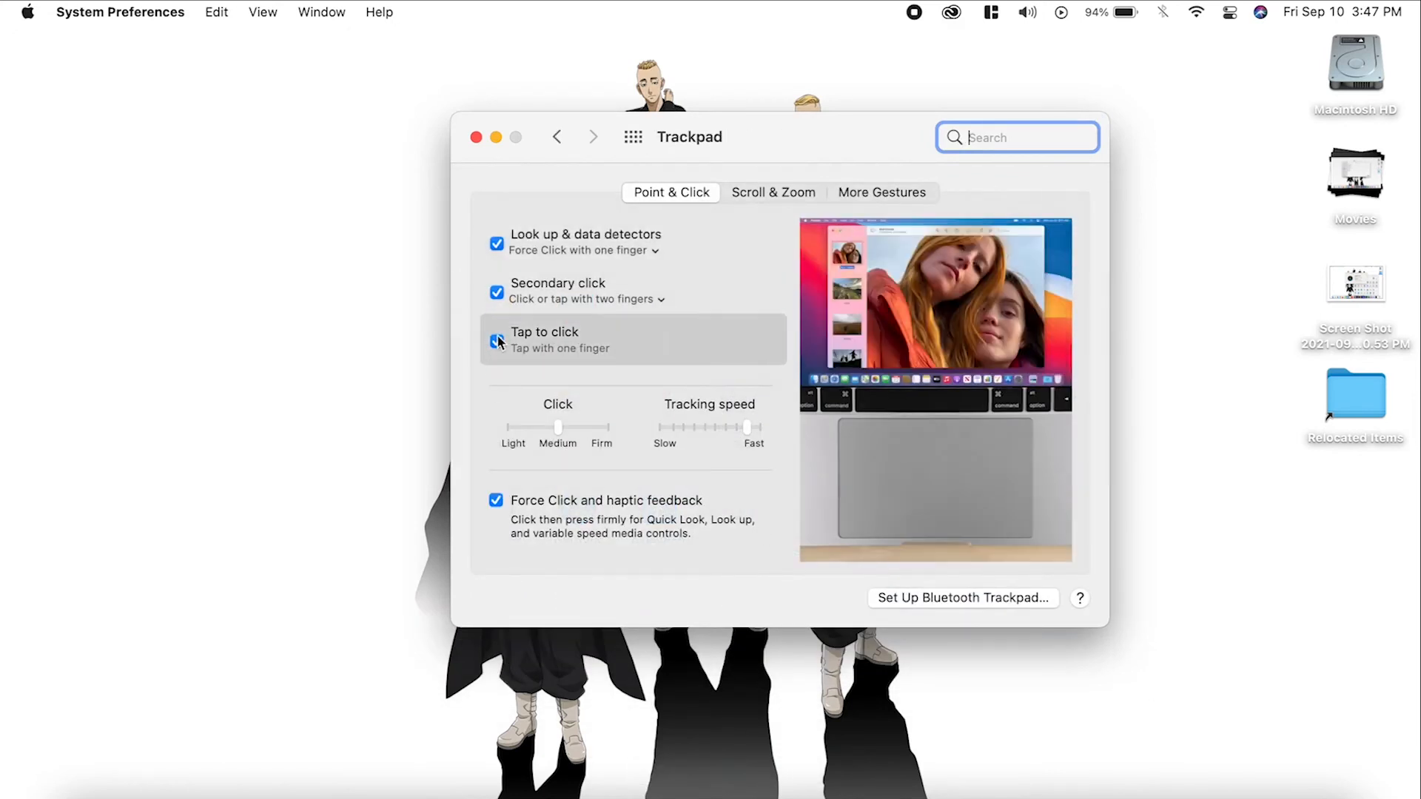
pyautogui.click(496, 342)
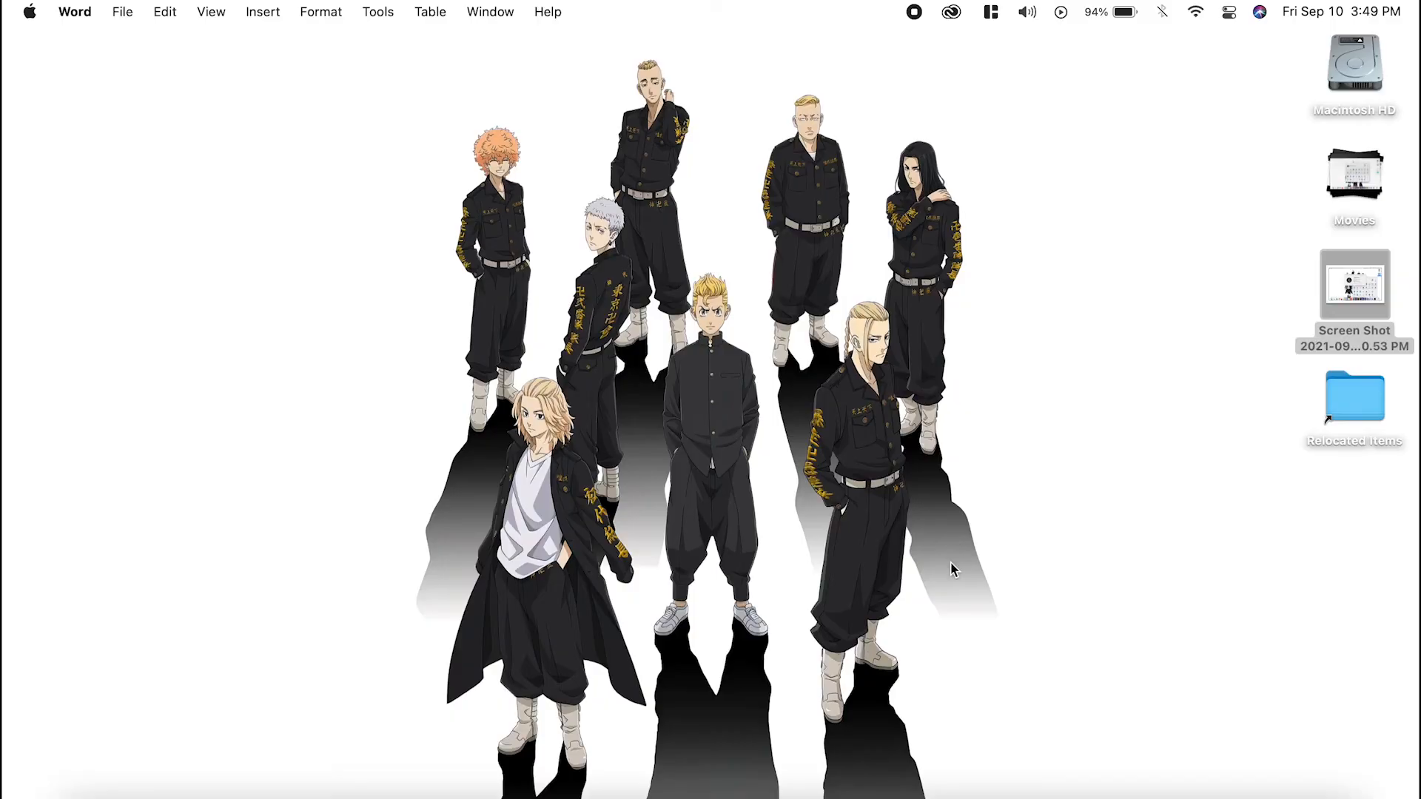
# Search Spotlight for 'screen Sharing' and launch the Screen Sharing app
pyautogui.write('PRE')
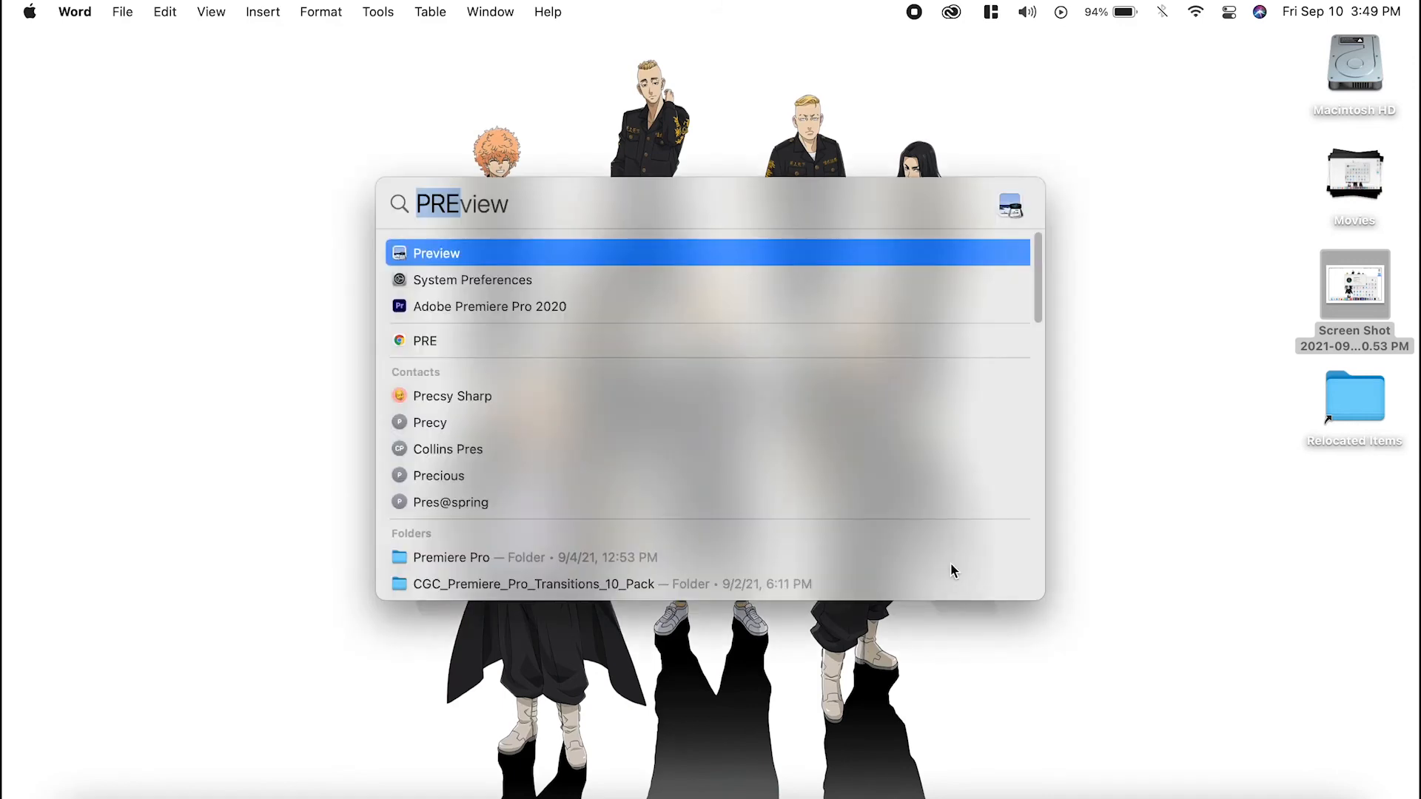
pyautogui.write('system Preferences')
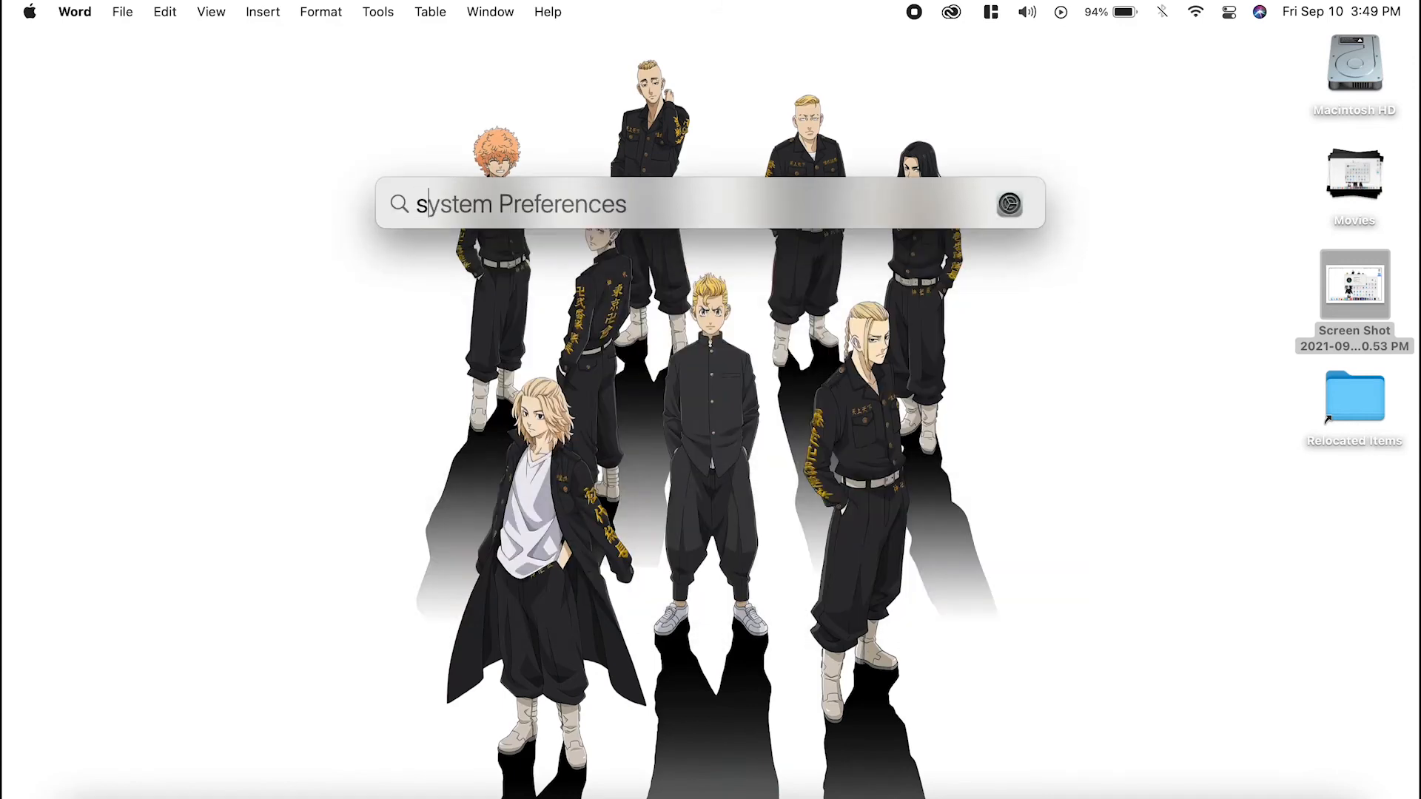
pyautogui.write('screen Sharing')
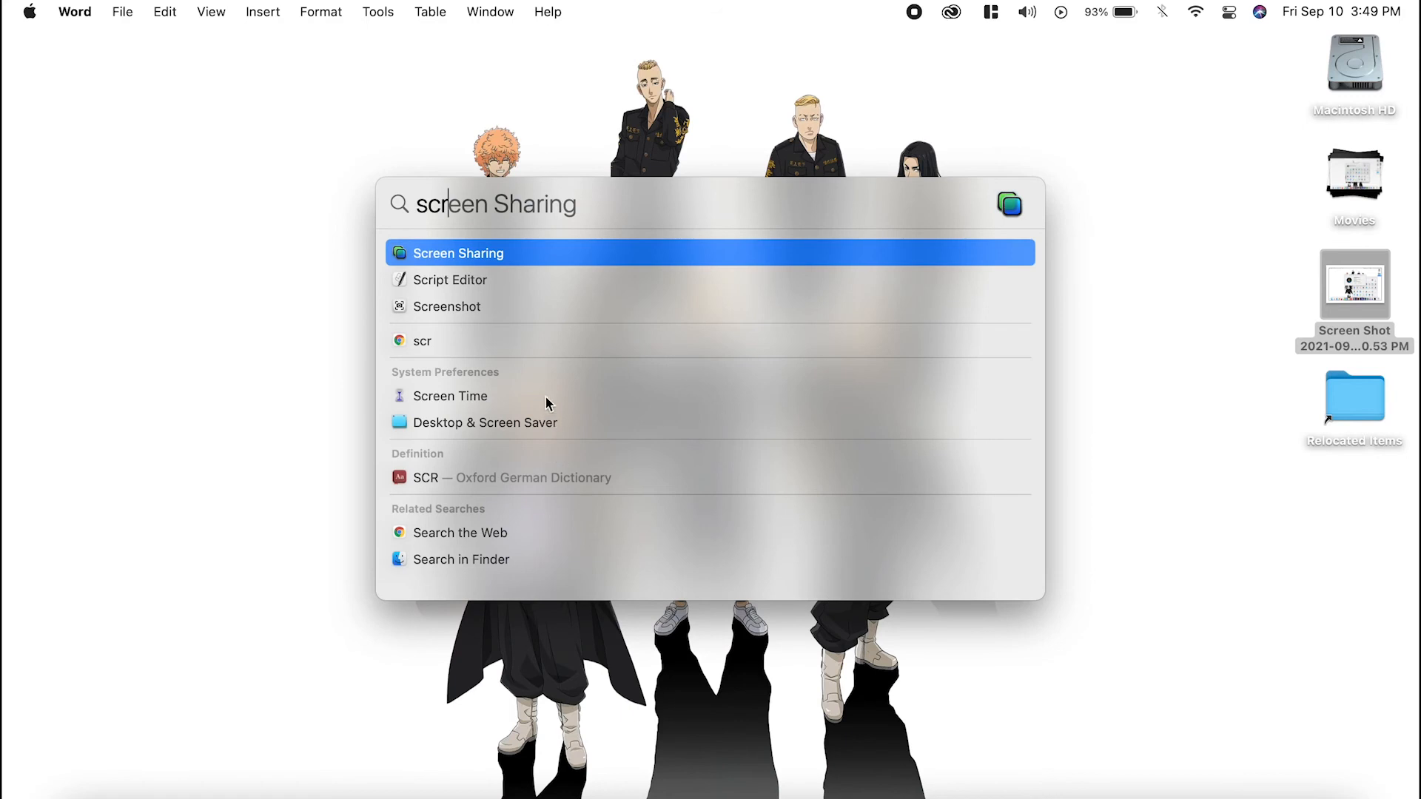
pyautogui.click(457, 253)
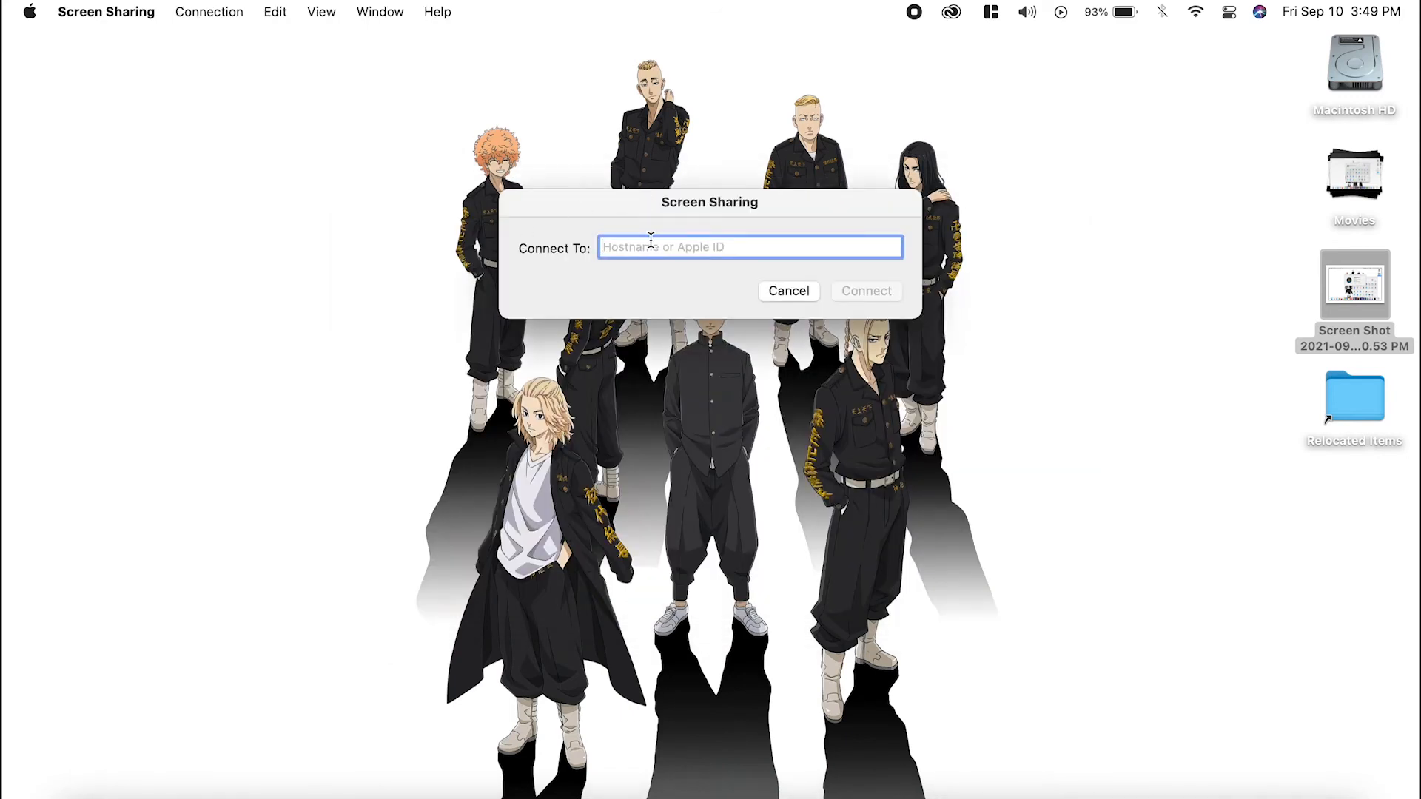
# Connect to a contact suggested for 'we', then dismiss the unresolved-name error
pyautogui.write('we')
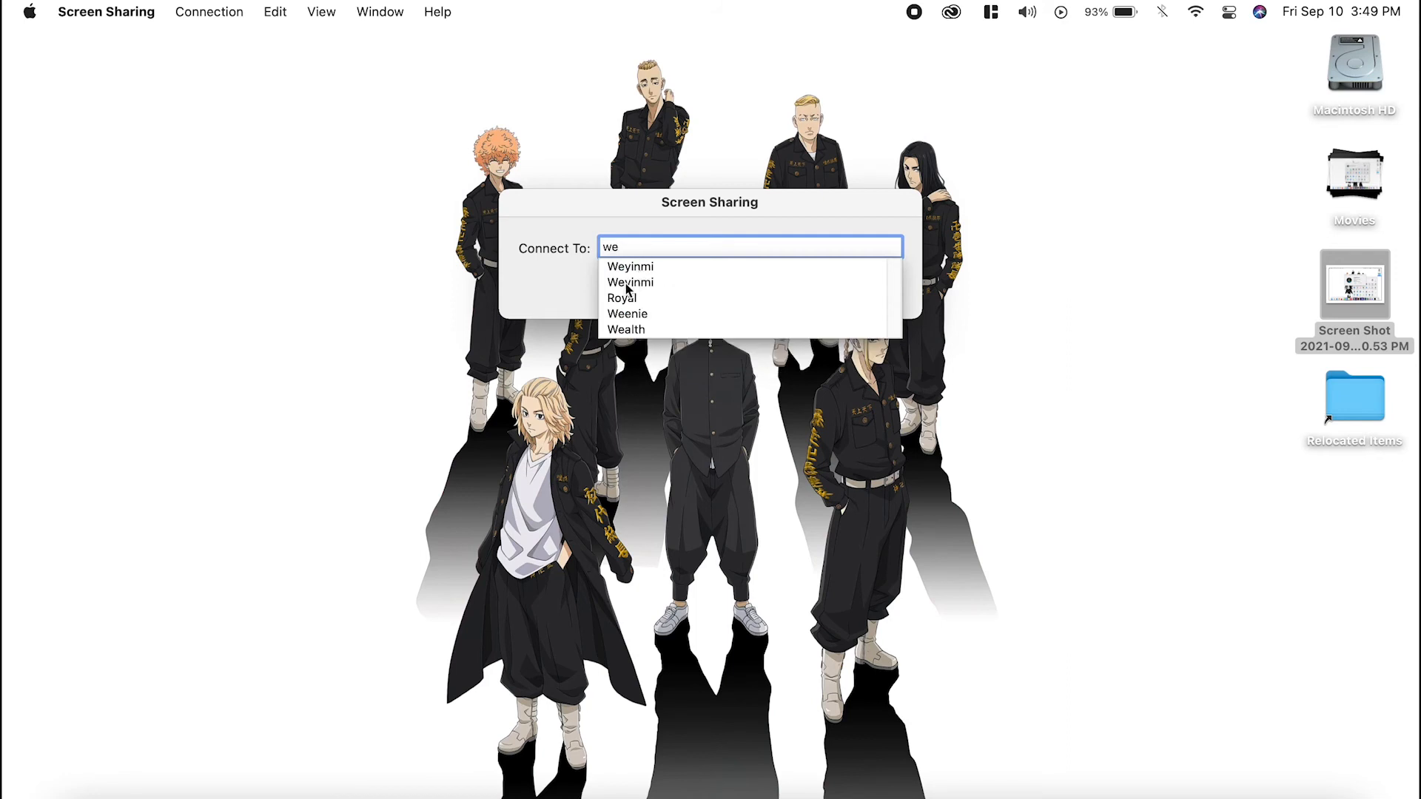
pyautogui.click(629, 266)
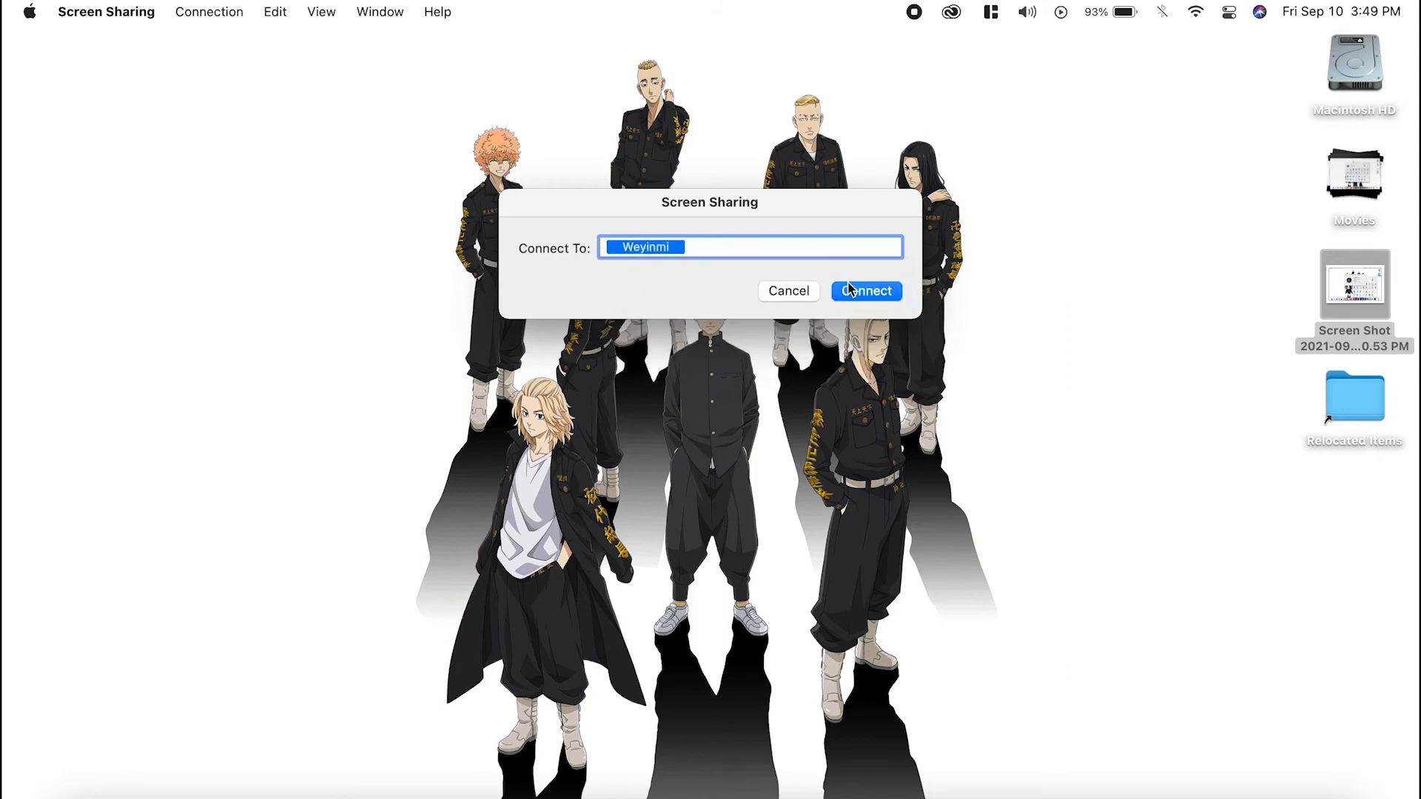
pyautogui.click(864, 291)
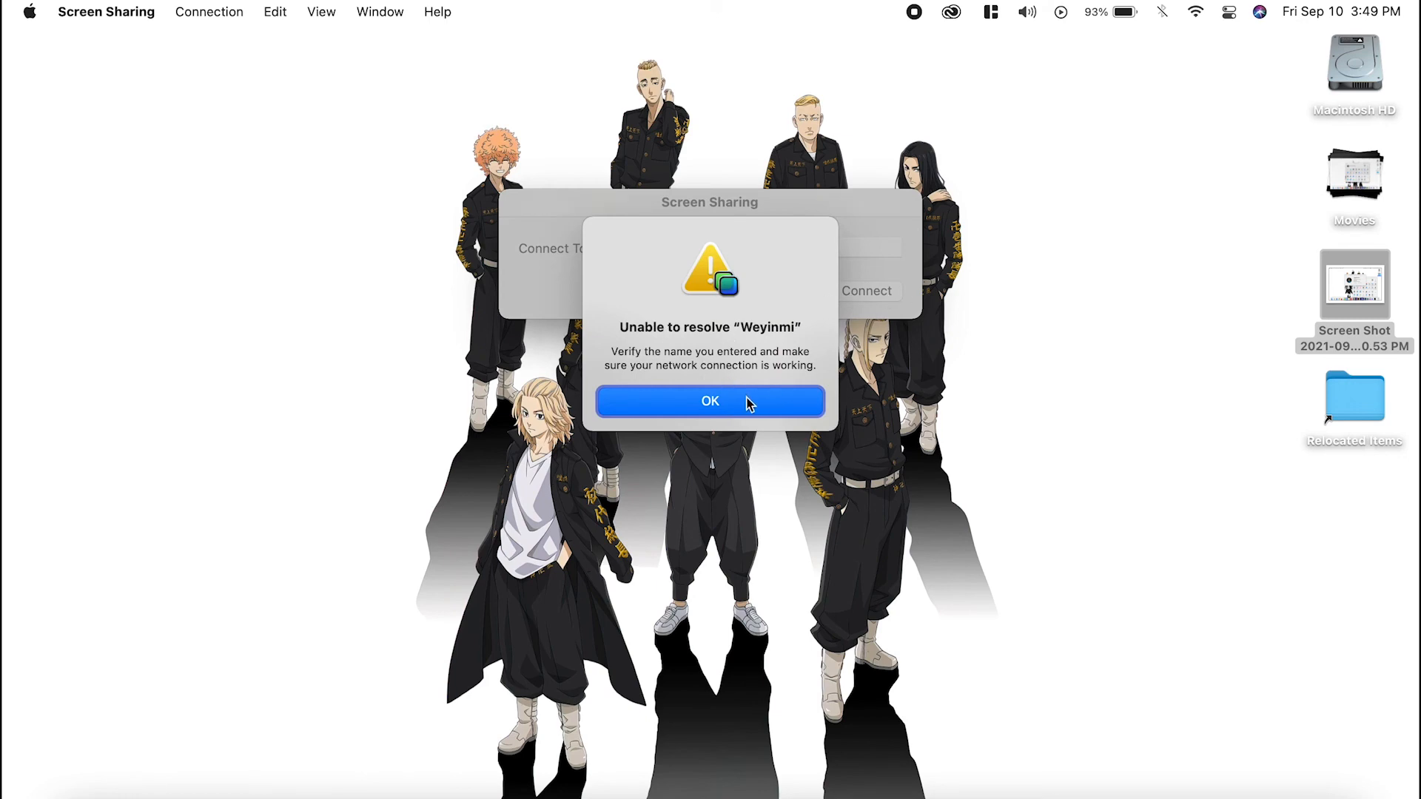
pyautogui.click(710, 401)
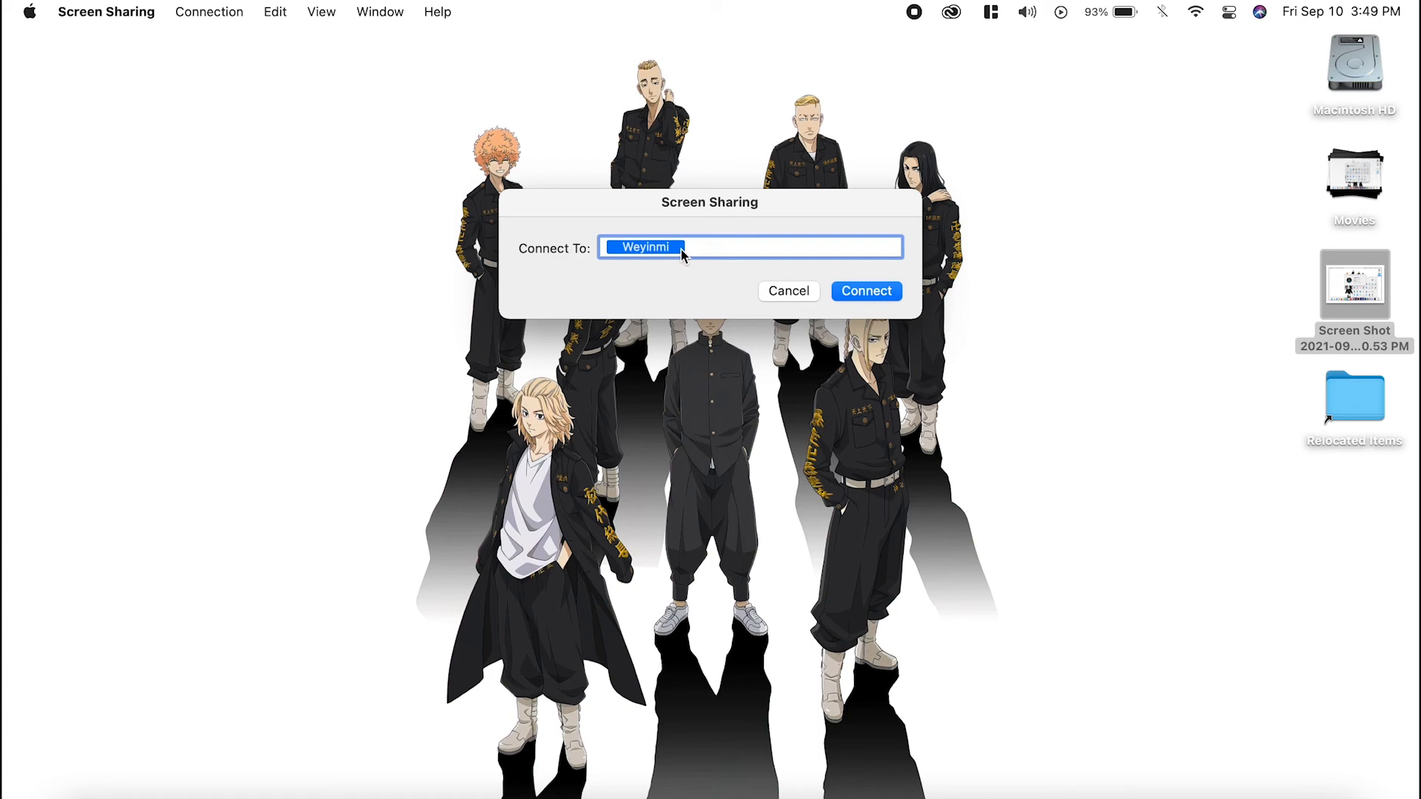
# Connect instead to a different contact suggested for 'jo'
pyautogui.write('jo')
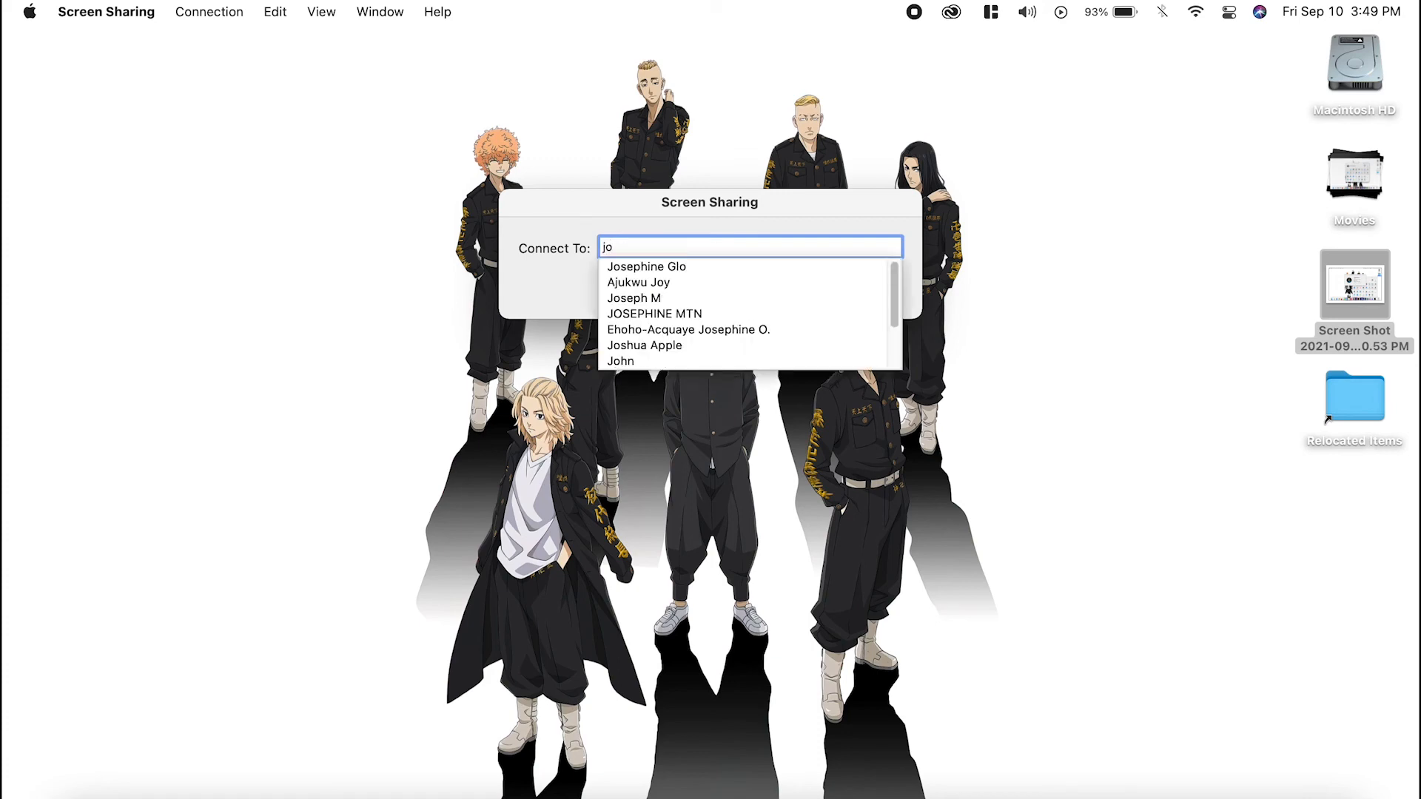
pyautogui.click(645, 346)
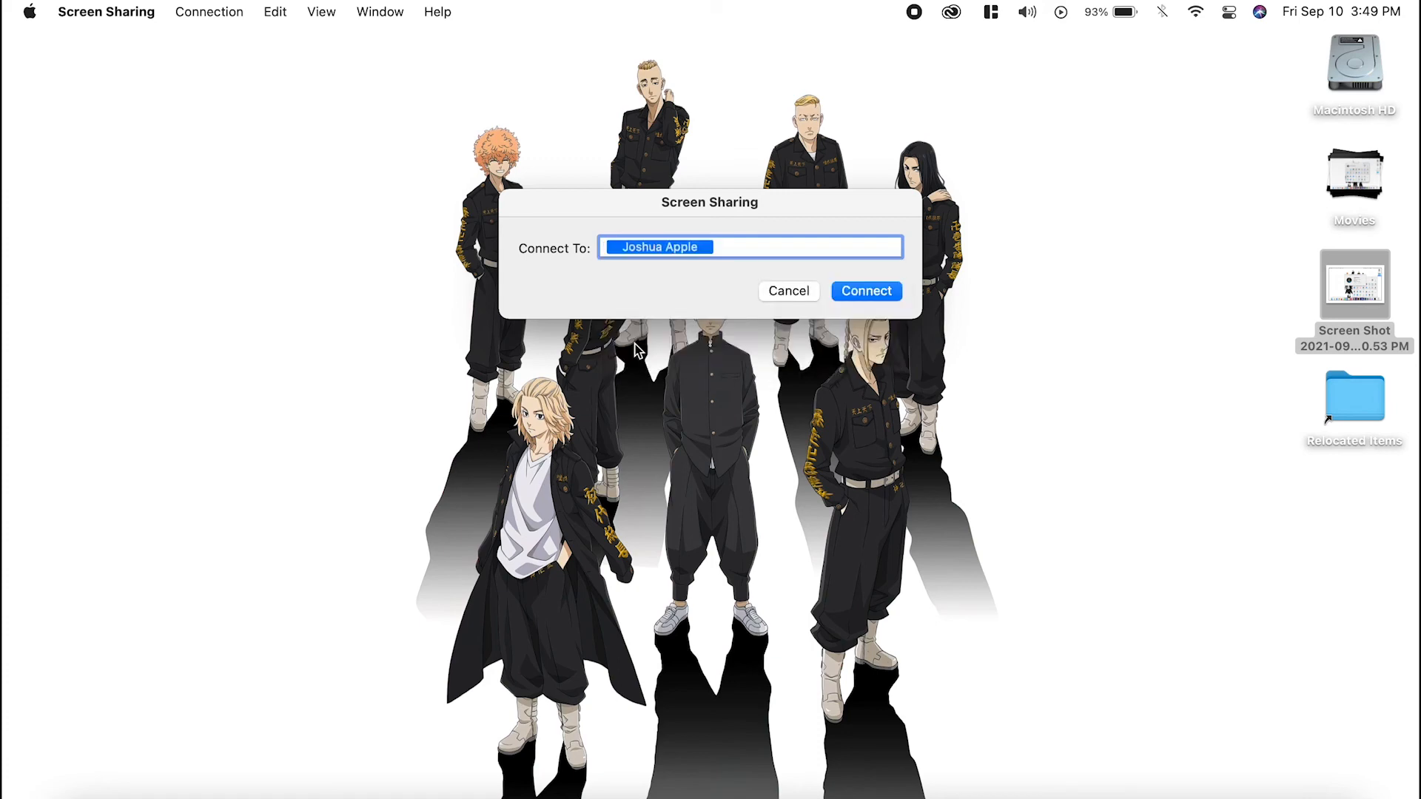
pyautogui.click(864, 291)
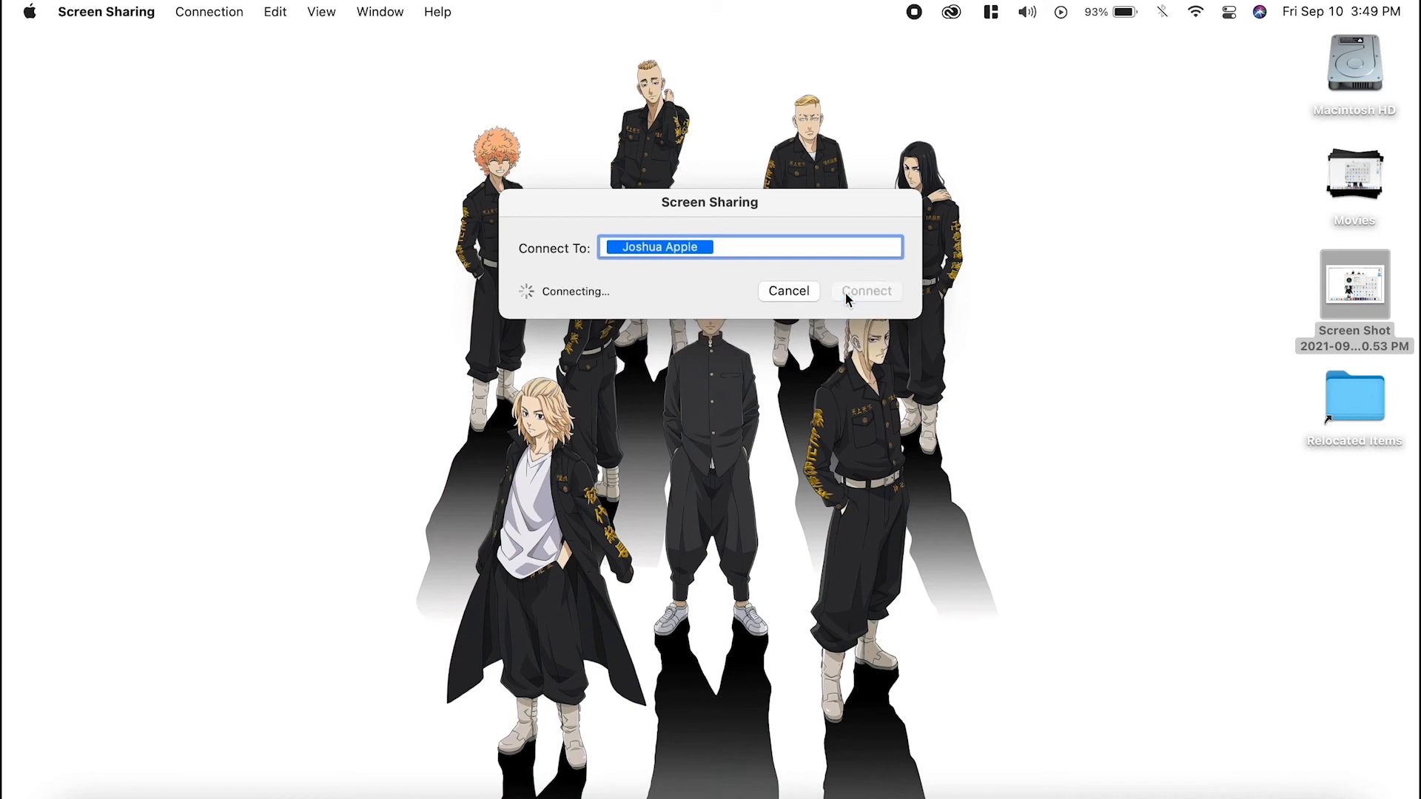